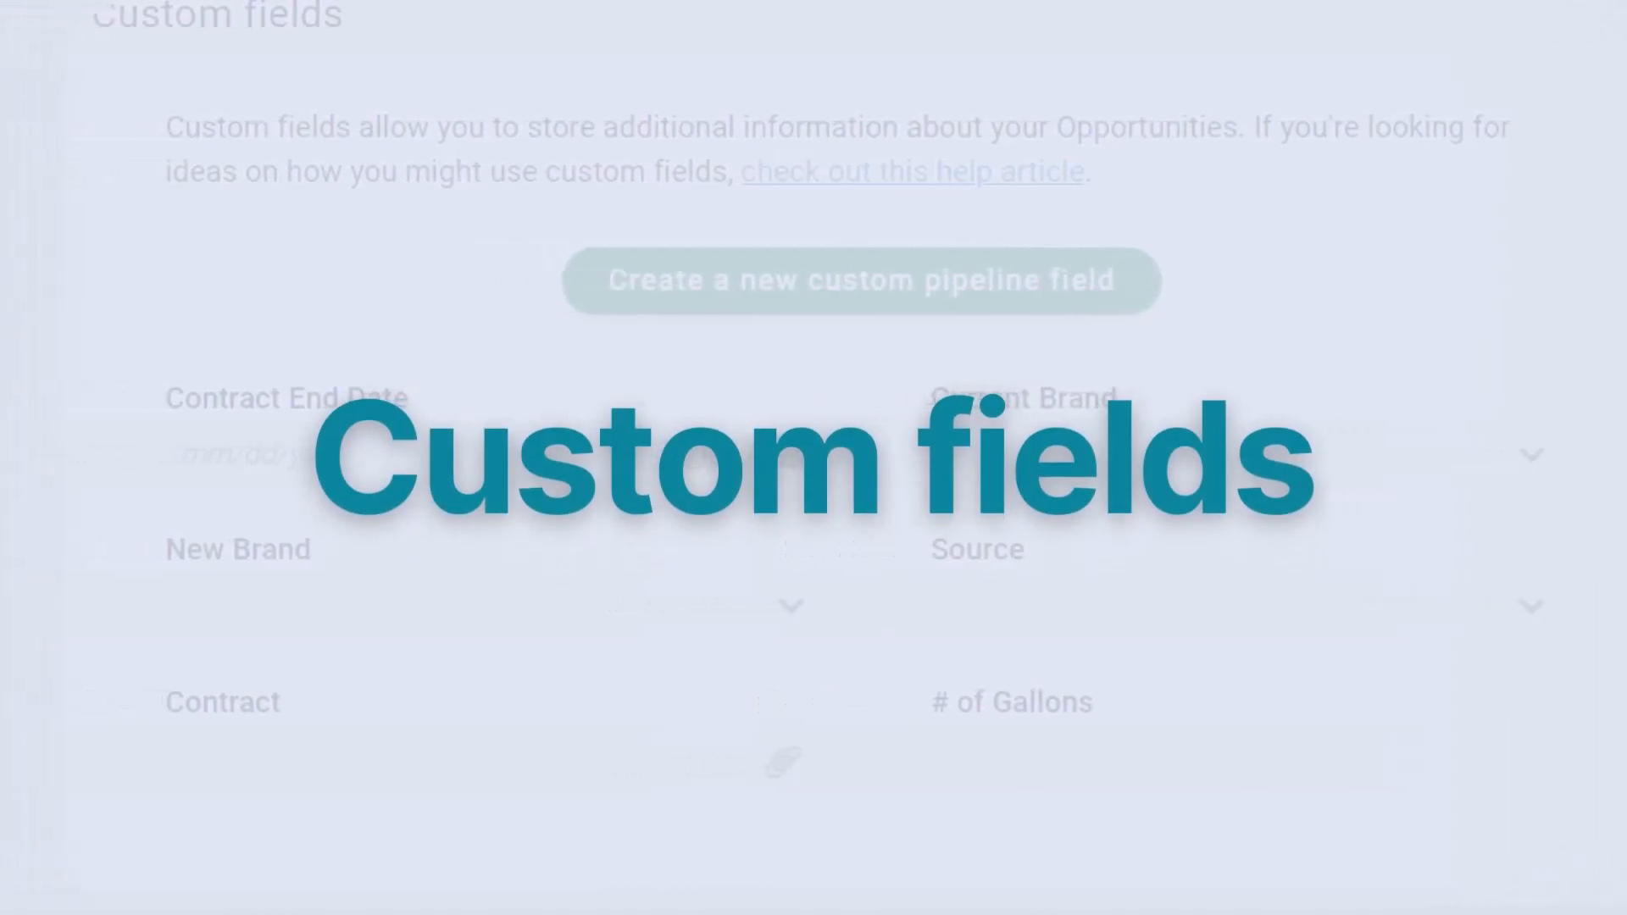
# Step: Reach the Custom Contact fields page from Settings, then reveal the add-new-records menu
pyautogui.click(49, 695)
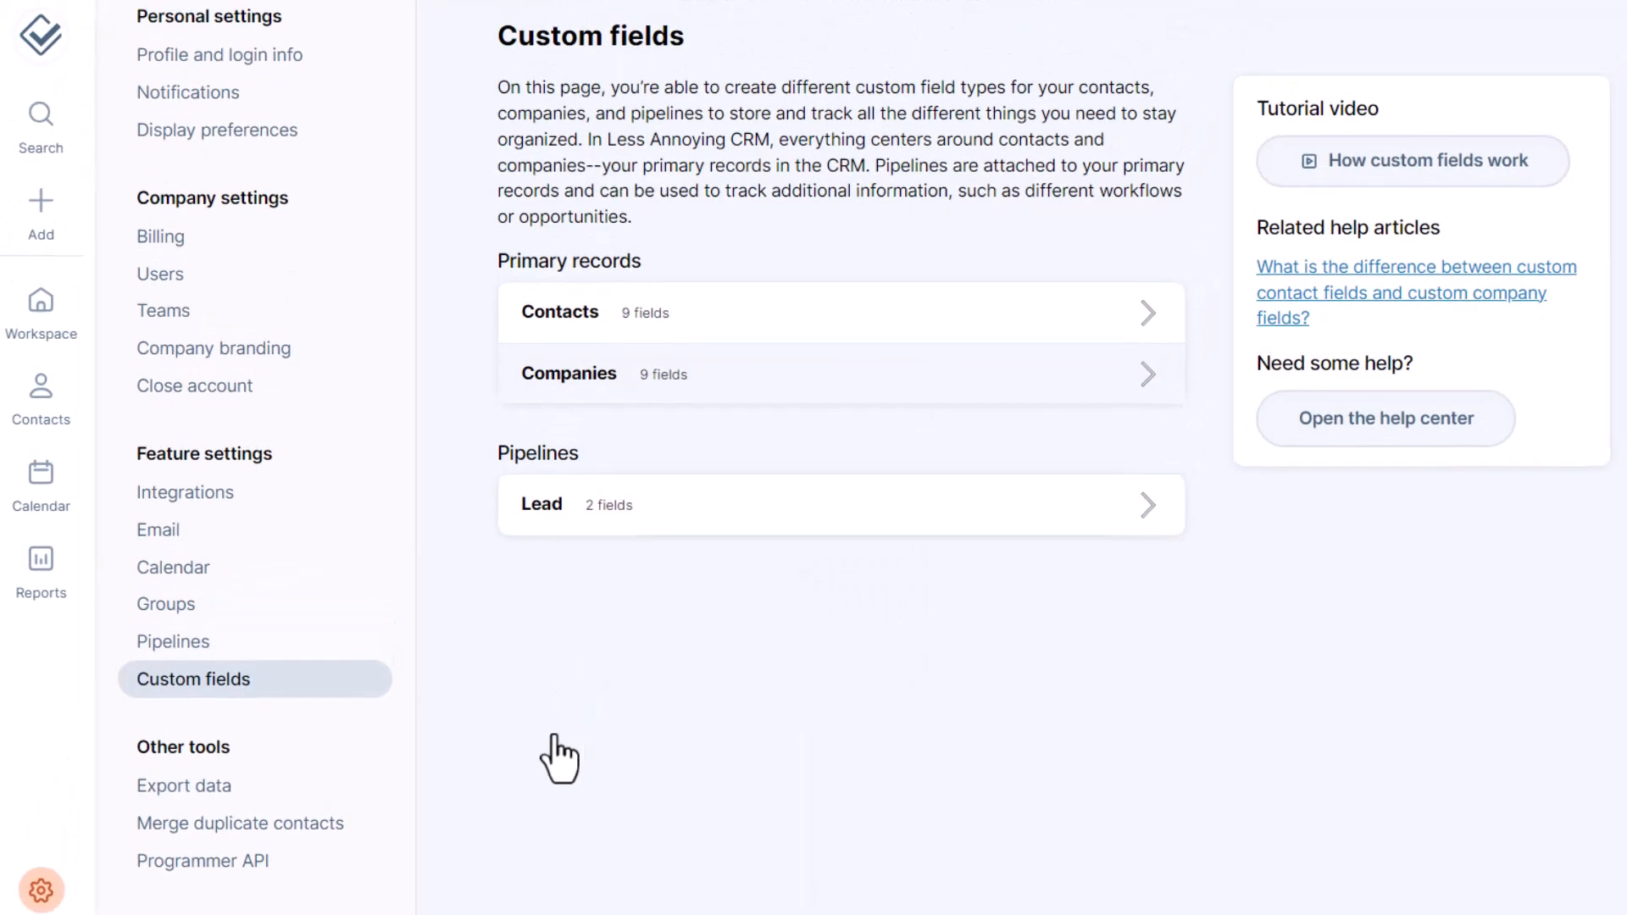
pyautogui.click(841, 312)
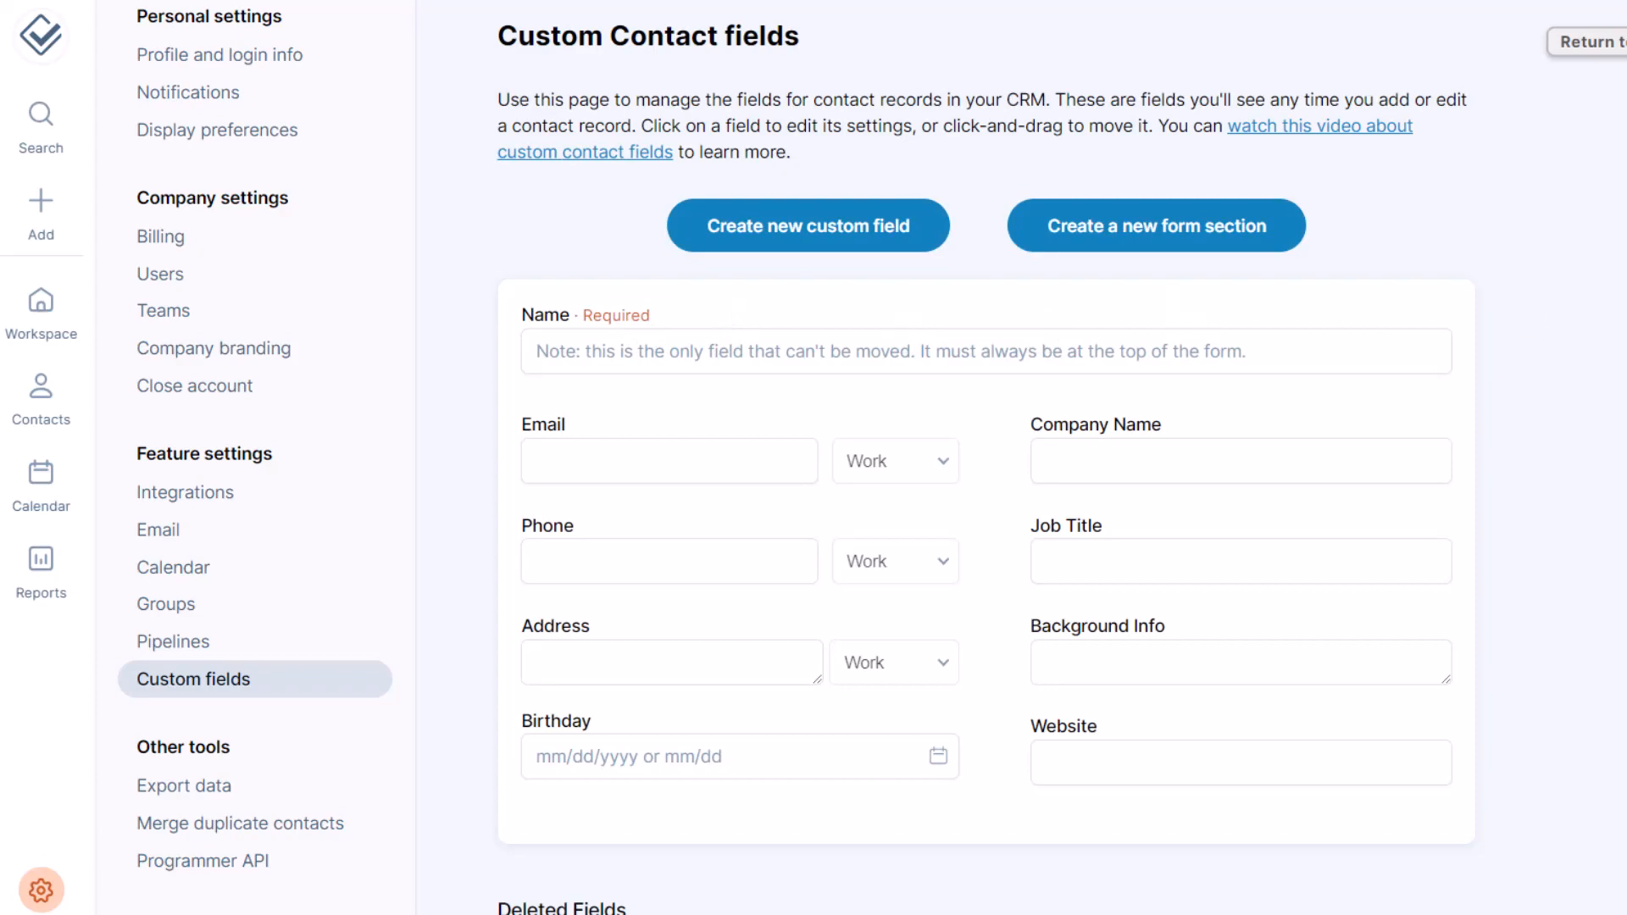
pyautogui.click(42, 193)
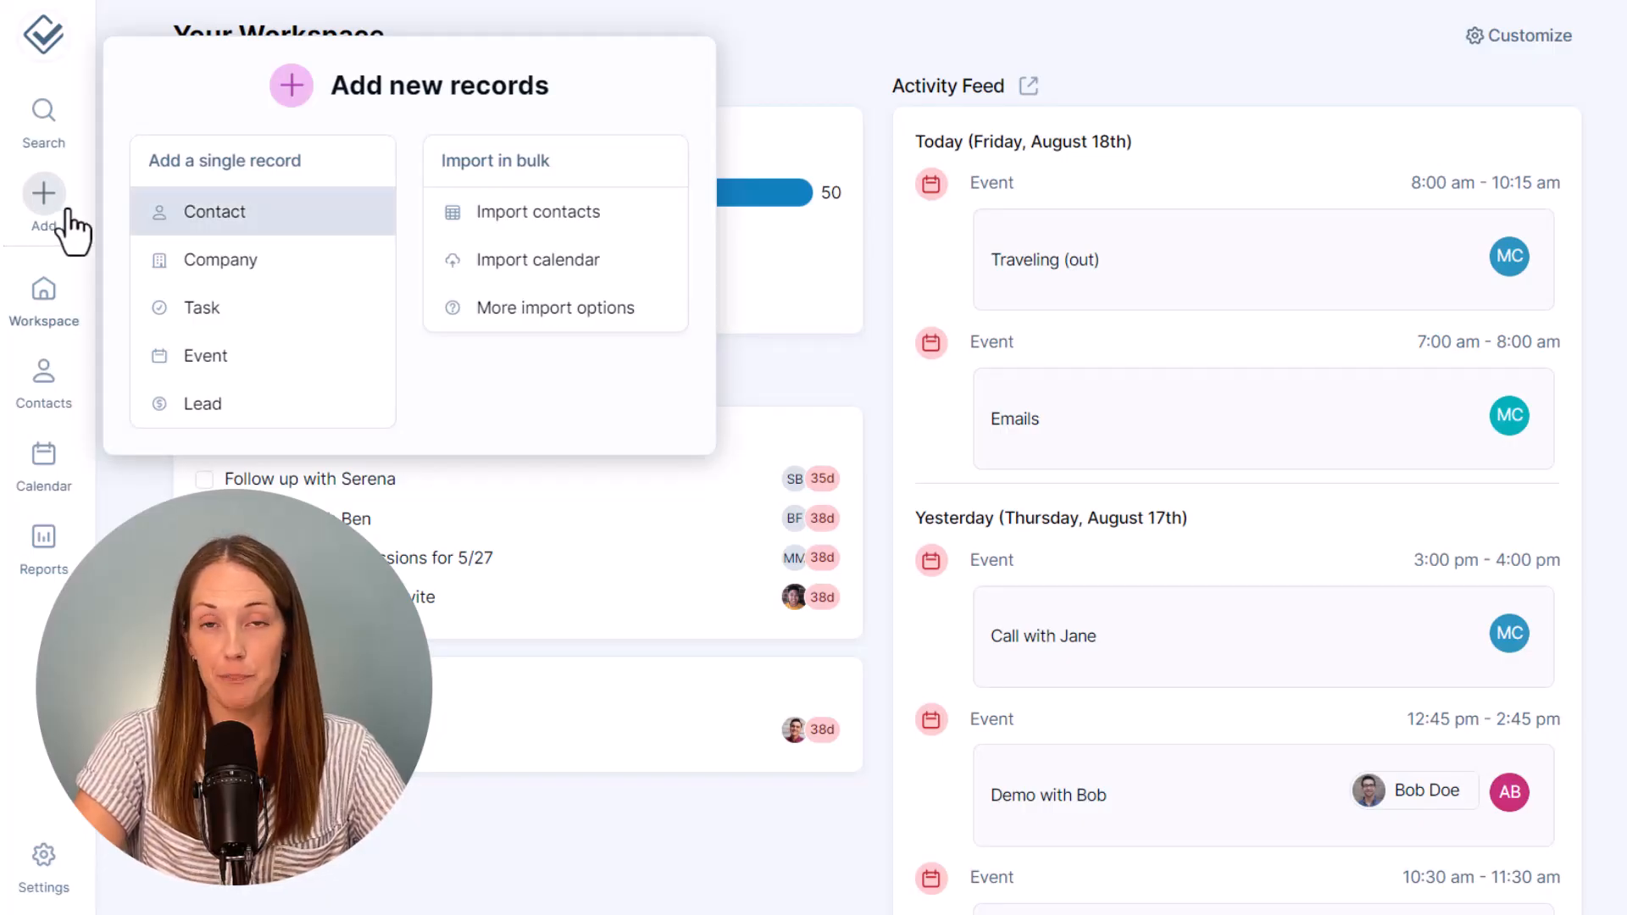
pyautogui.click(215, 212)
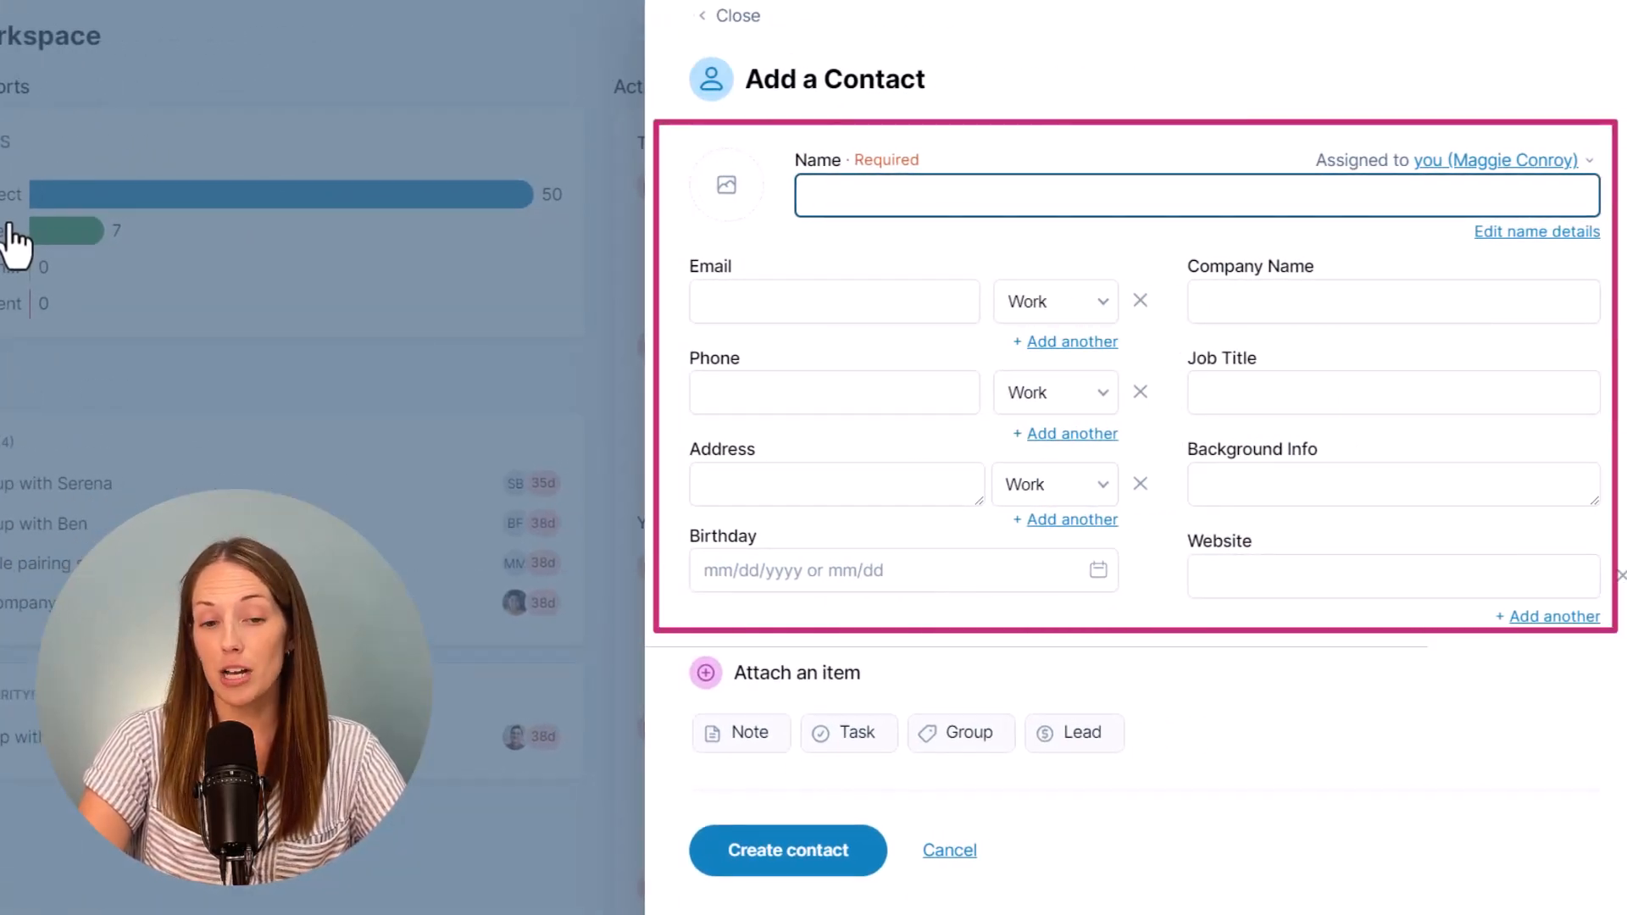
pyautogui.click(1193, 195)
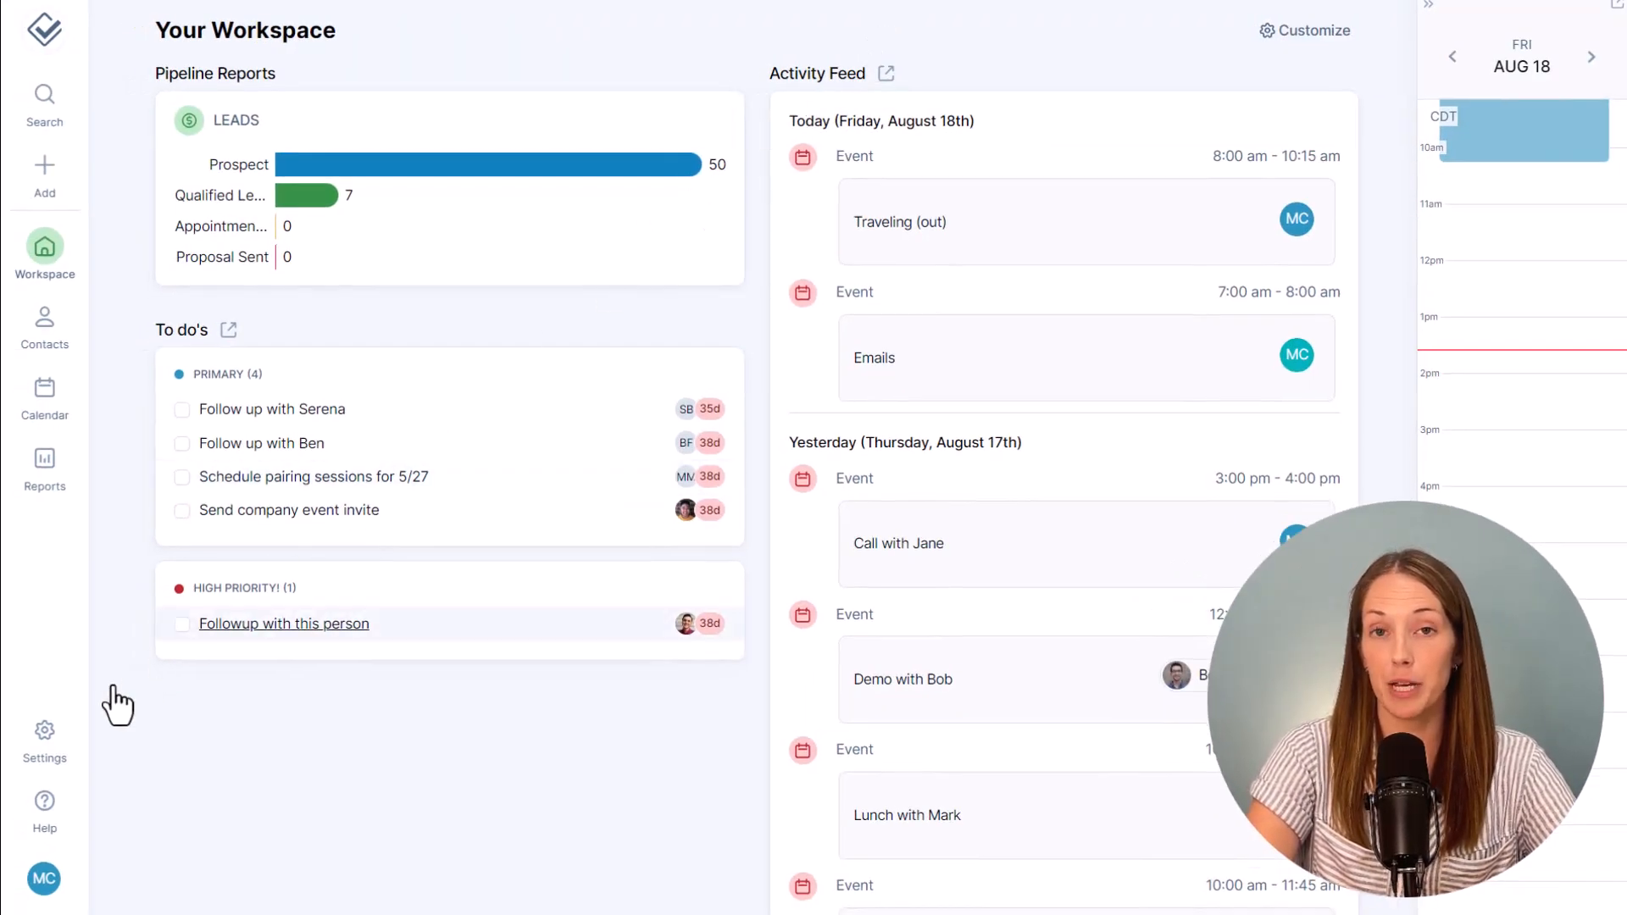
# Step: Navigate Settings > Custom fields > Contacts to reach the contact field settings
pyautogui.click(44, 732)
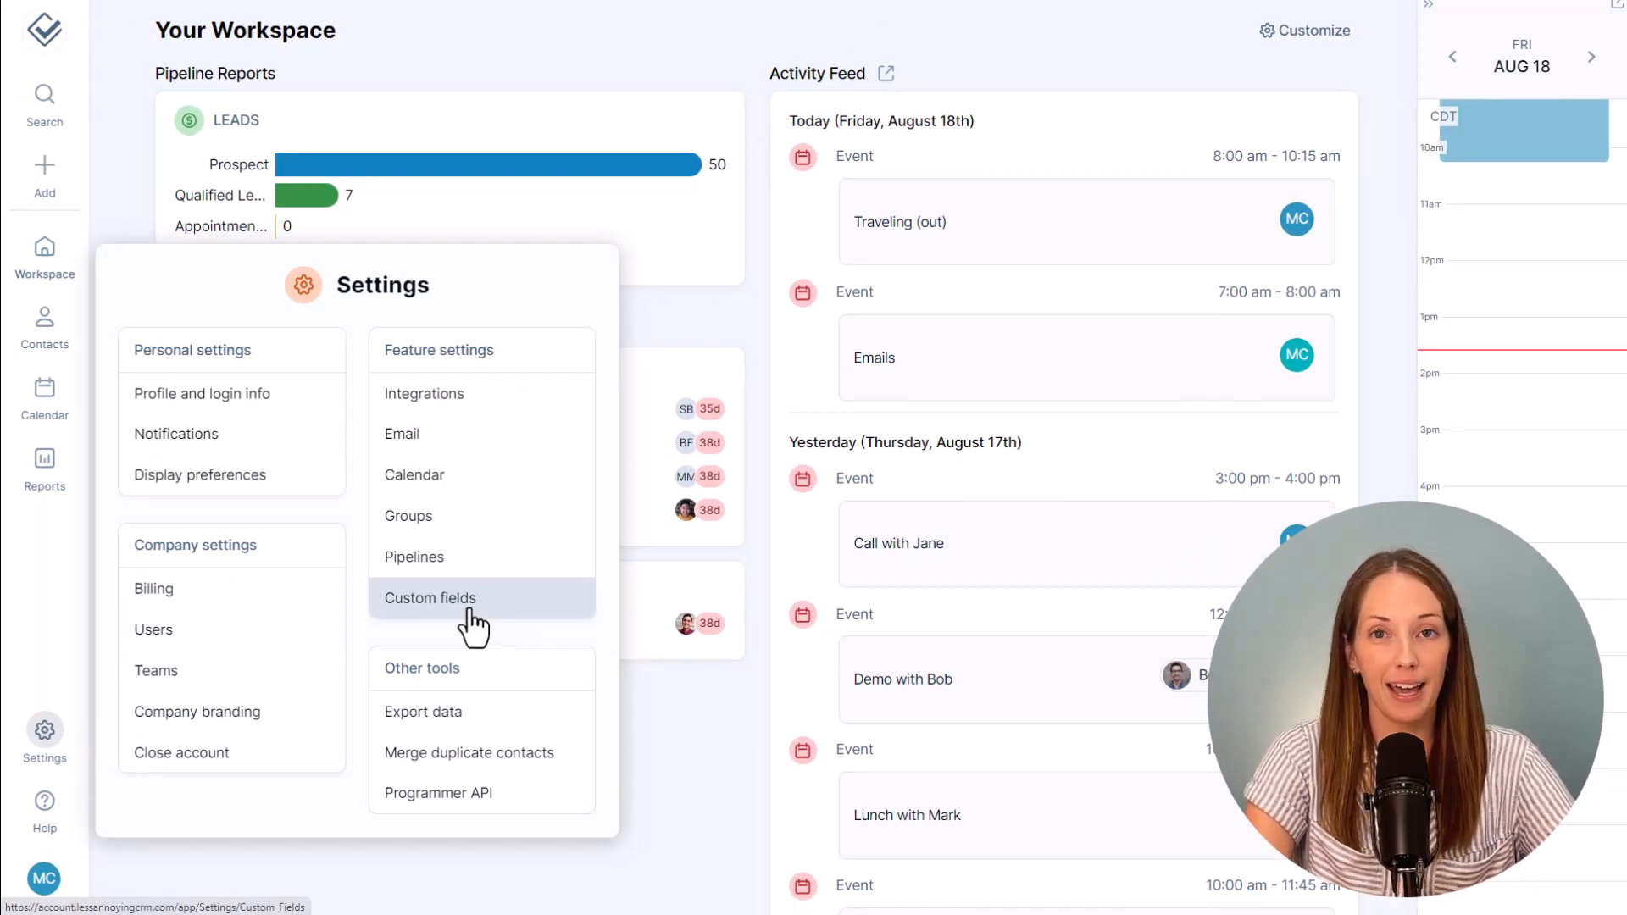
pyautogui.click(429, 598)
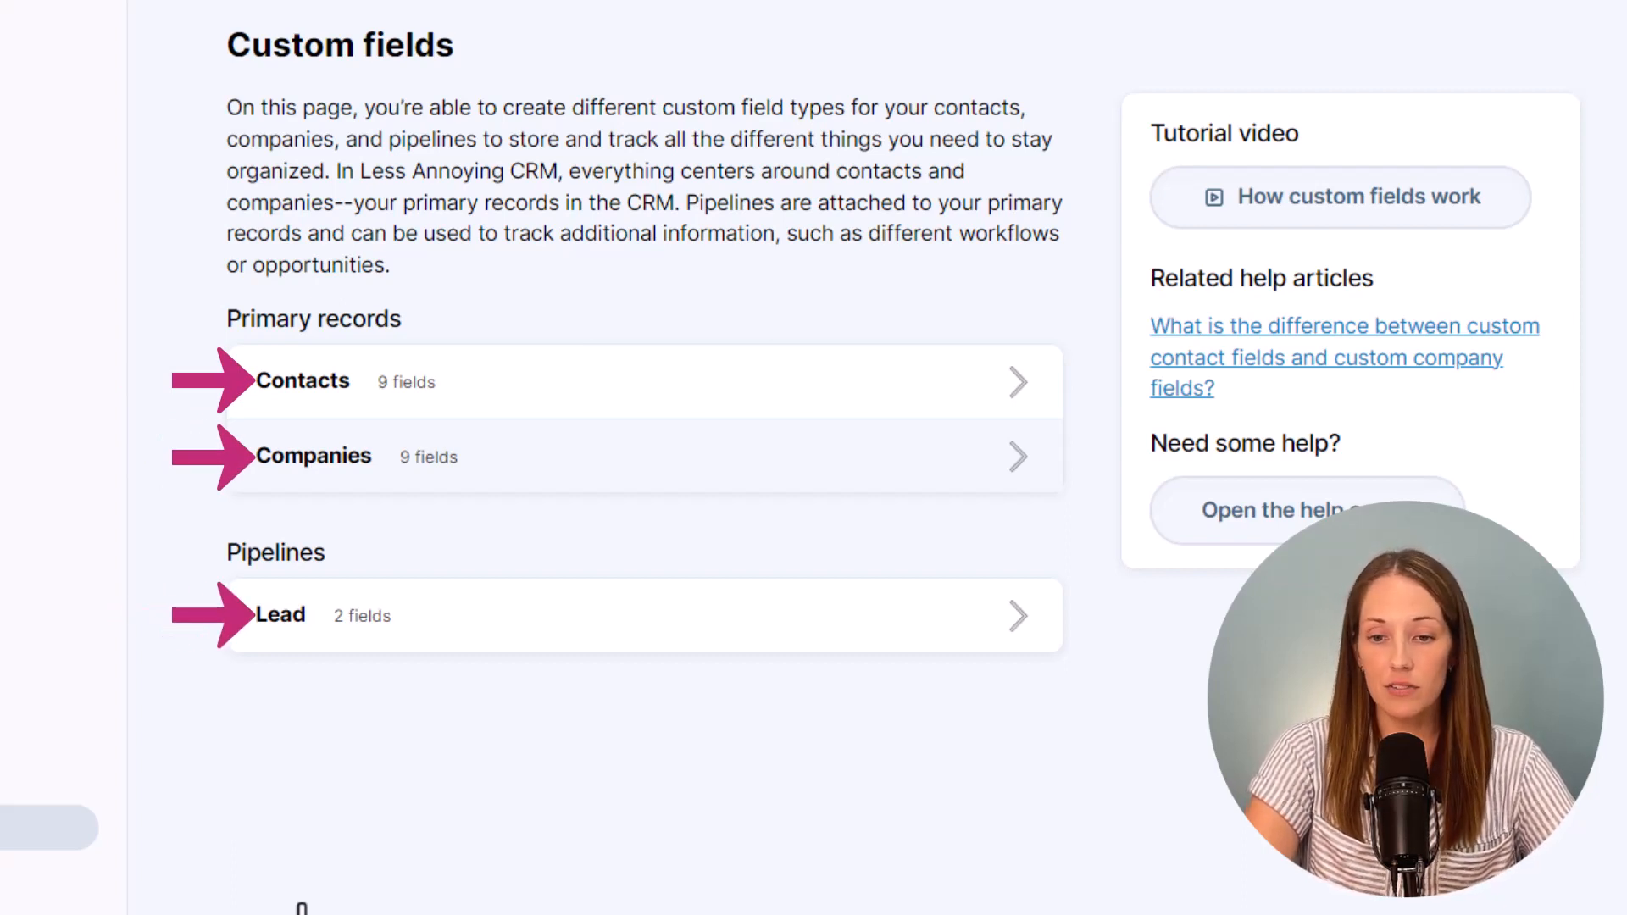
pyautogui.click(301, 382)
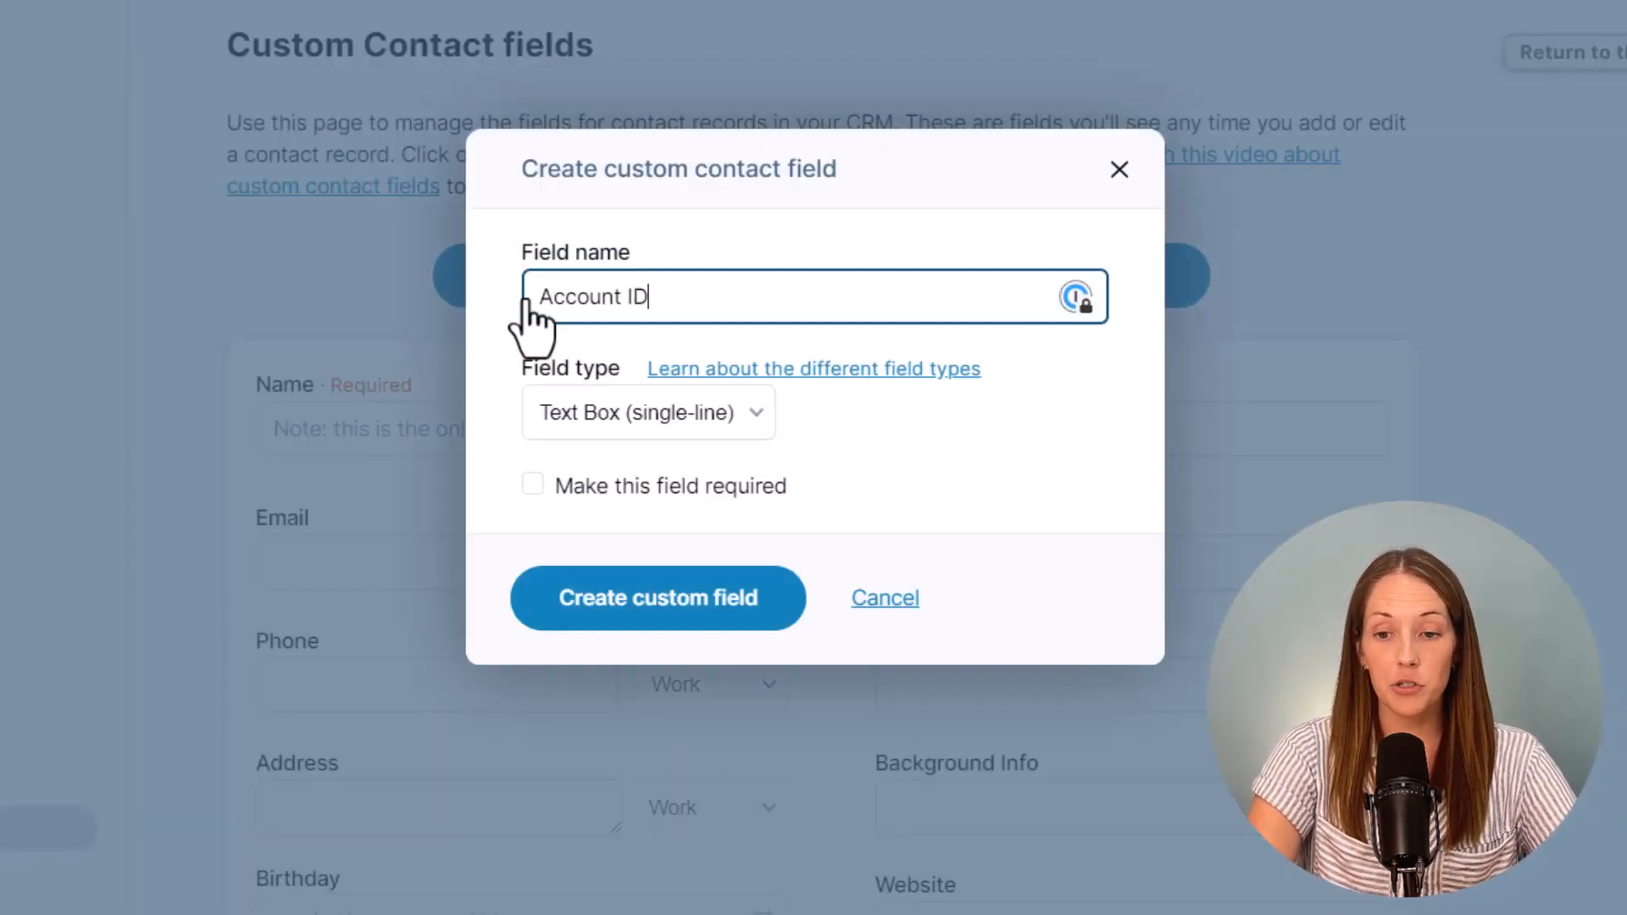
# Step: Keep the new Account ID field as a single-line Text Box type
pyautogui.click(645, 412)
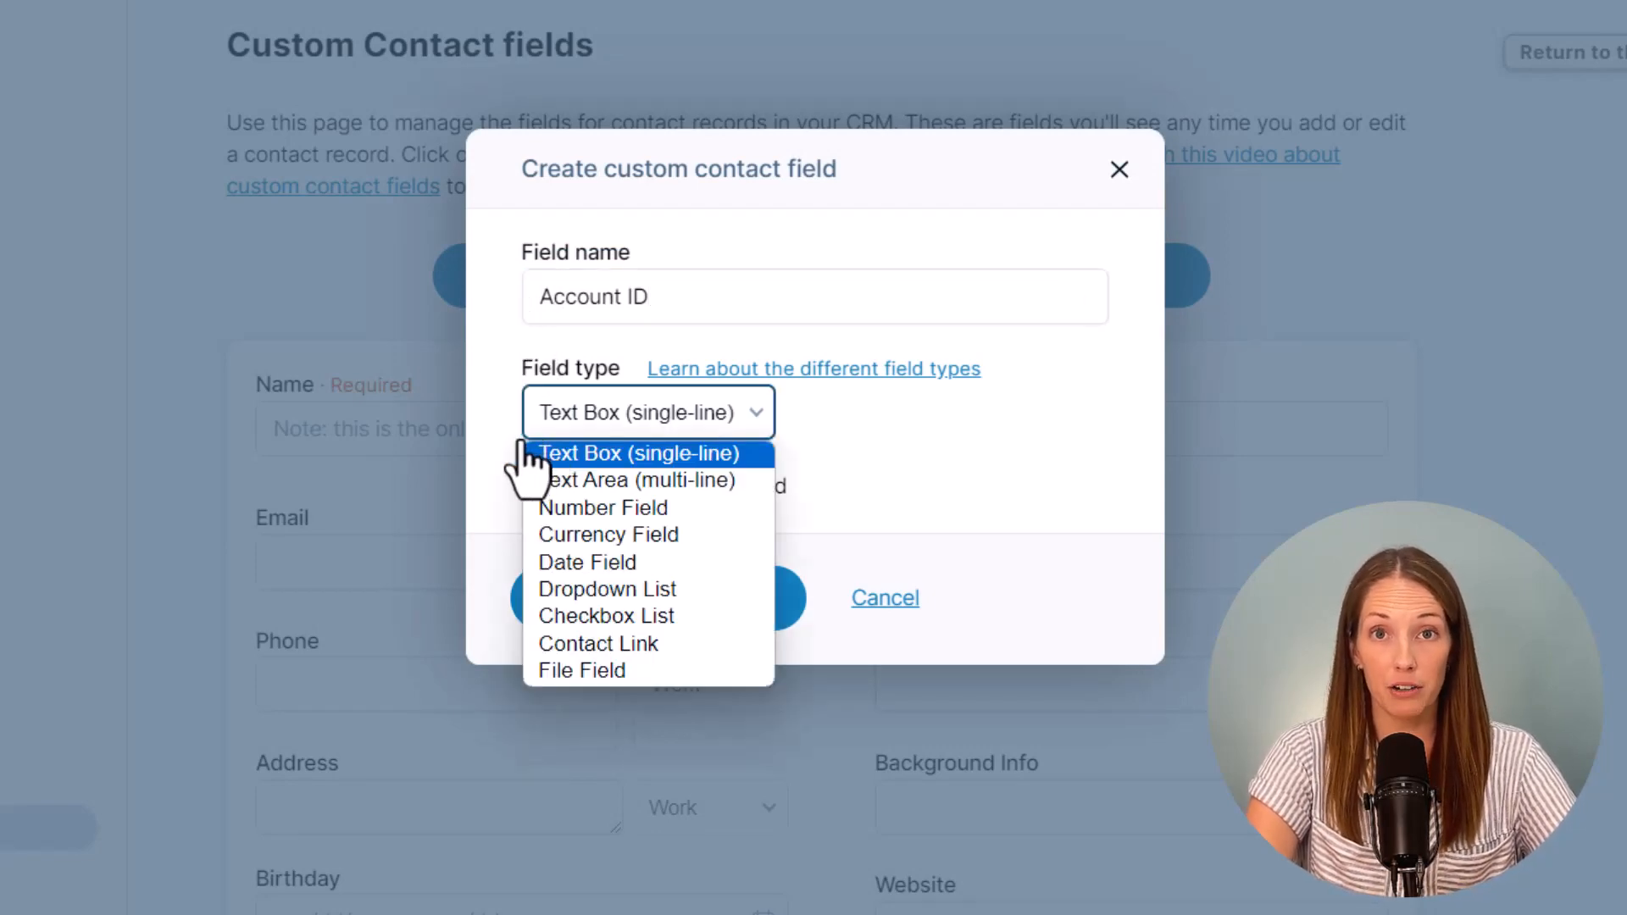
pyautogui.click(885, 596)
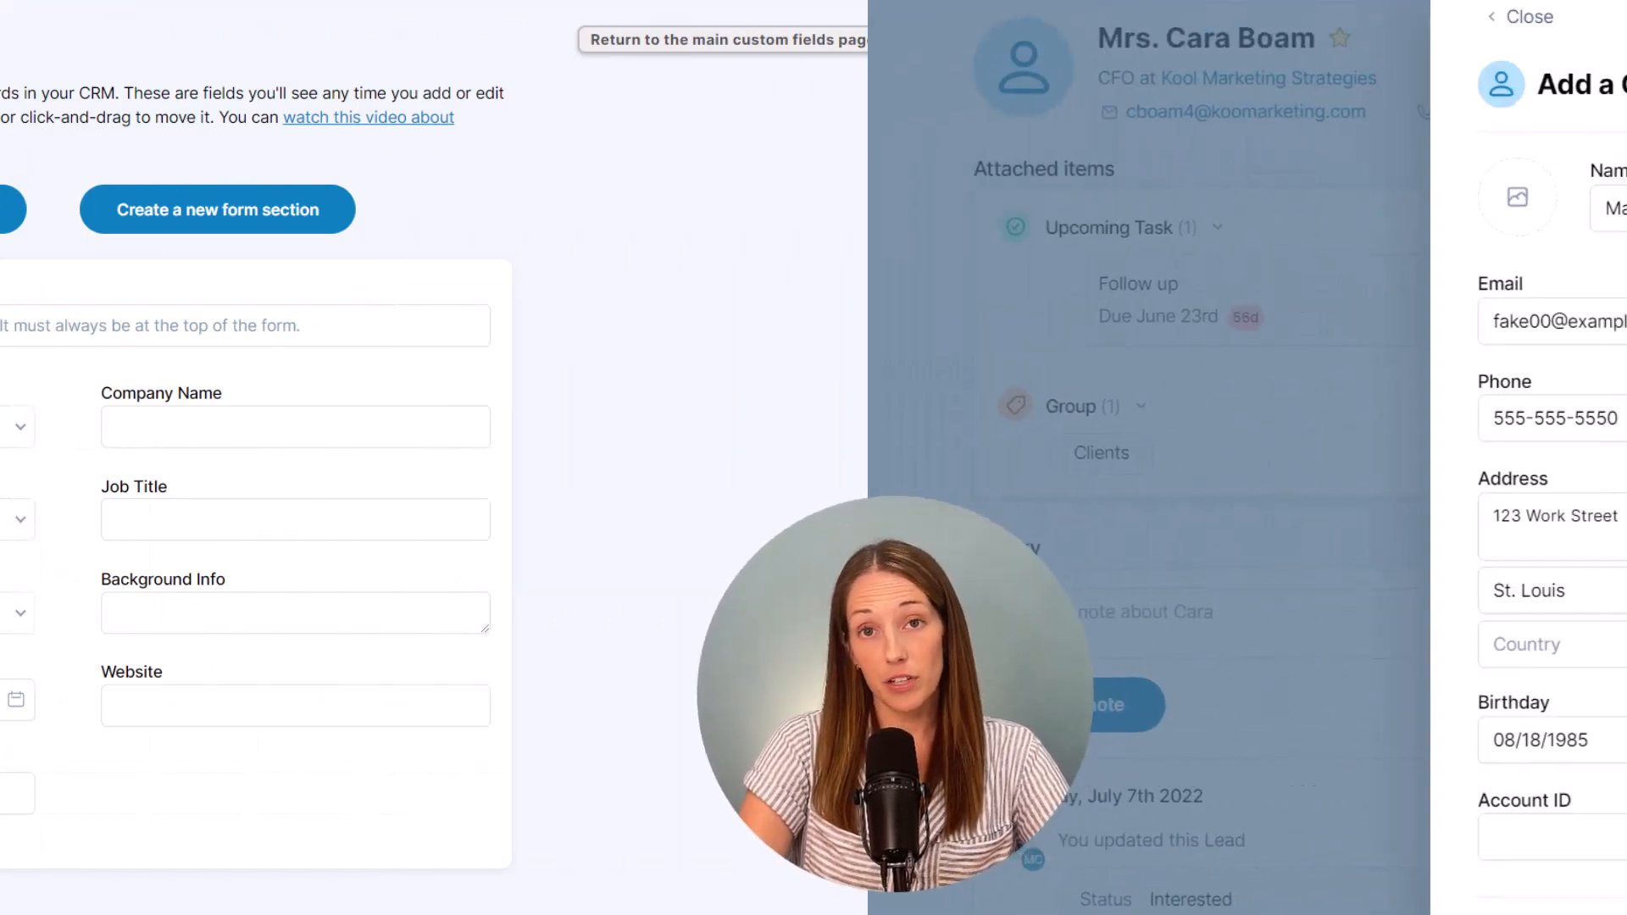
pyautogui.write('F7586')
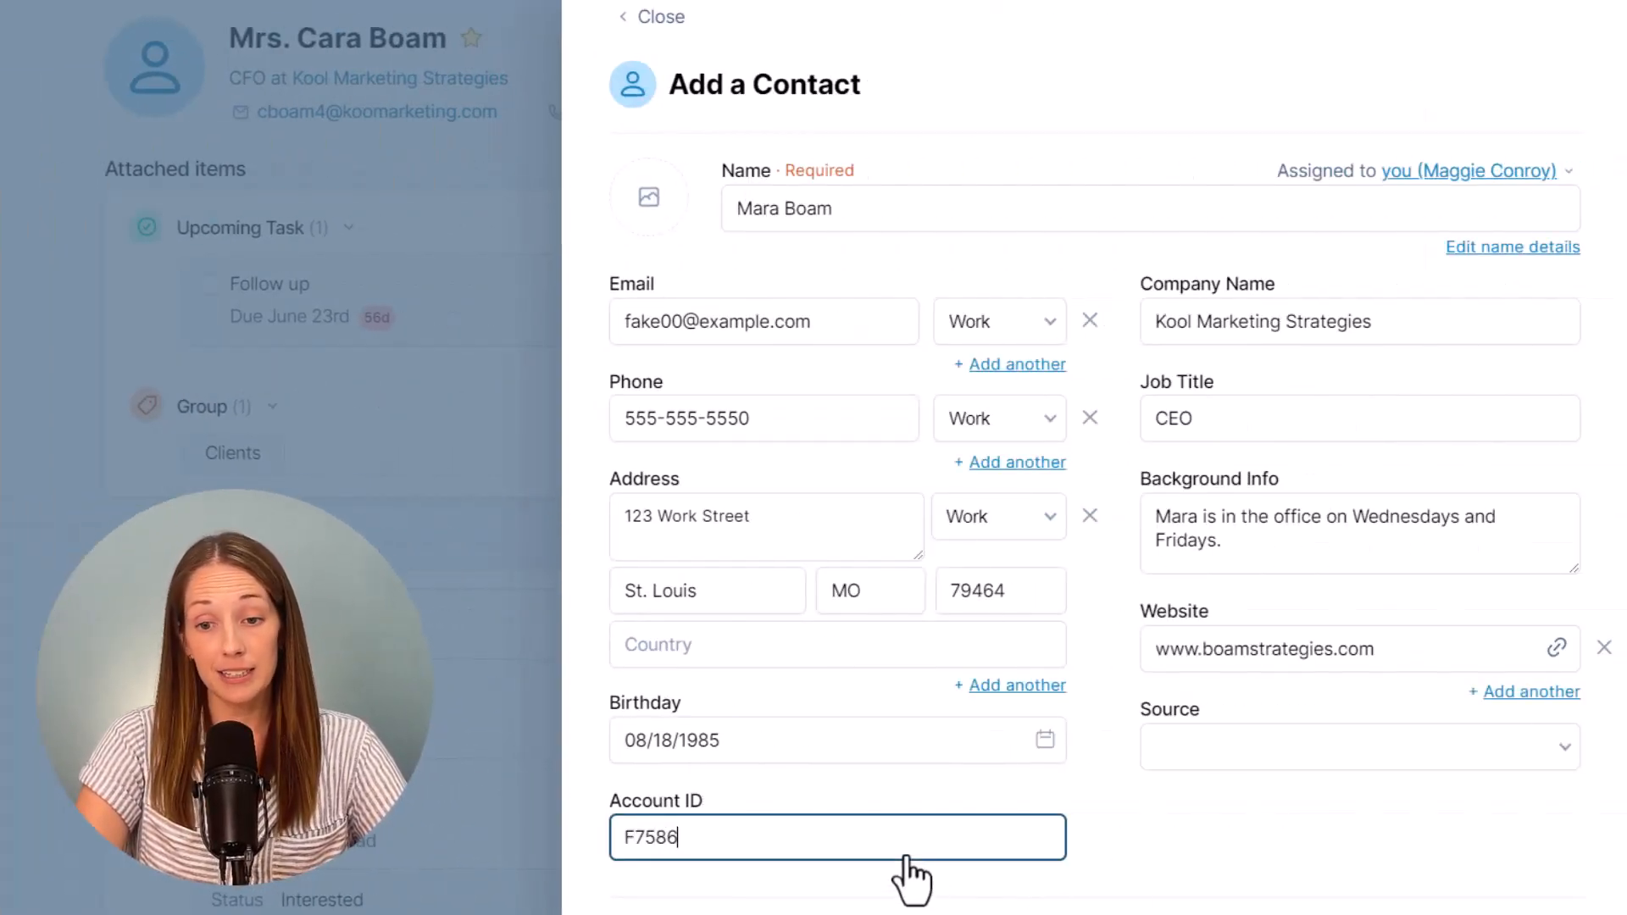
pyautogui.write('957')
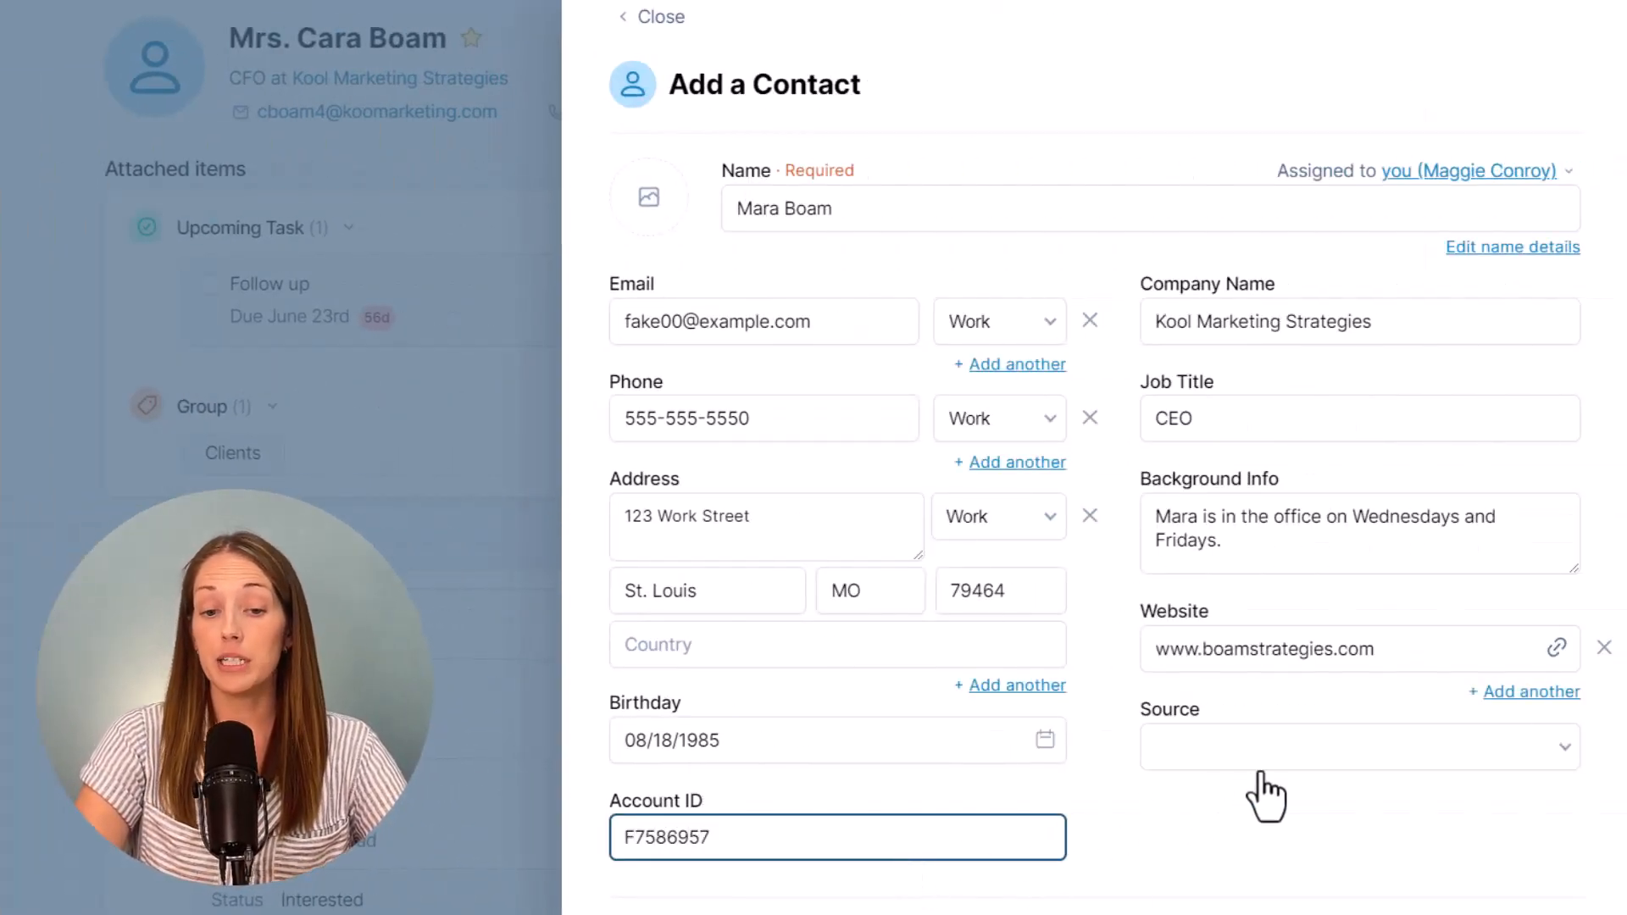
pyautogui.click(1349, 746)
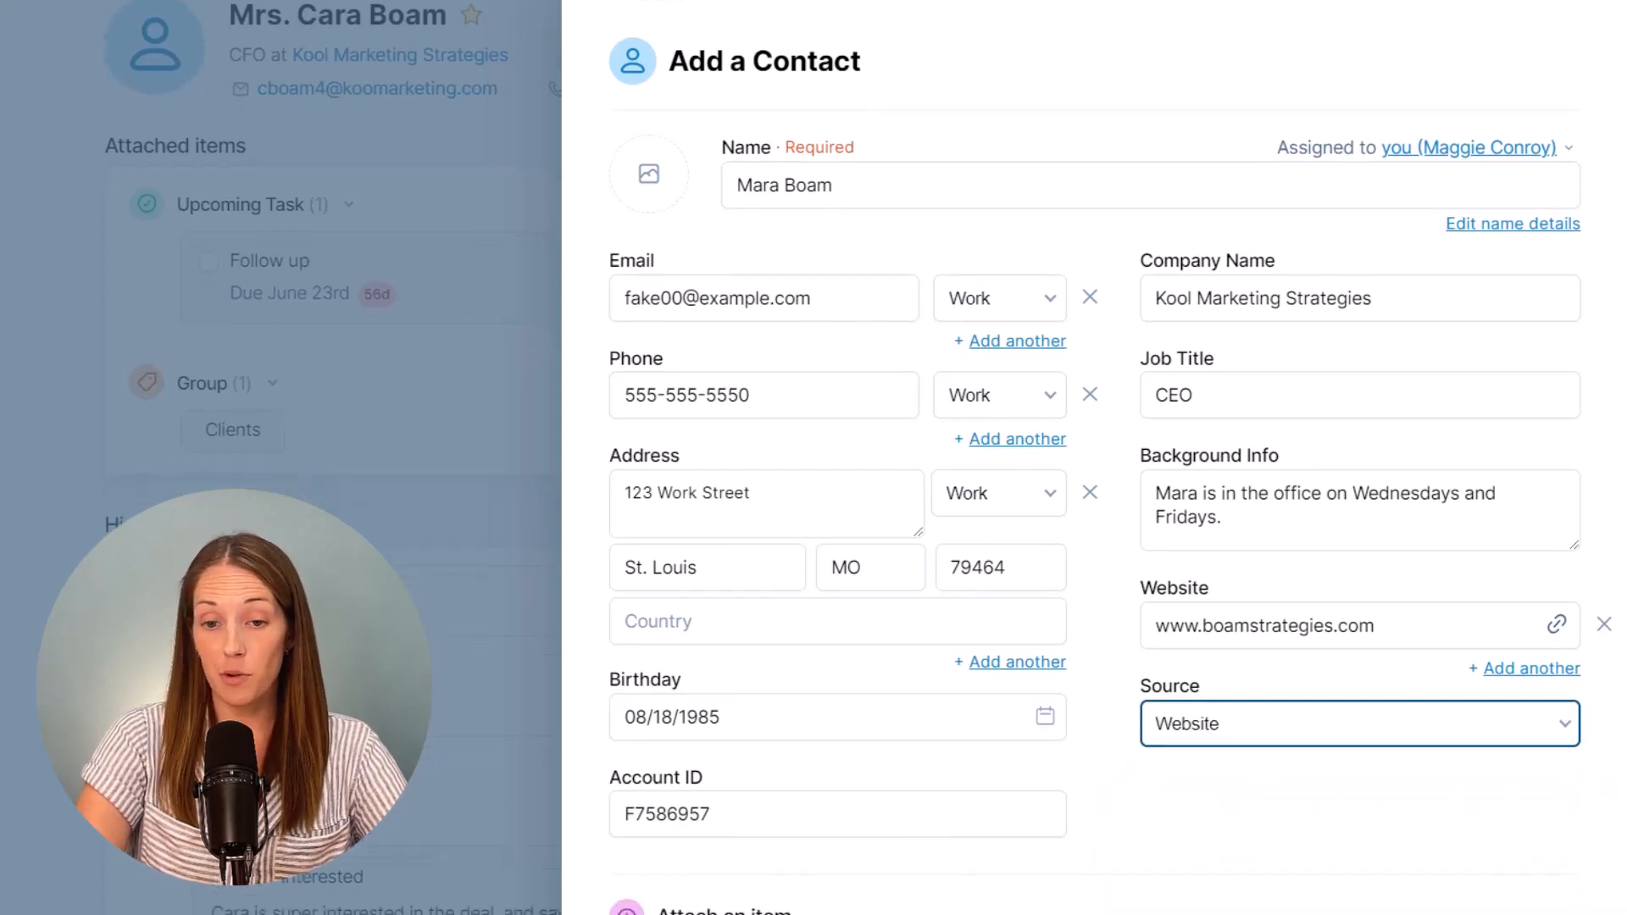
pyautogui.scroll(-3)
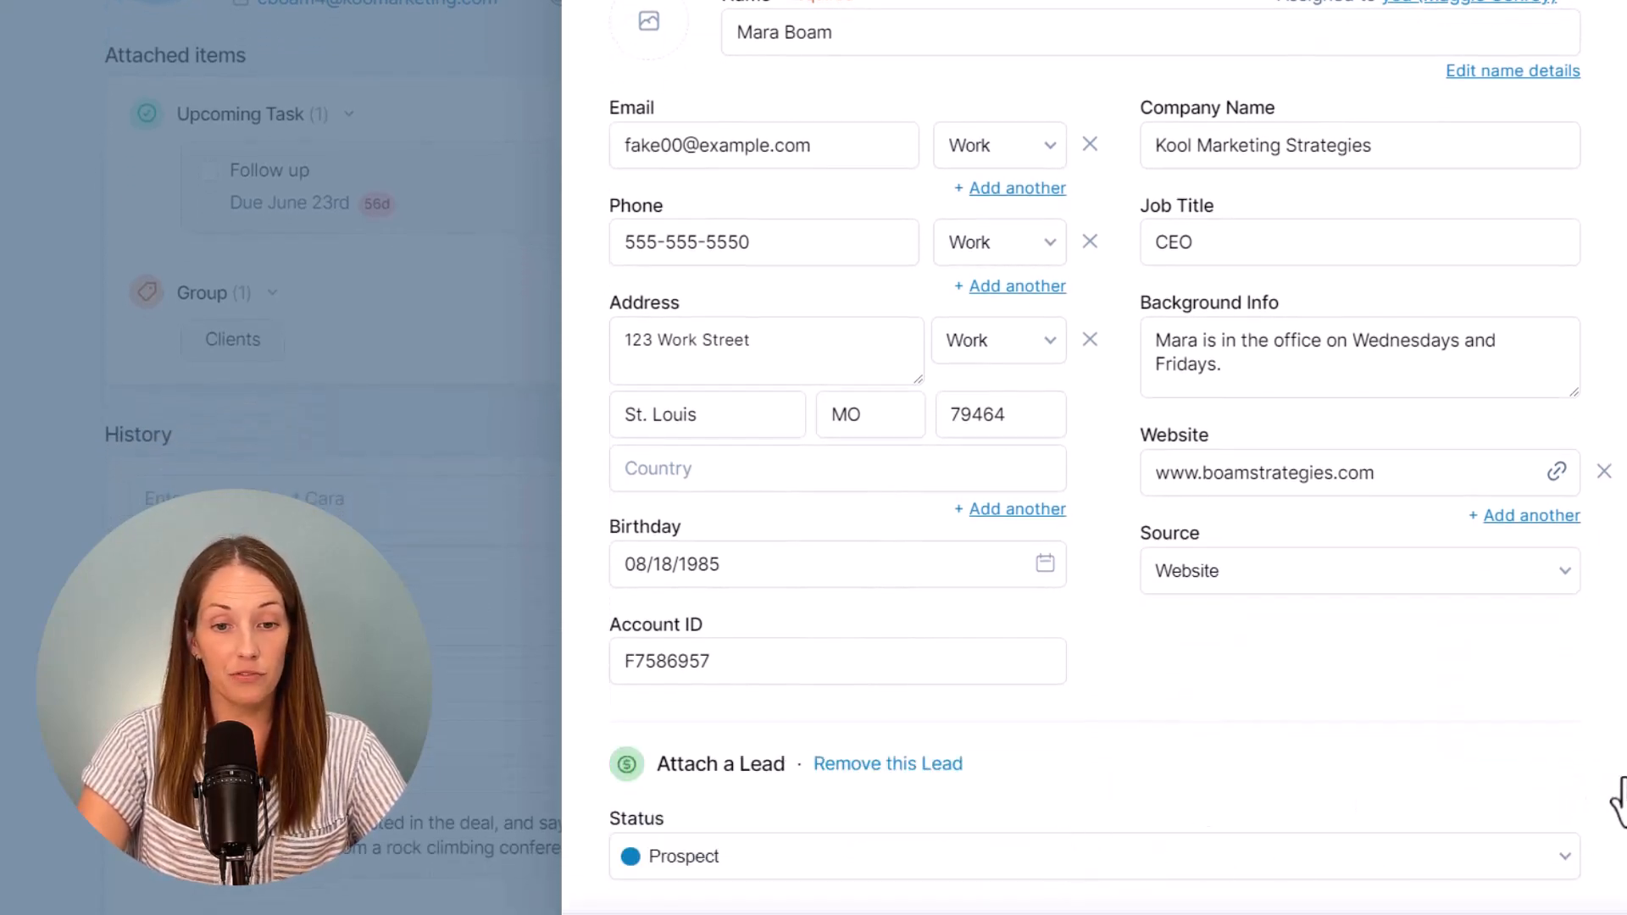
pyautogui.scroll(-3)
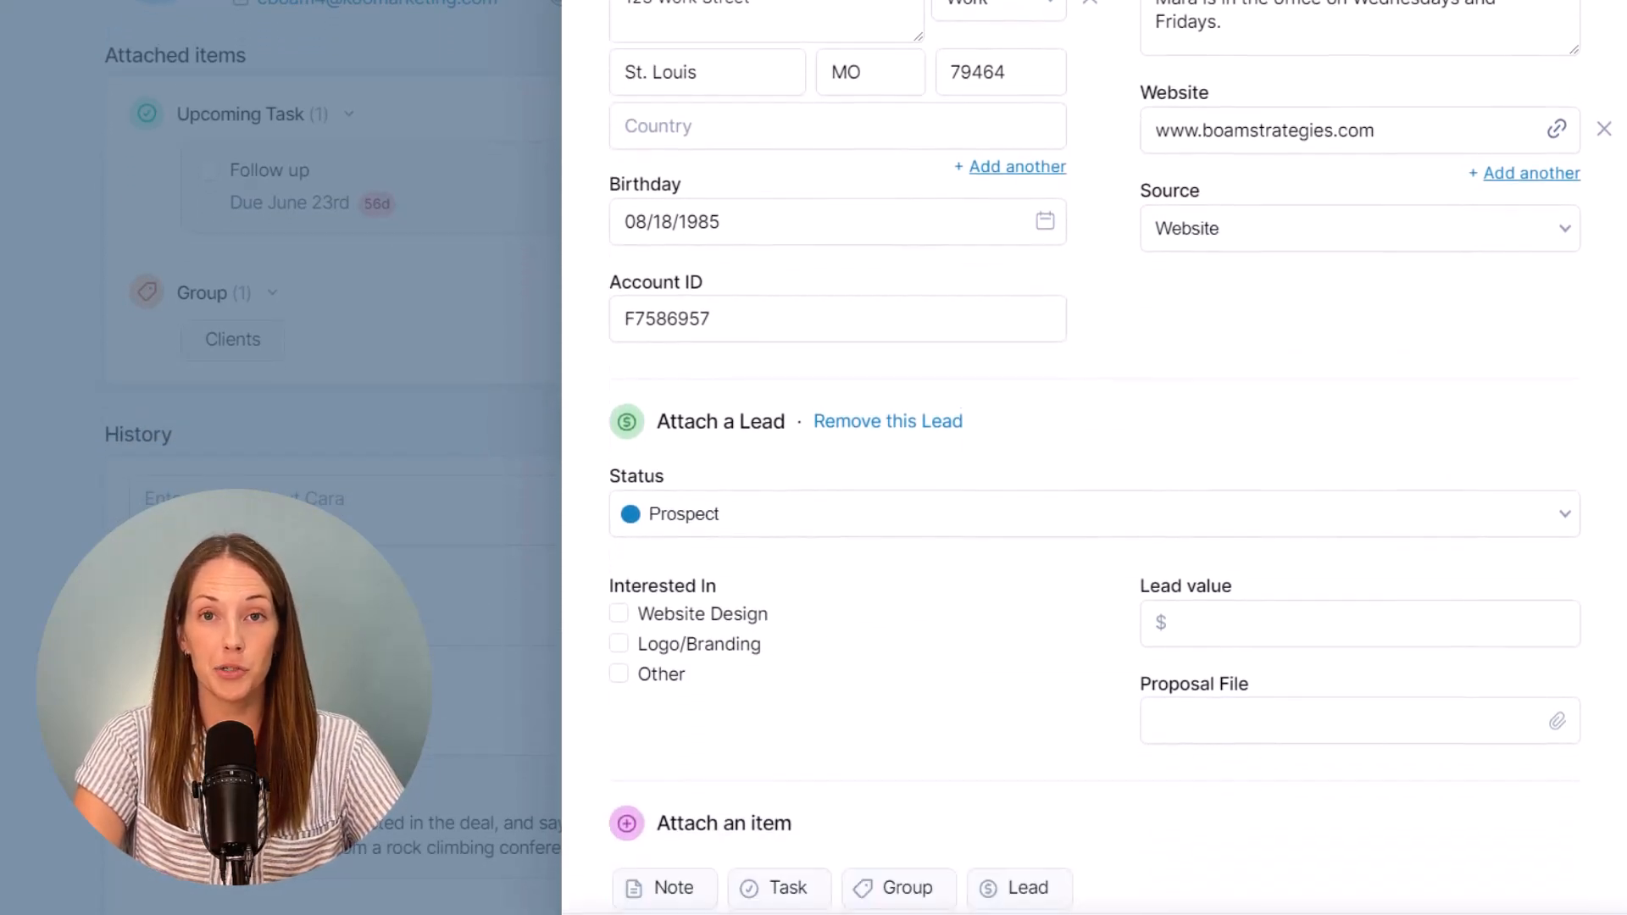
pyautogui.click(617, 554)
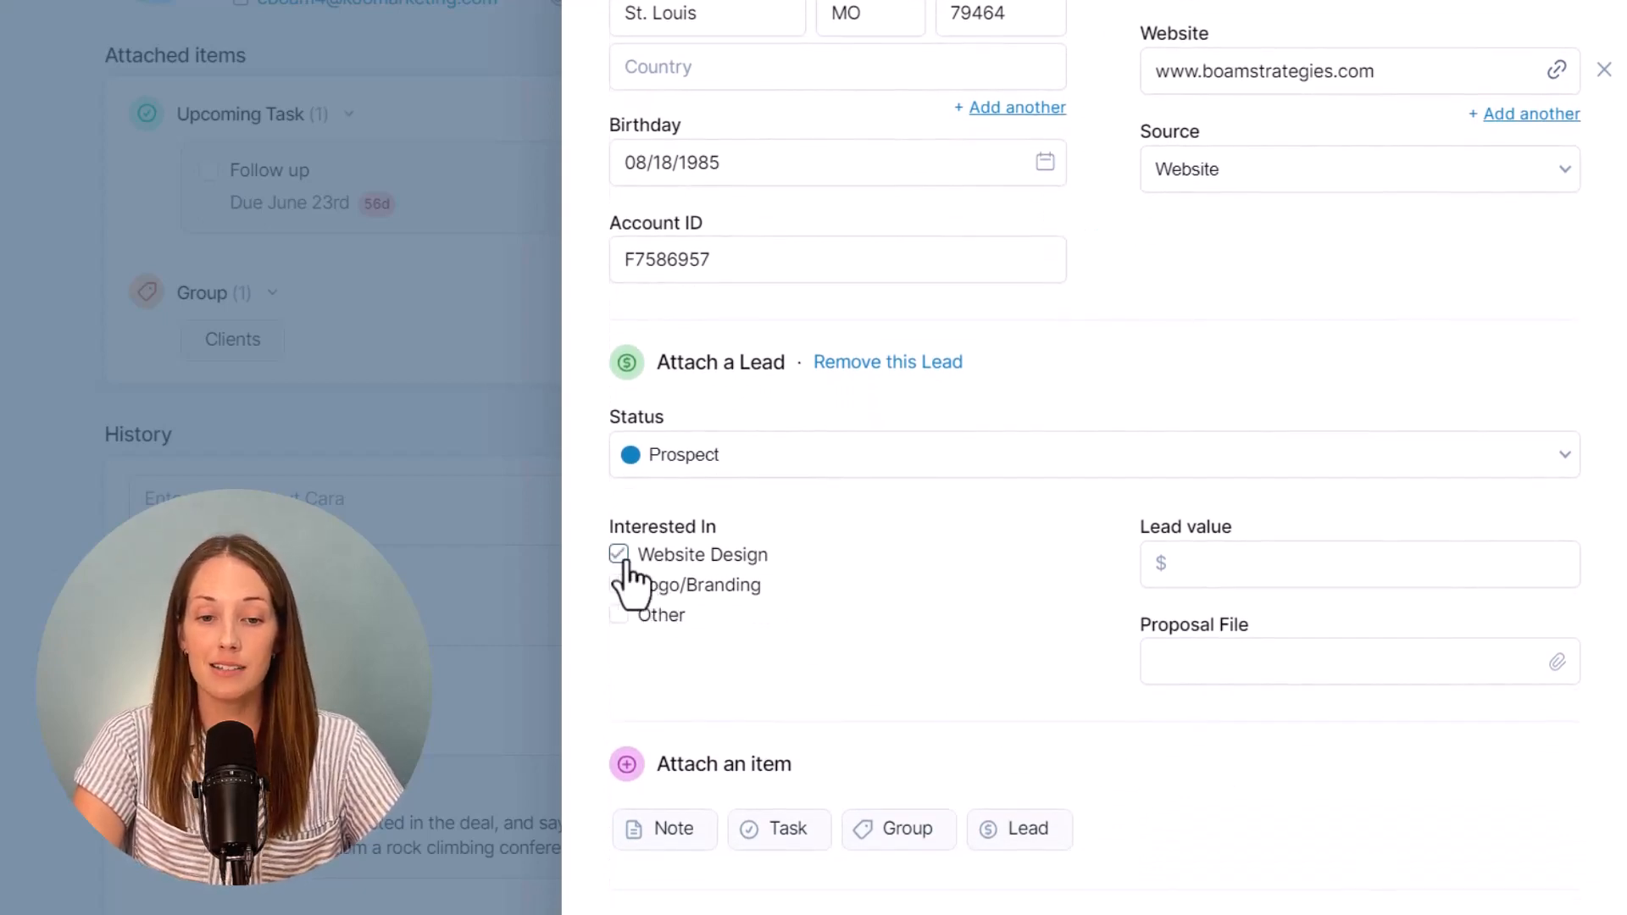
pyautogui.write('20,000')
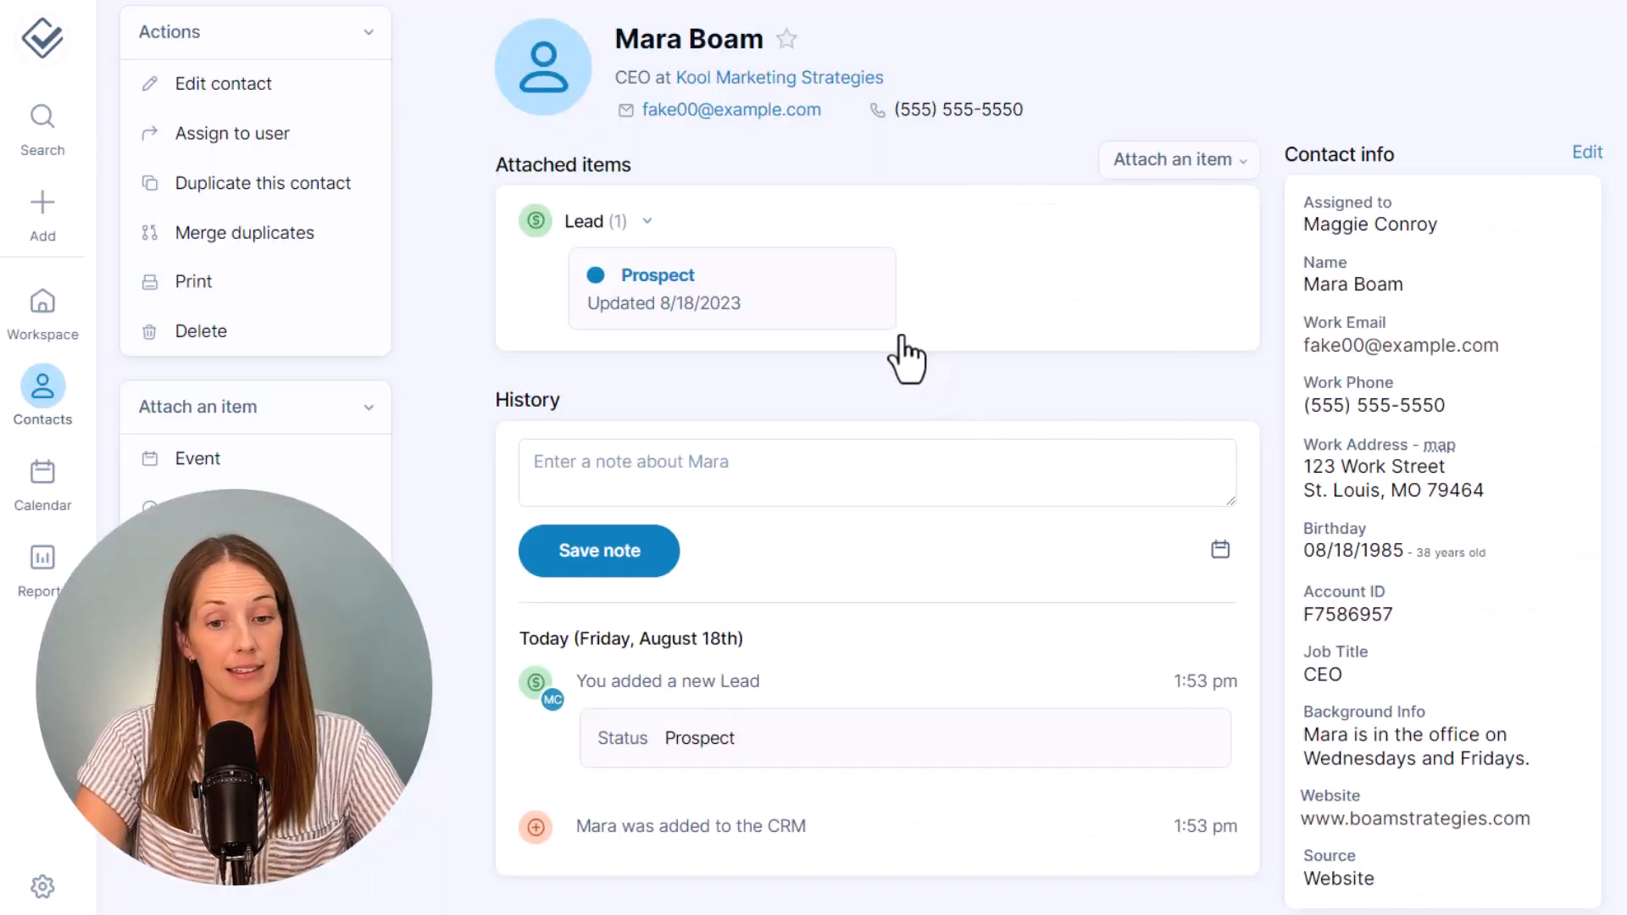
pyautogui.moveTo(733, 288)
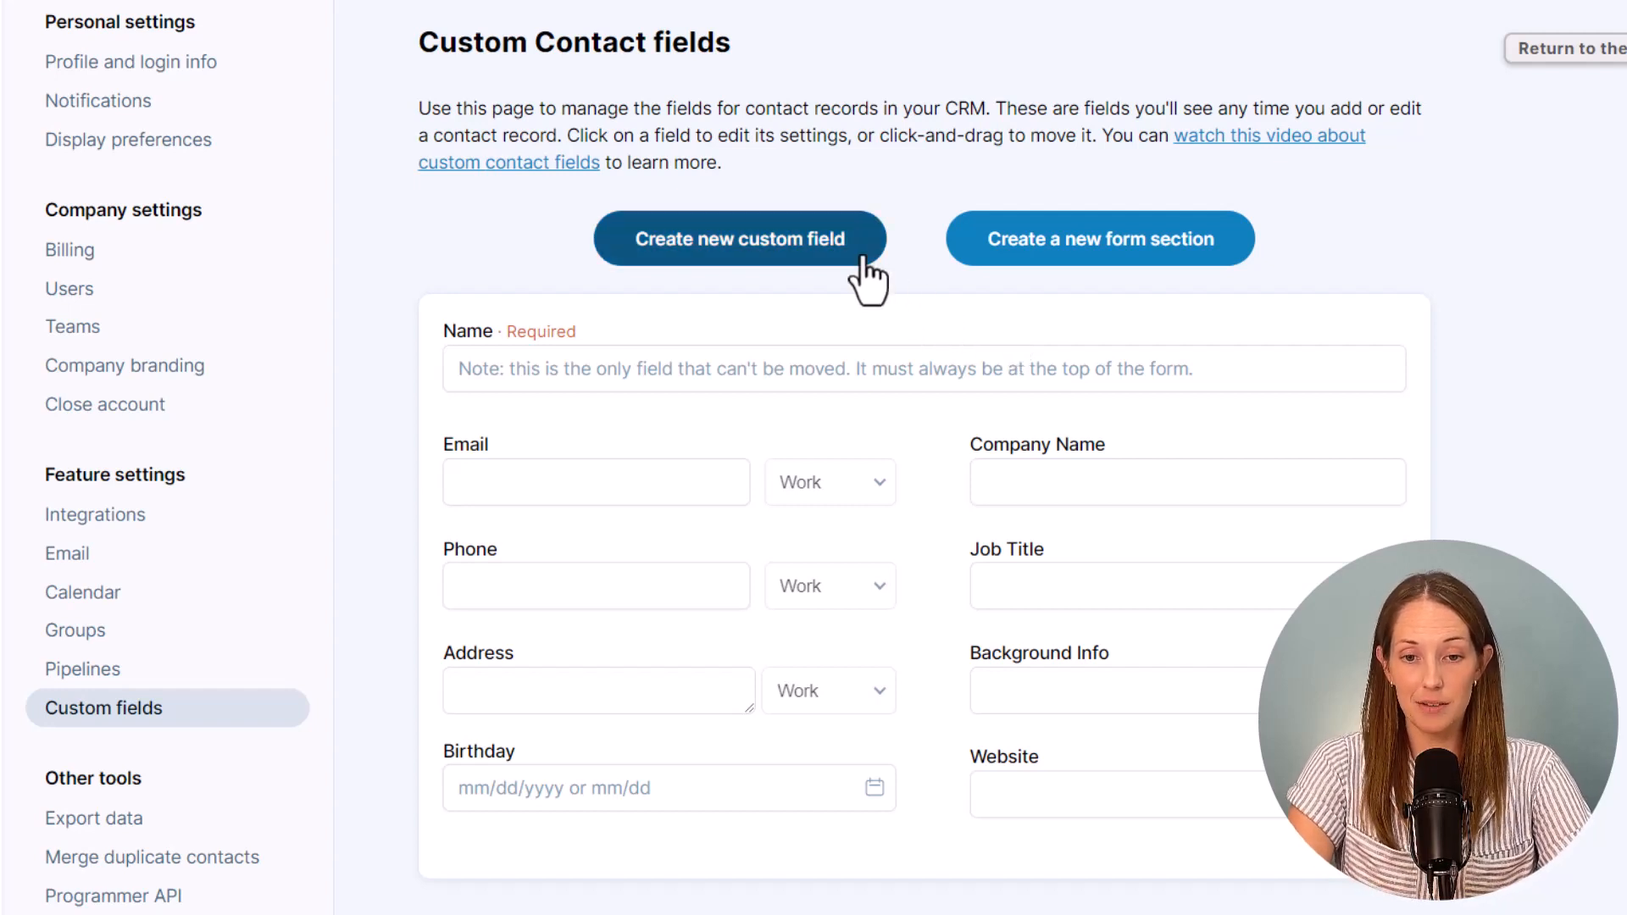
# Step: Create the Acct ID field, then start a Client Services checklist field with option Marketing automation
pyautogui.click(739, 239)
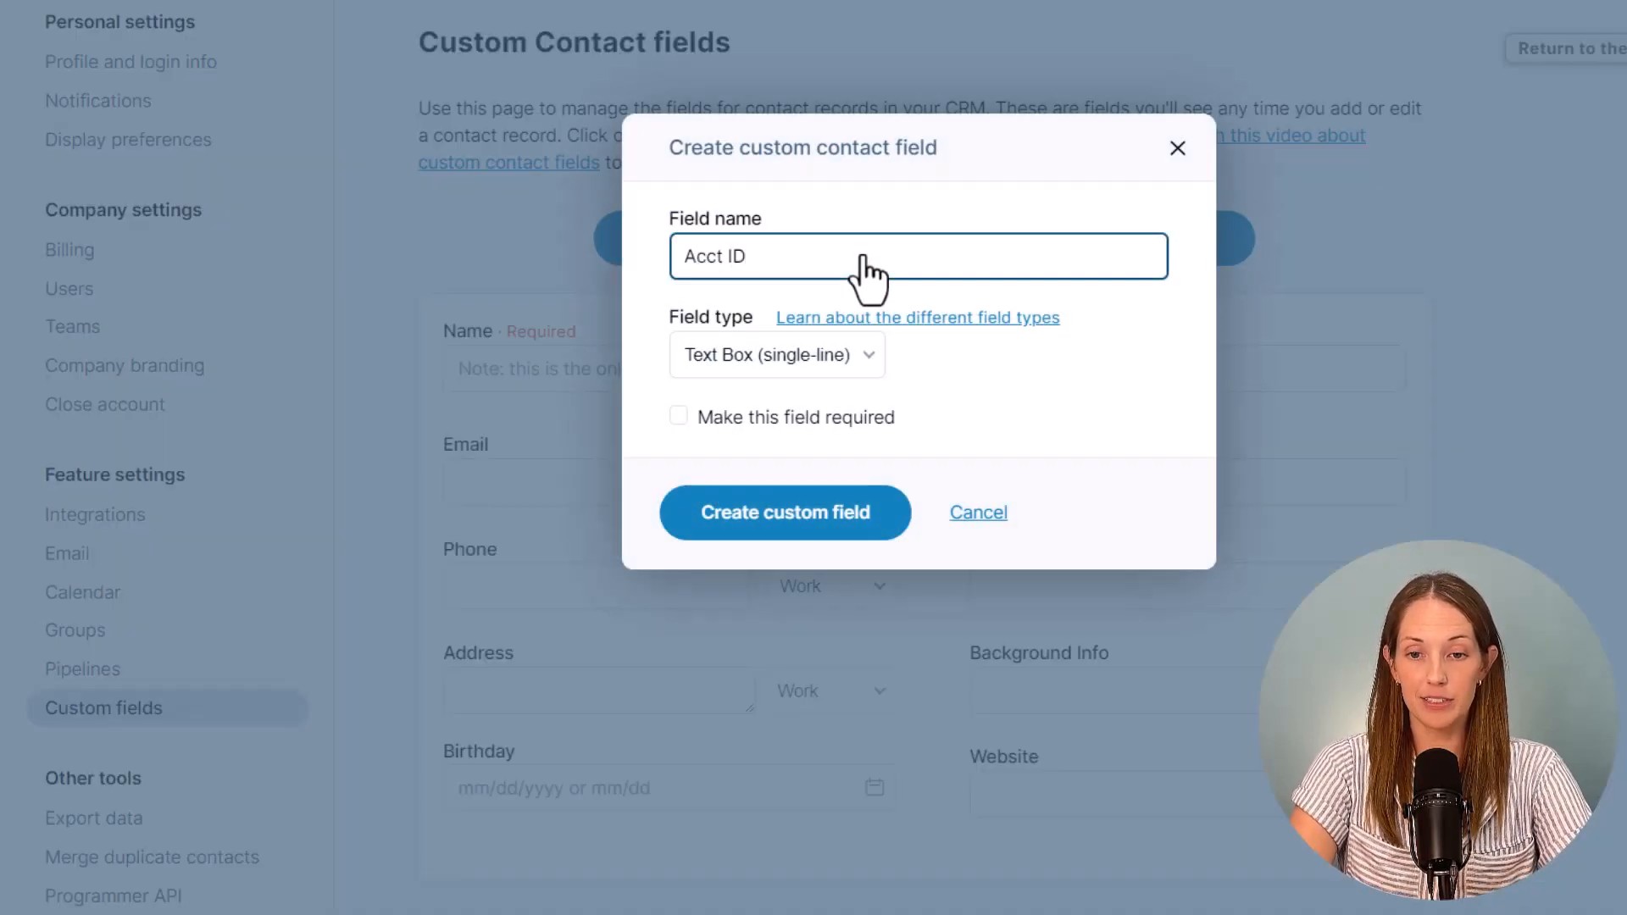
pyautogui.click(785, 512)
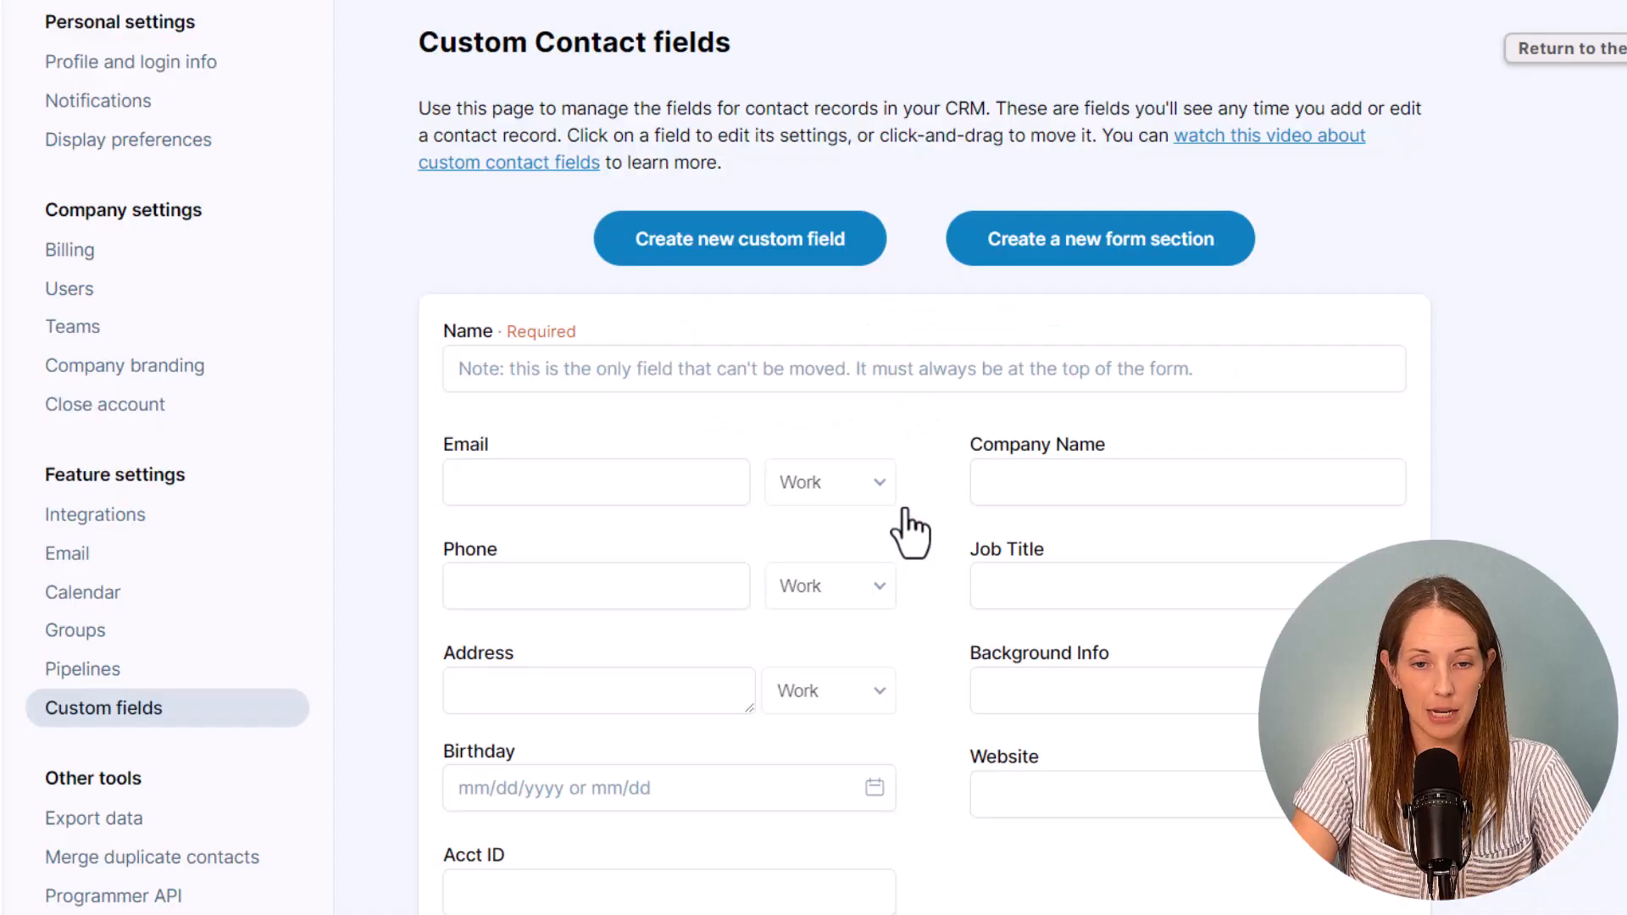
pyautogui.write('S')
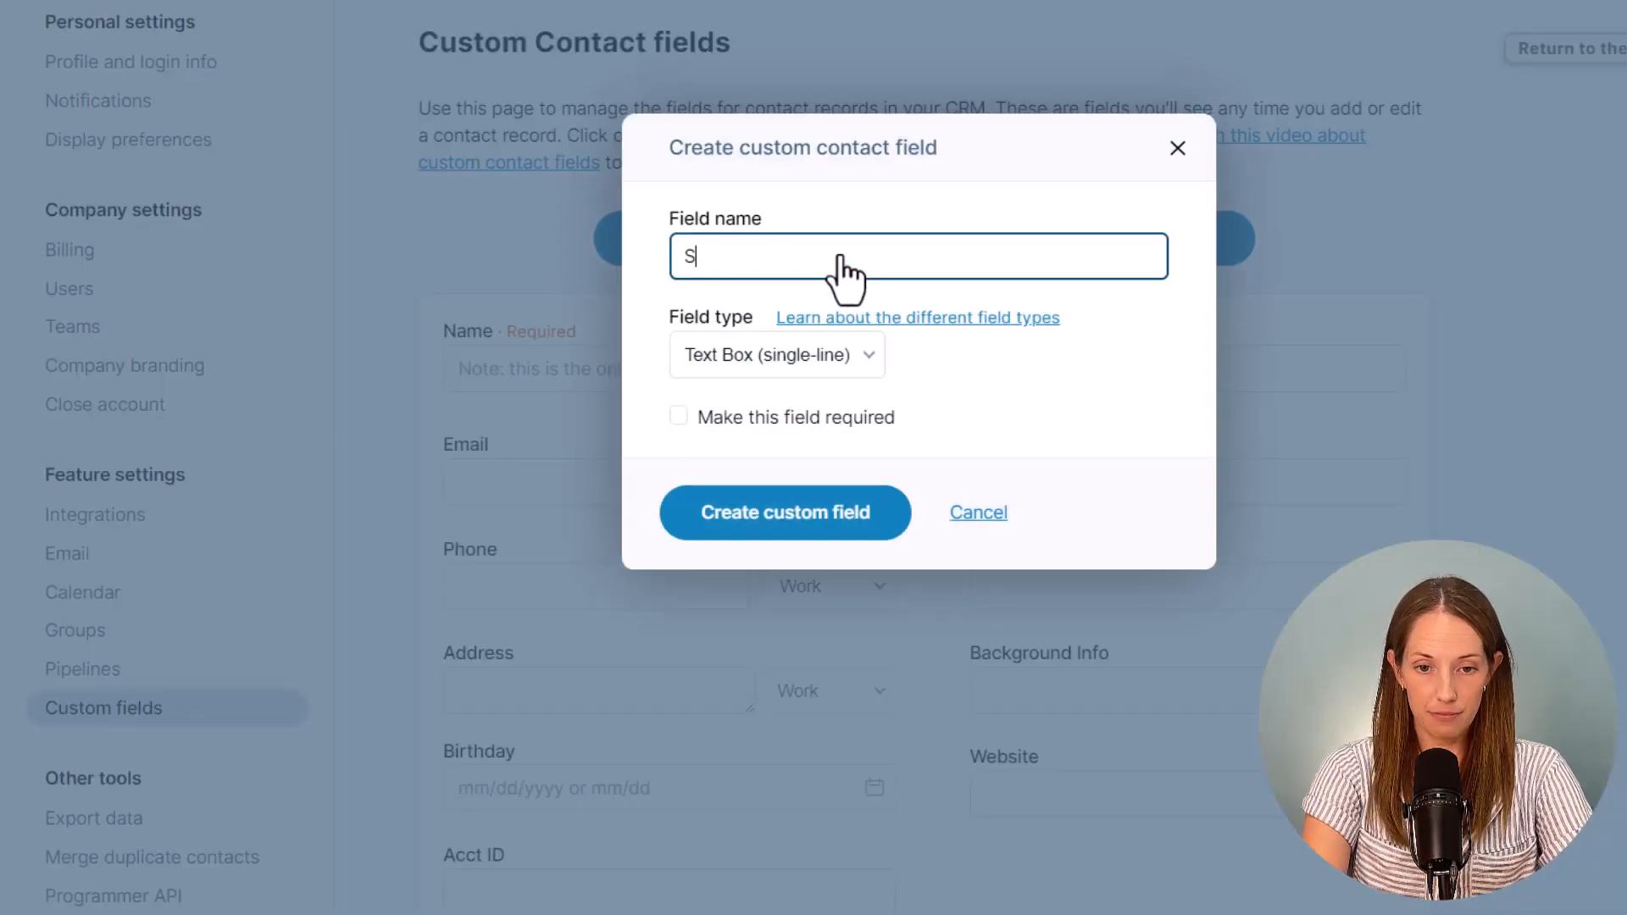
pyautogui.click(777, 354)
pyautogui.write('Social')
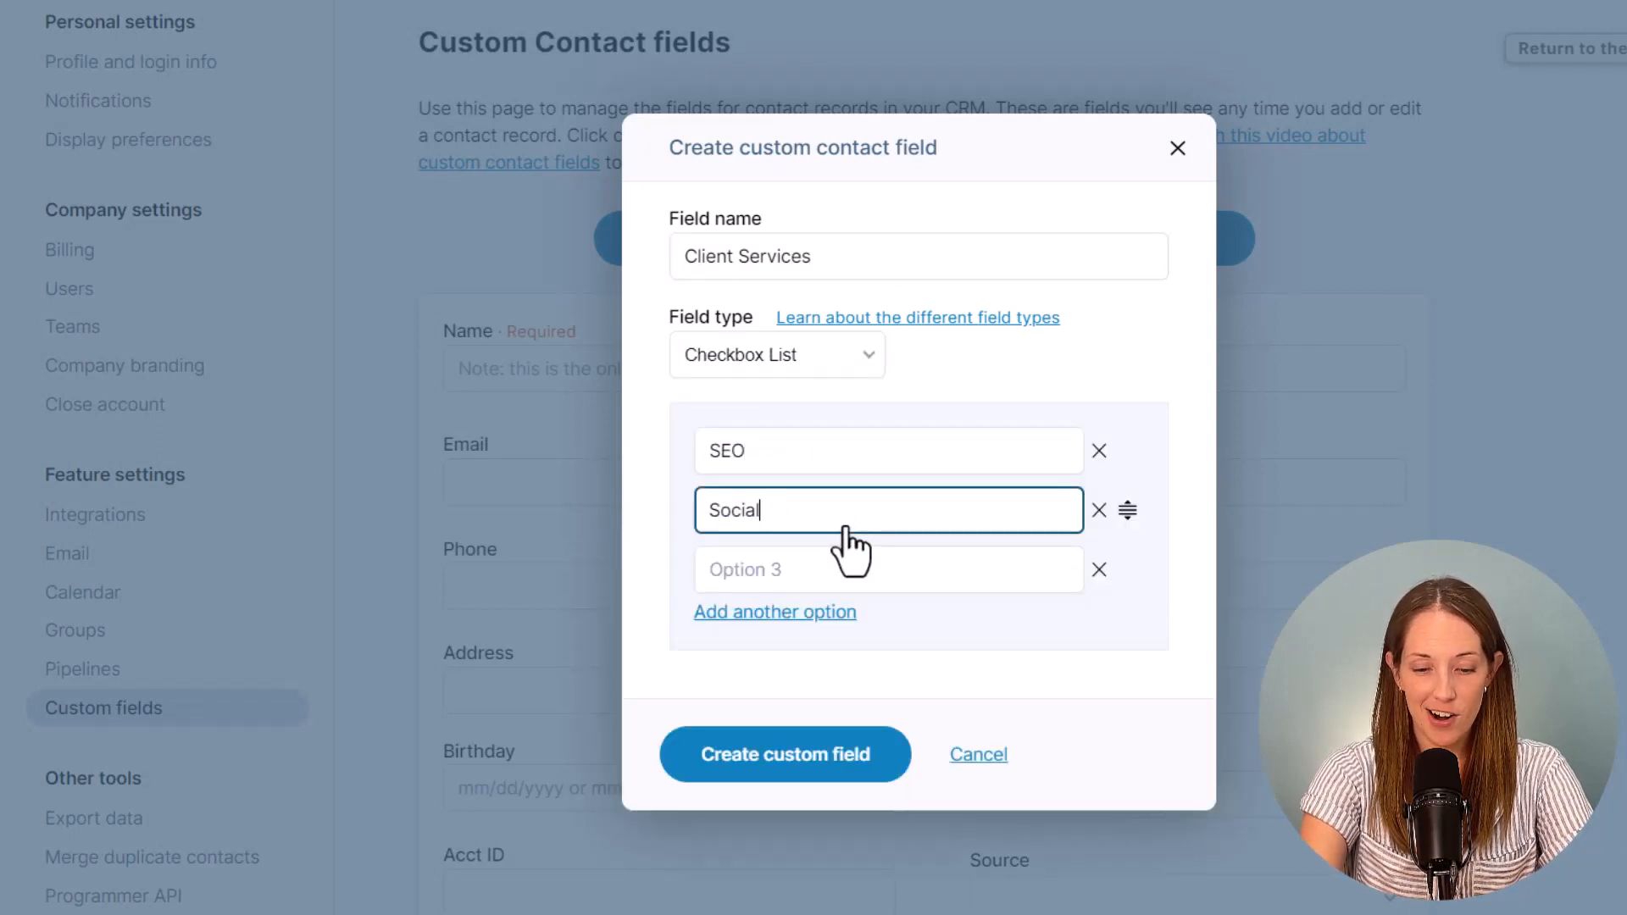
pyautogui.write('Marketing automation')
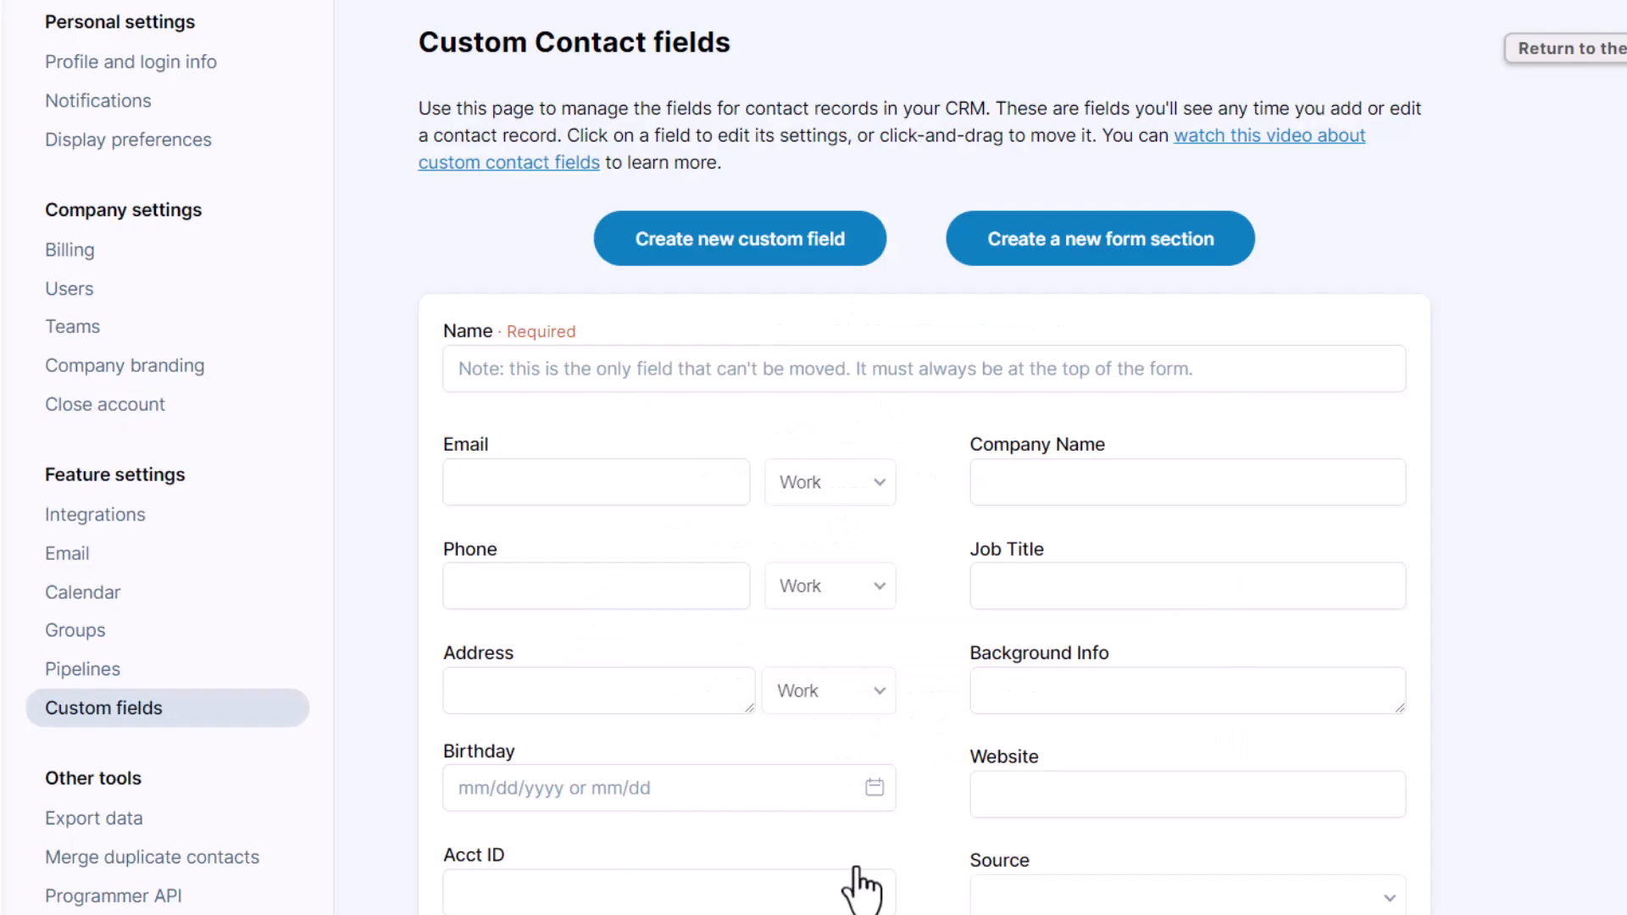
# Step: Create a Referred by field of contact-link type
pyautogui.write('Referred by')
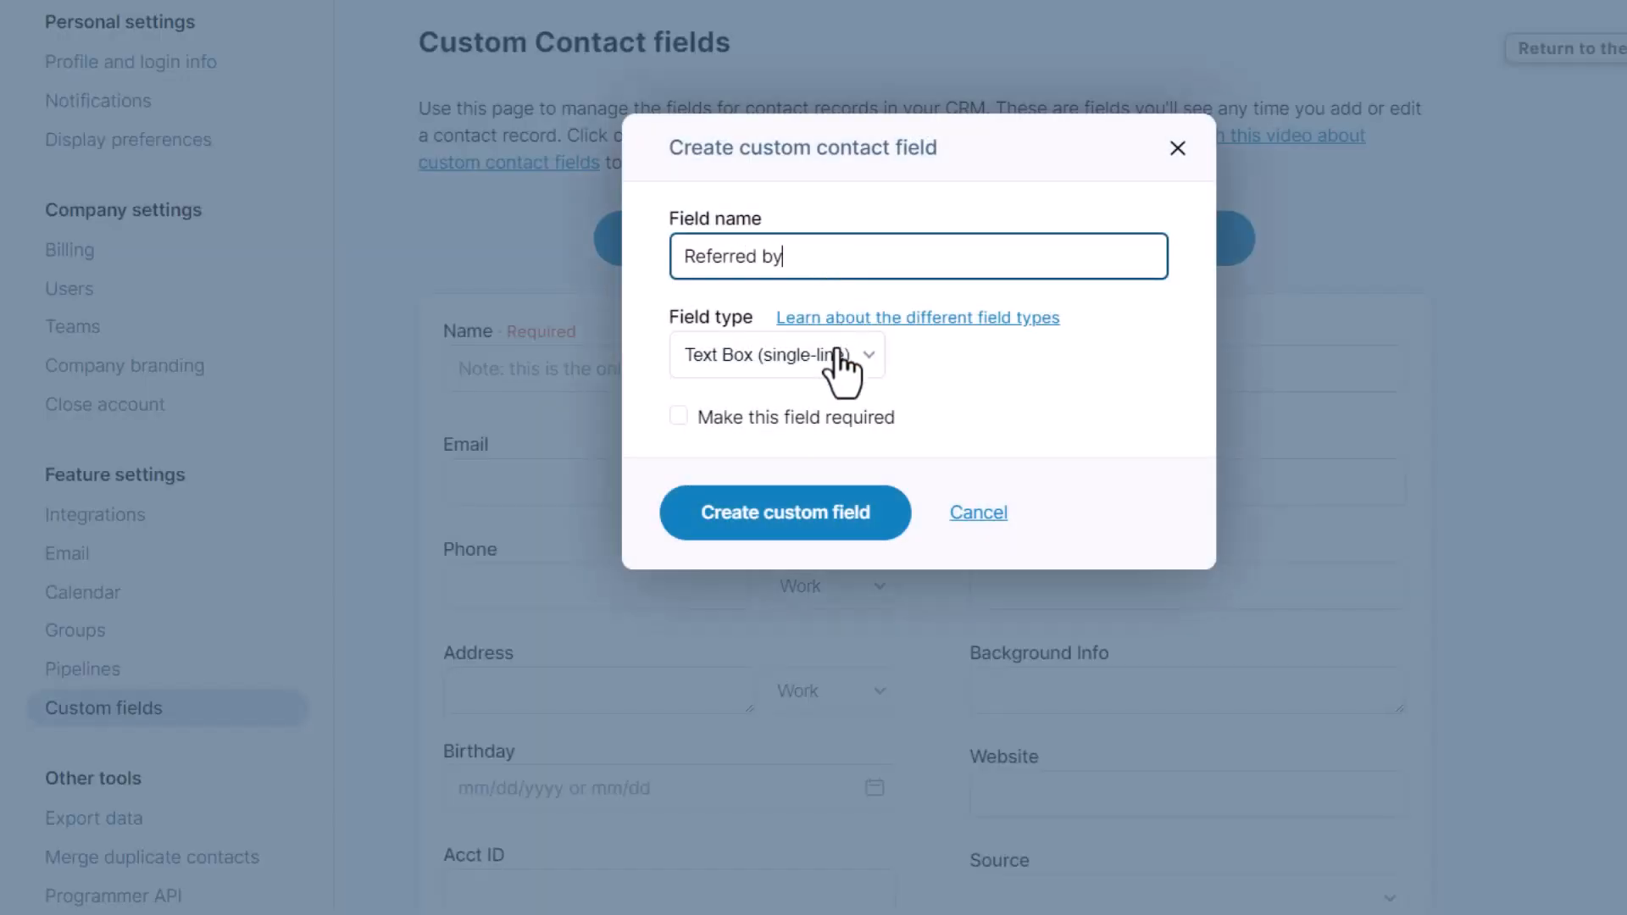
pyautogui.click(777, 354)
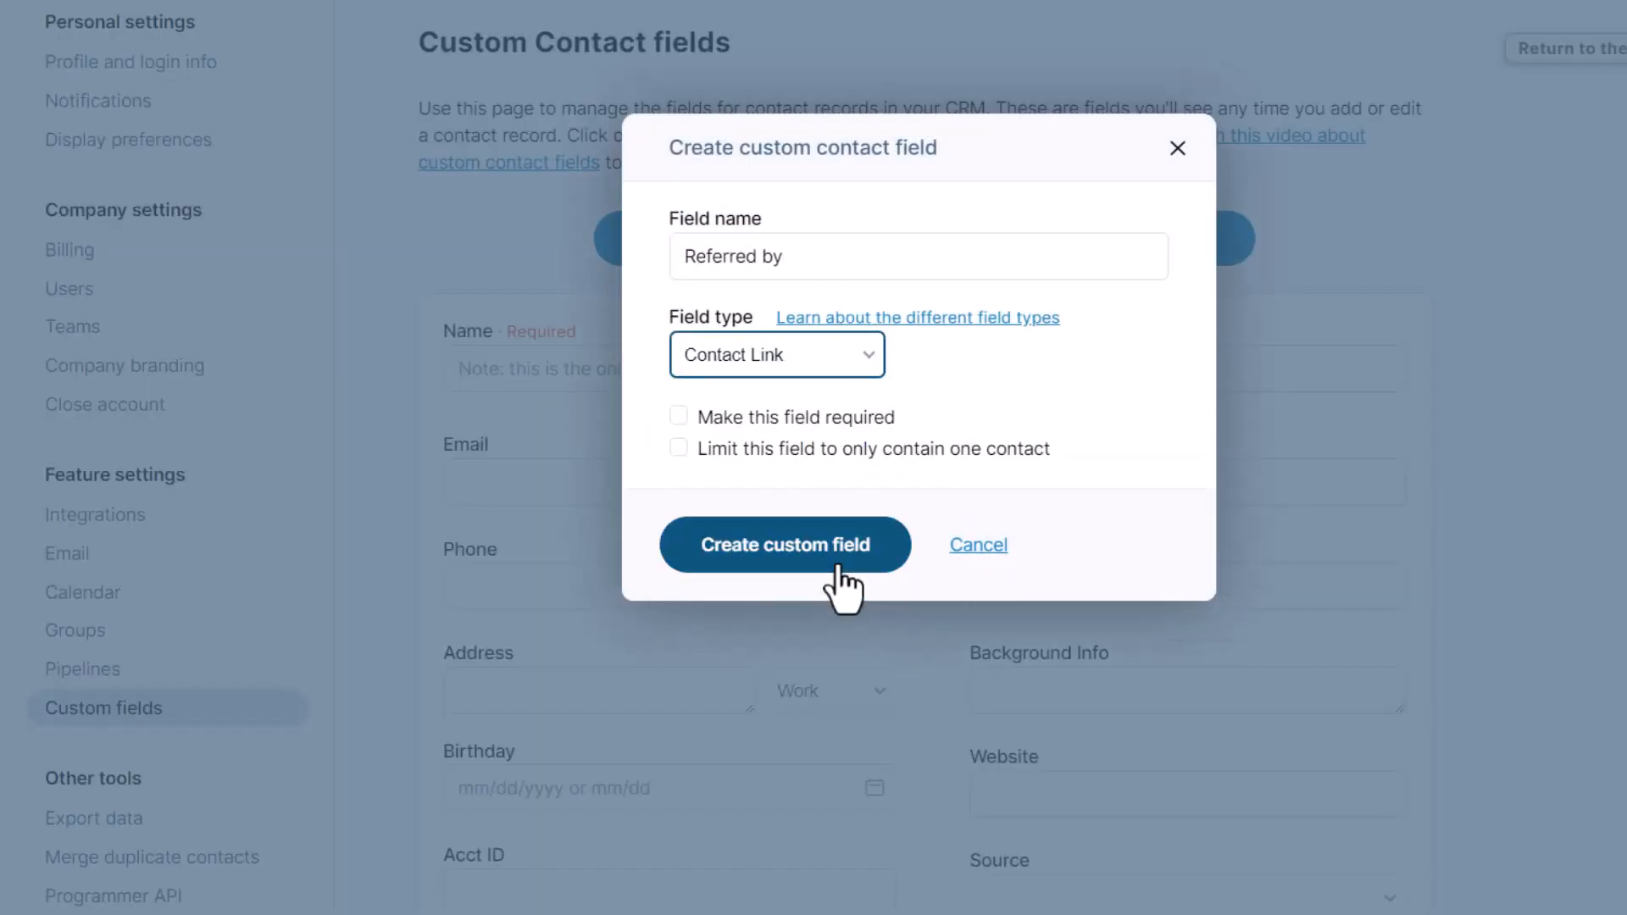
pyautogui.click(785, 544)
pyautogui.write('Cont')
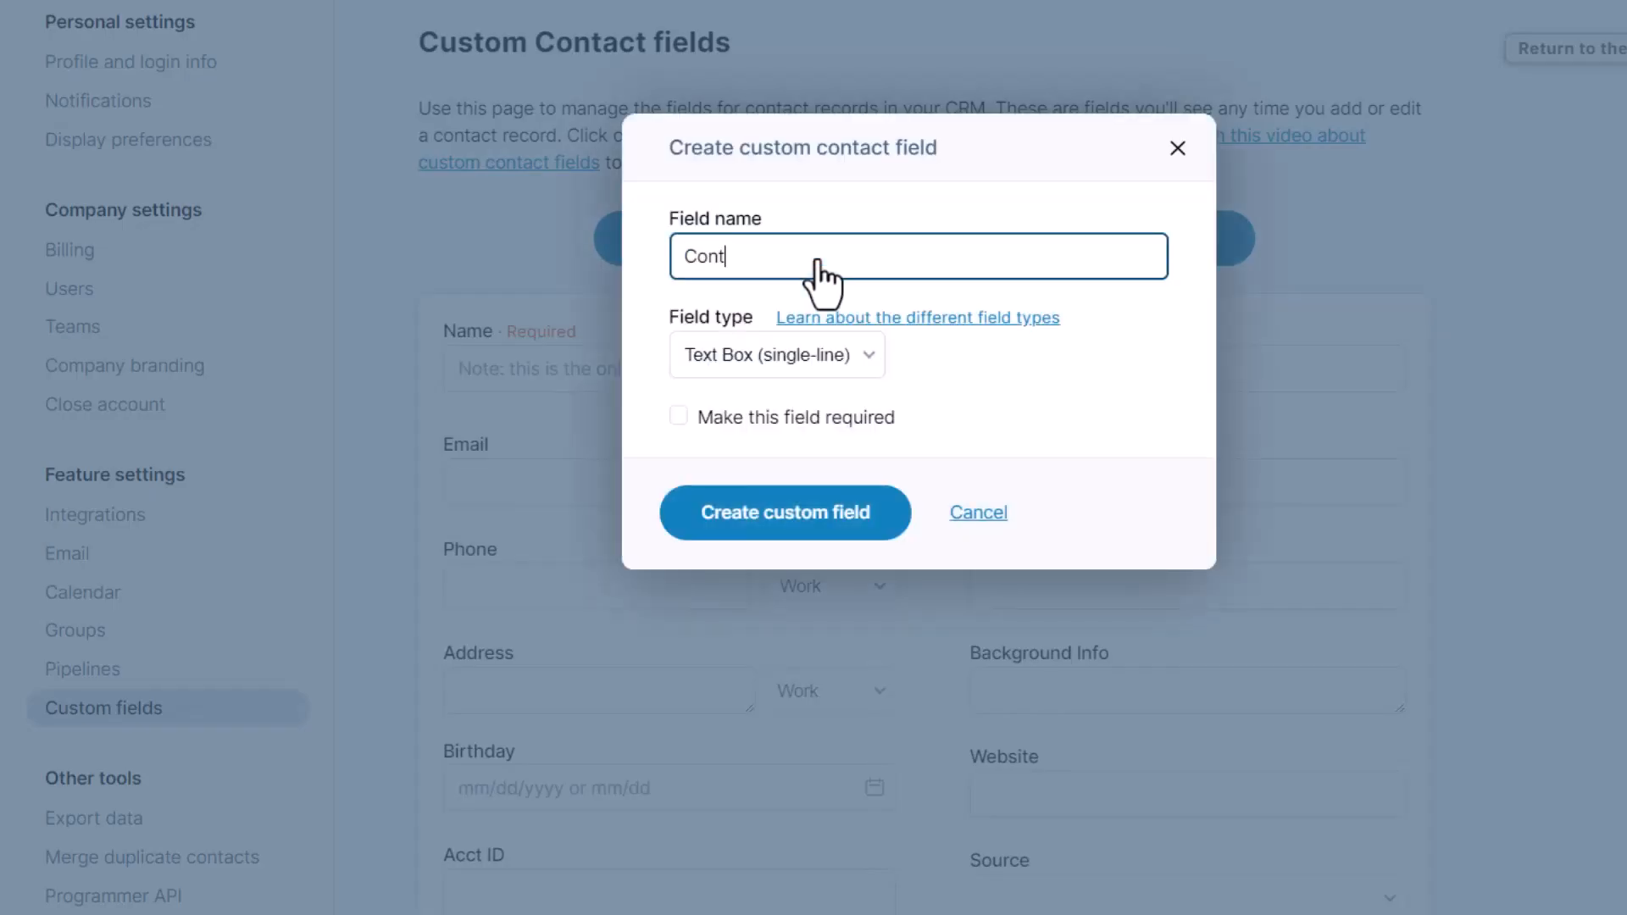
# Step: Create a Contract field that stores files
pyautogui.click(776, 354)
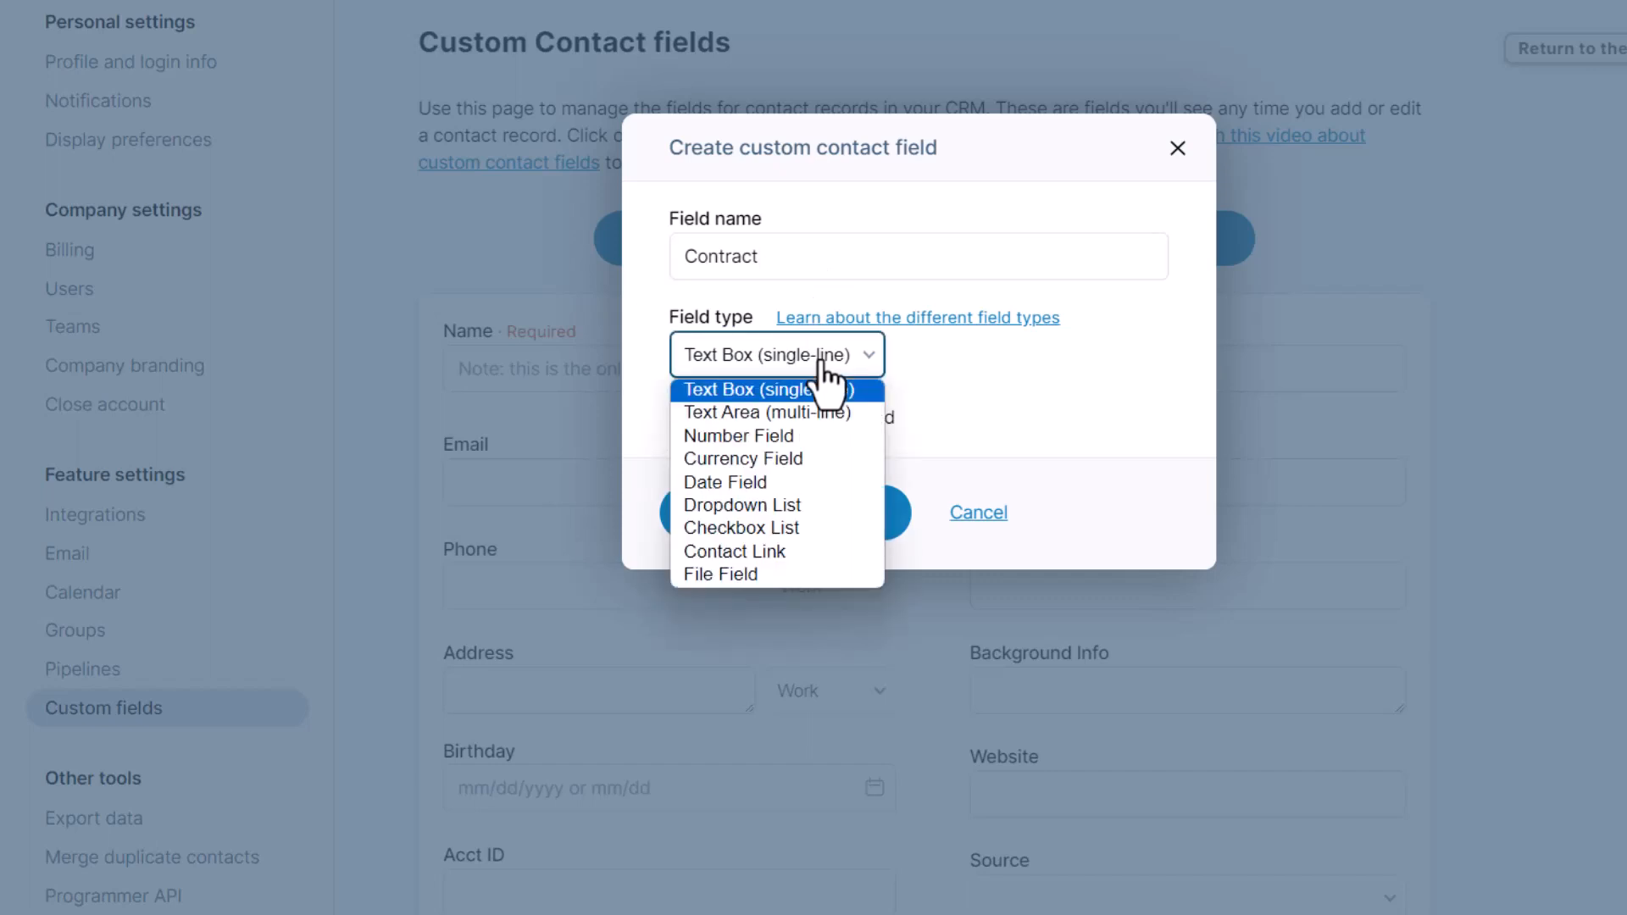
pyautogui.click(718, 574)
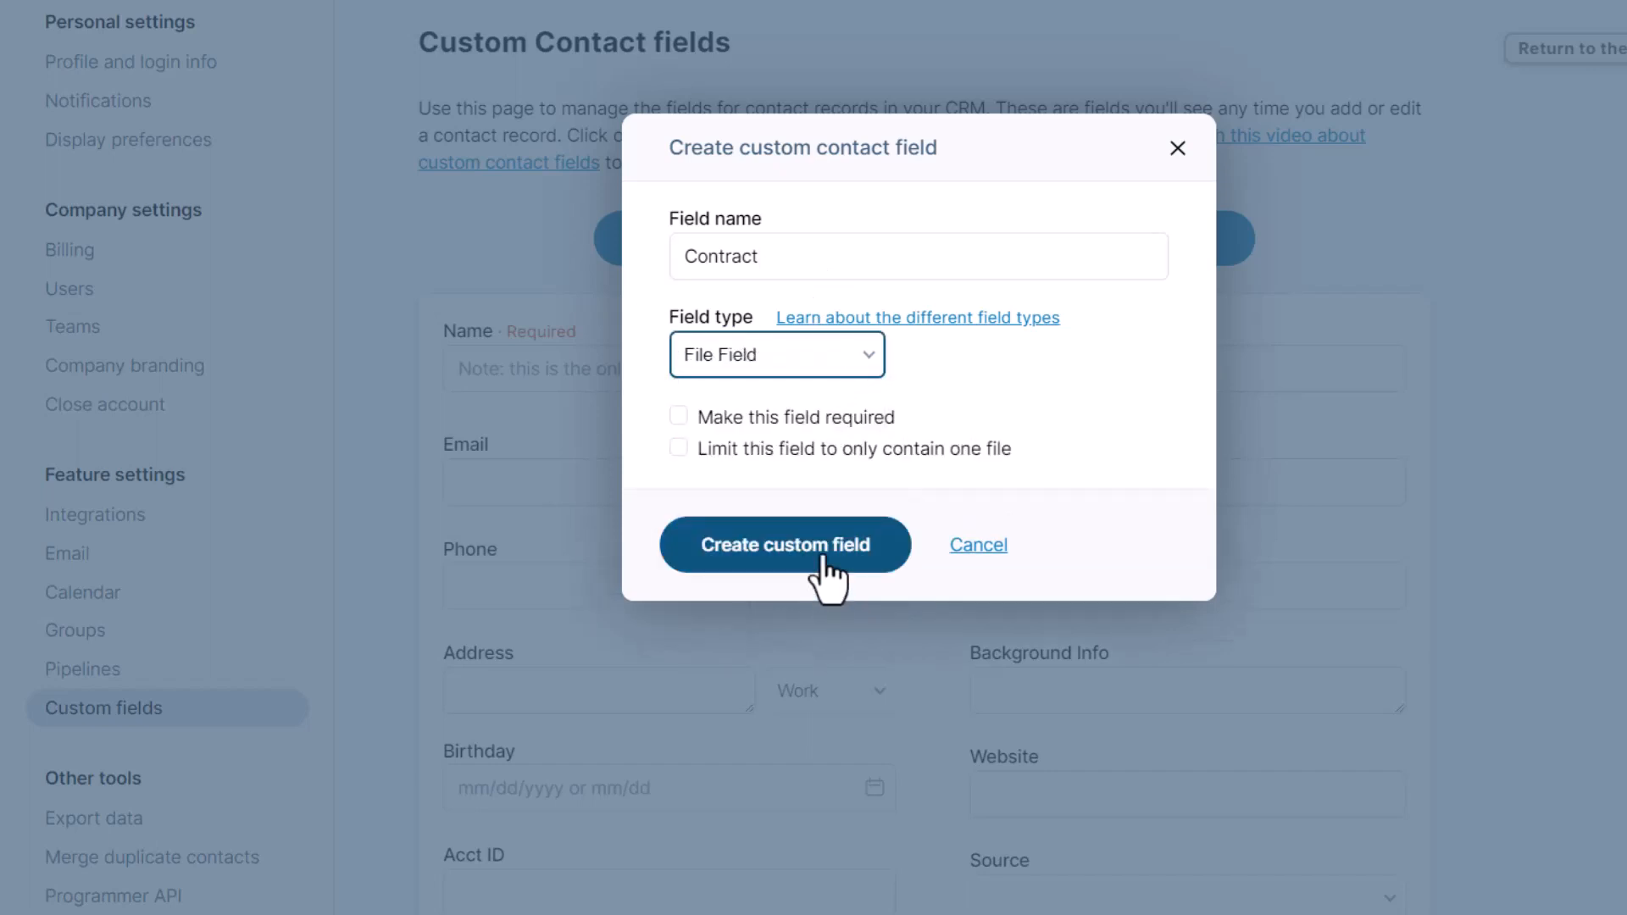
pyautogui.click(785, 544)
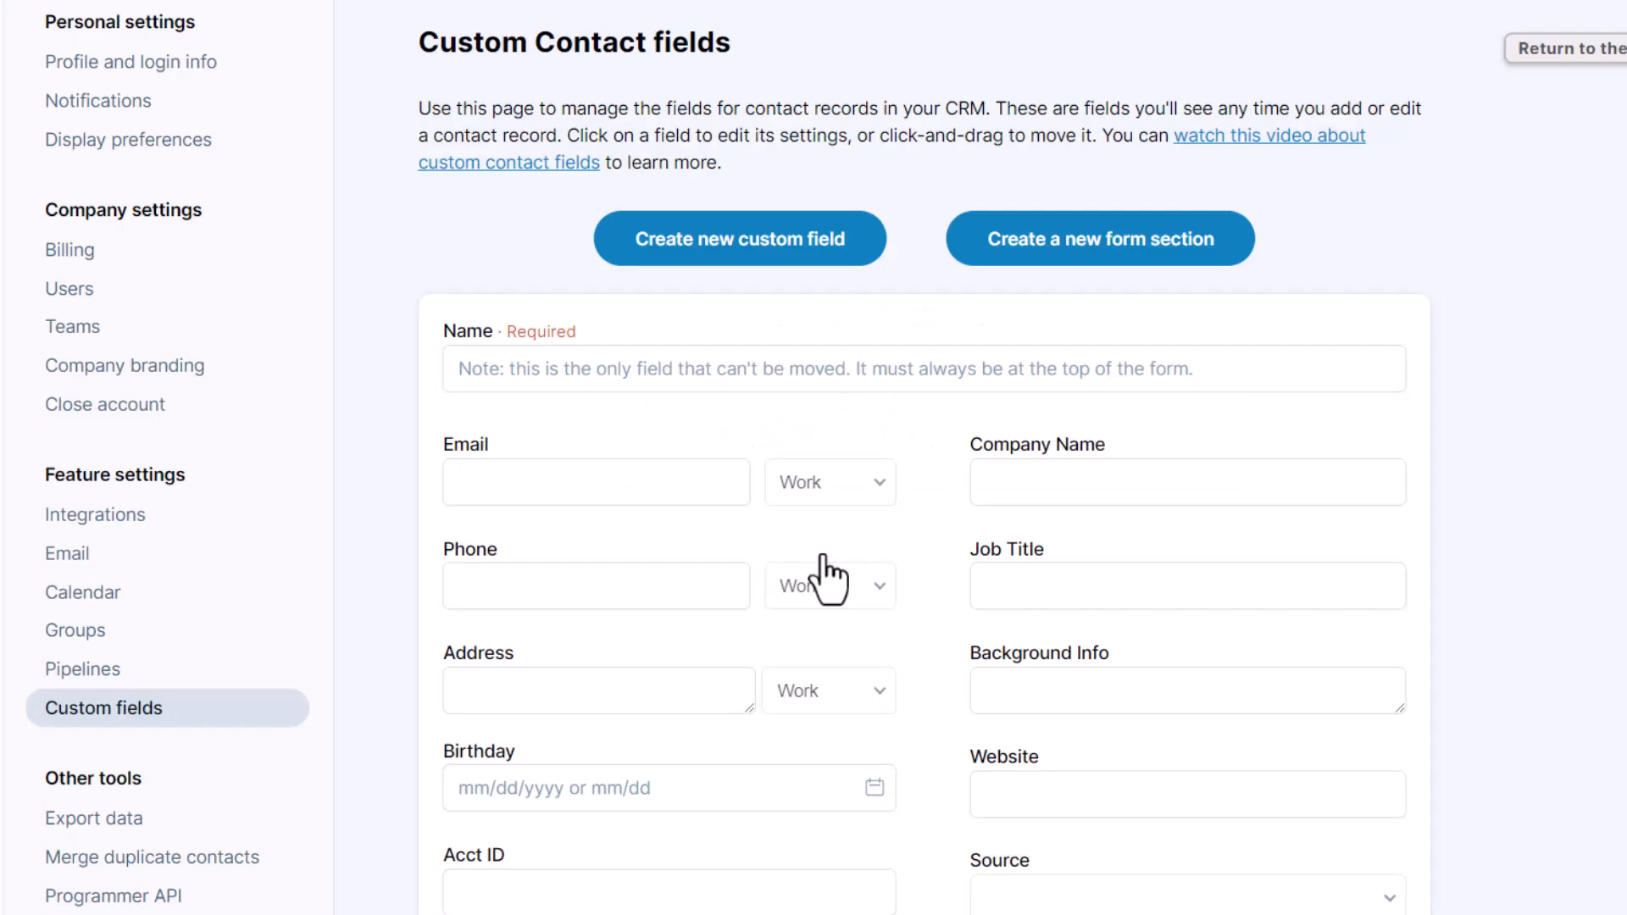
# Step: Move Job Title above Company Name in the contact form layout
pyautogui.scroll(-3)
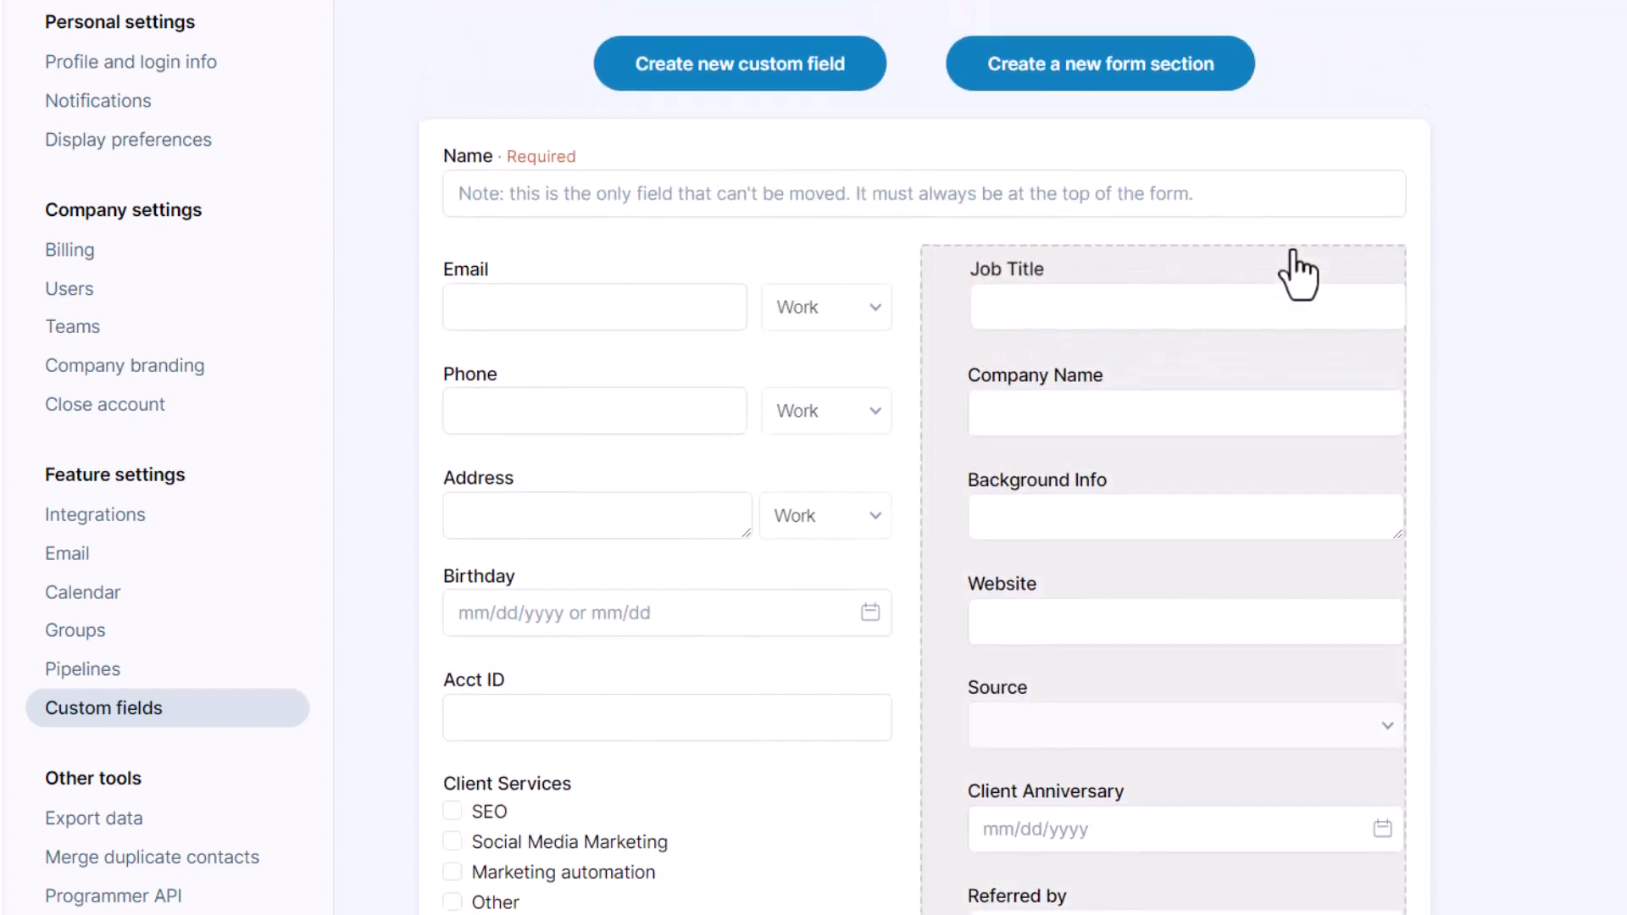
pyautogui.click(1099, 63)
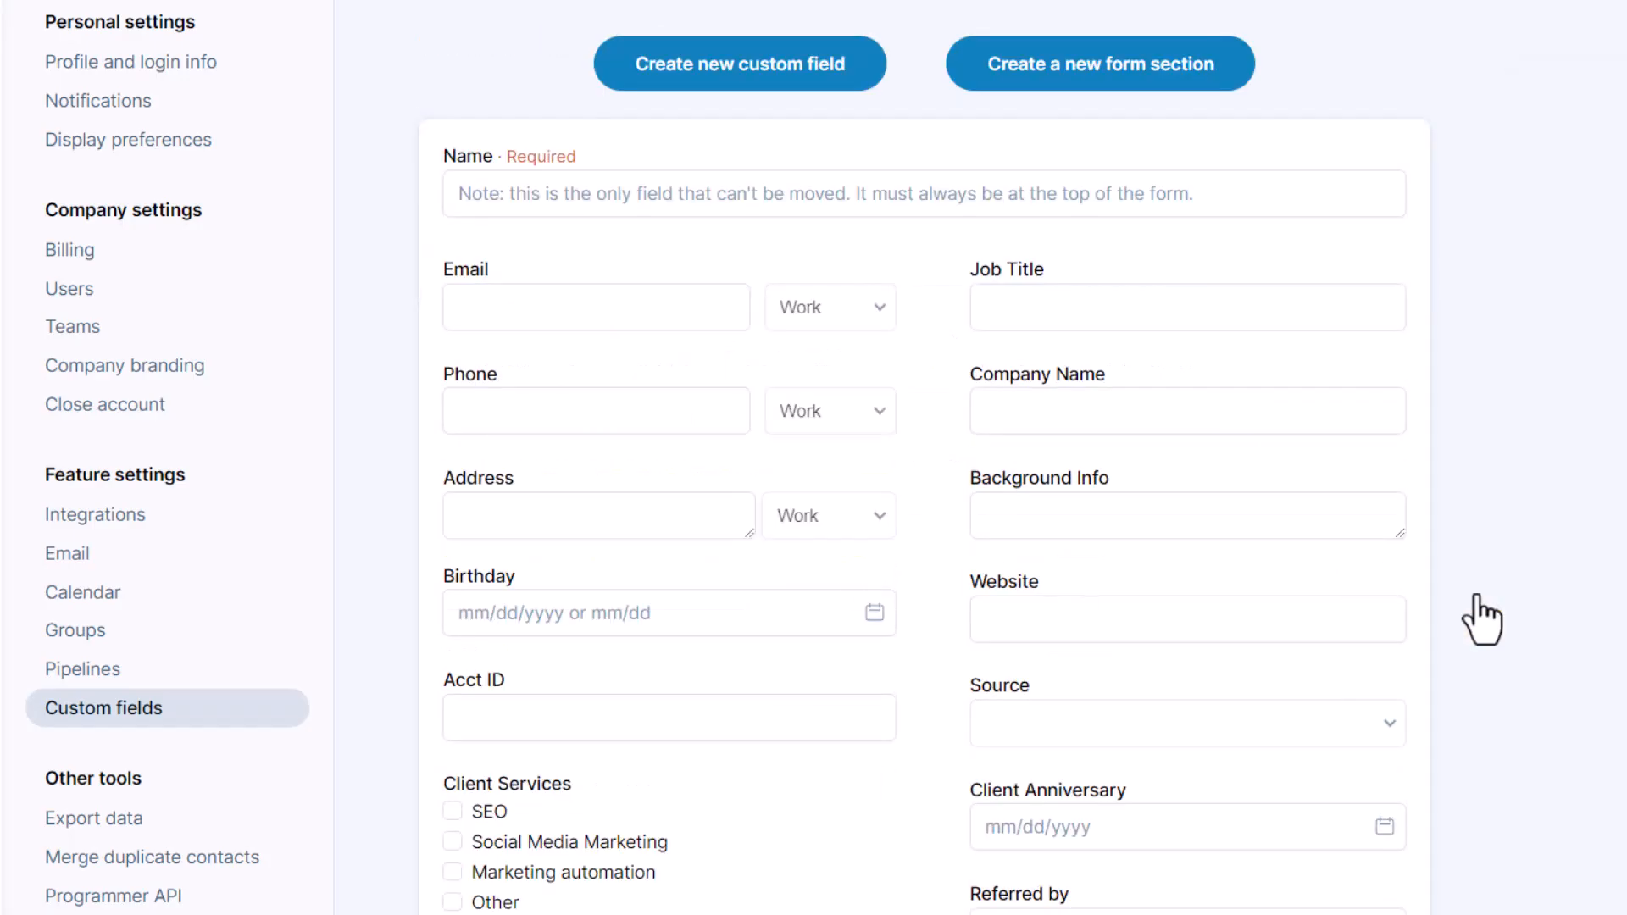
pyautogui.scroll(-3)
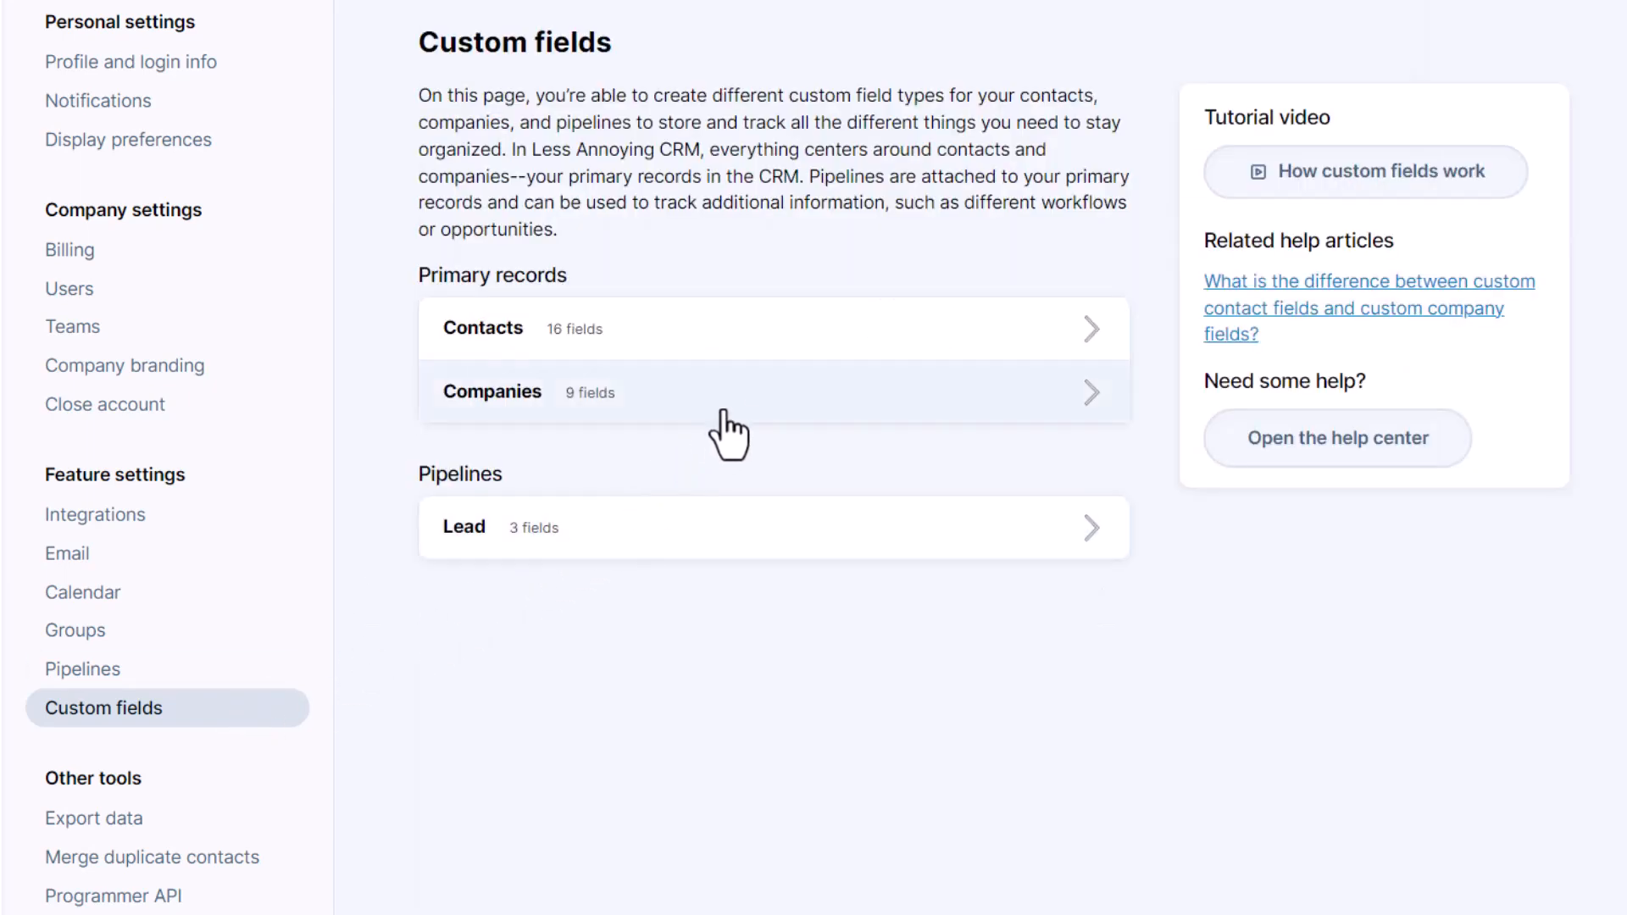
pyautogui.moveTo(756, 414)
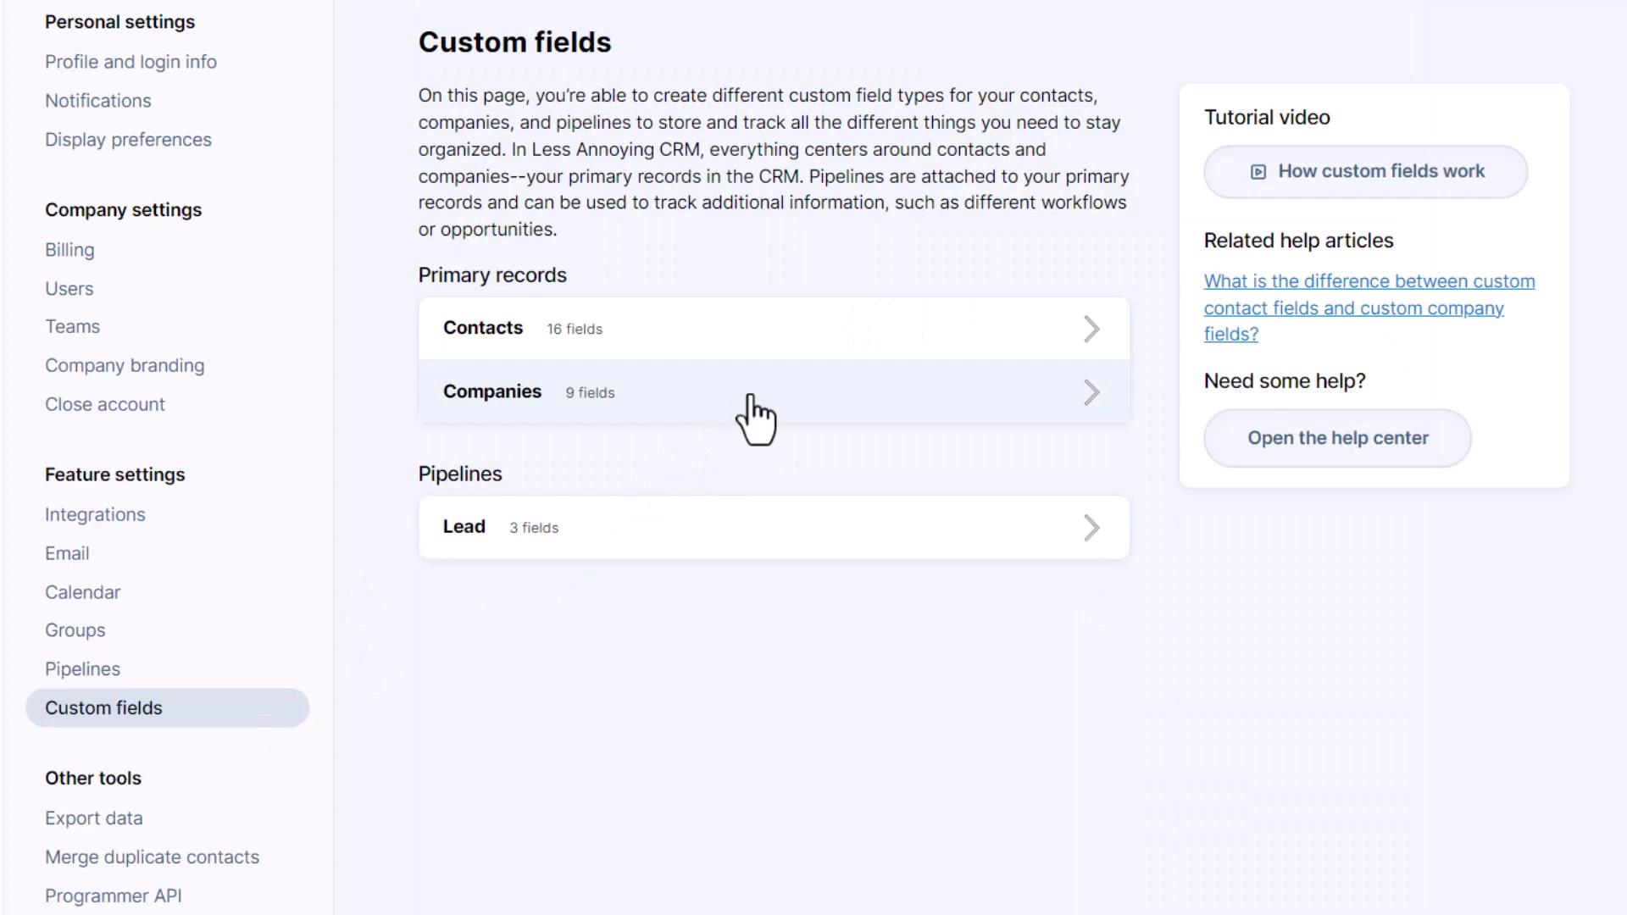
# Step: Review company fields, create the Industry text contact field, and return to the settings list
pyautogui.click(773, 392)
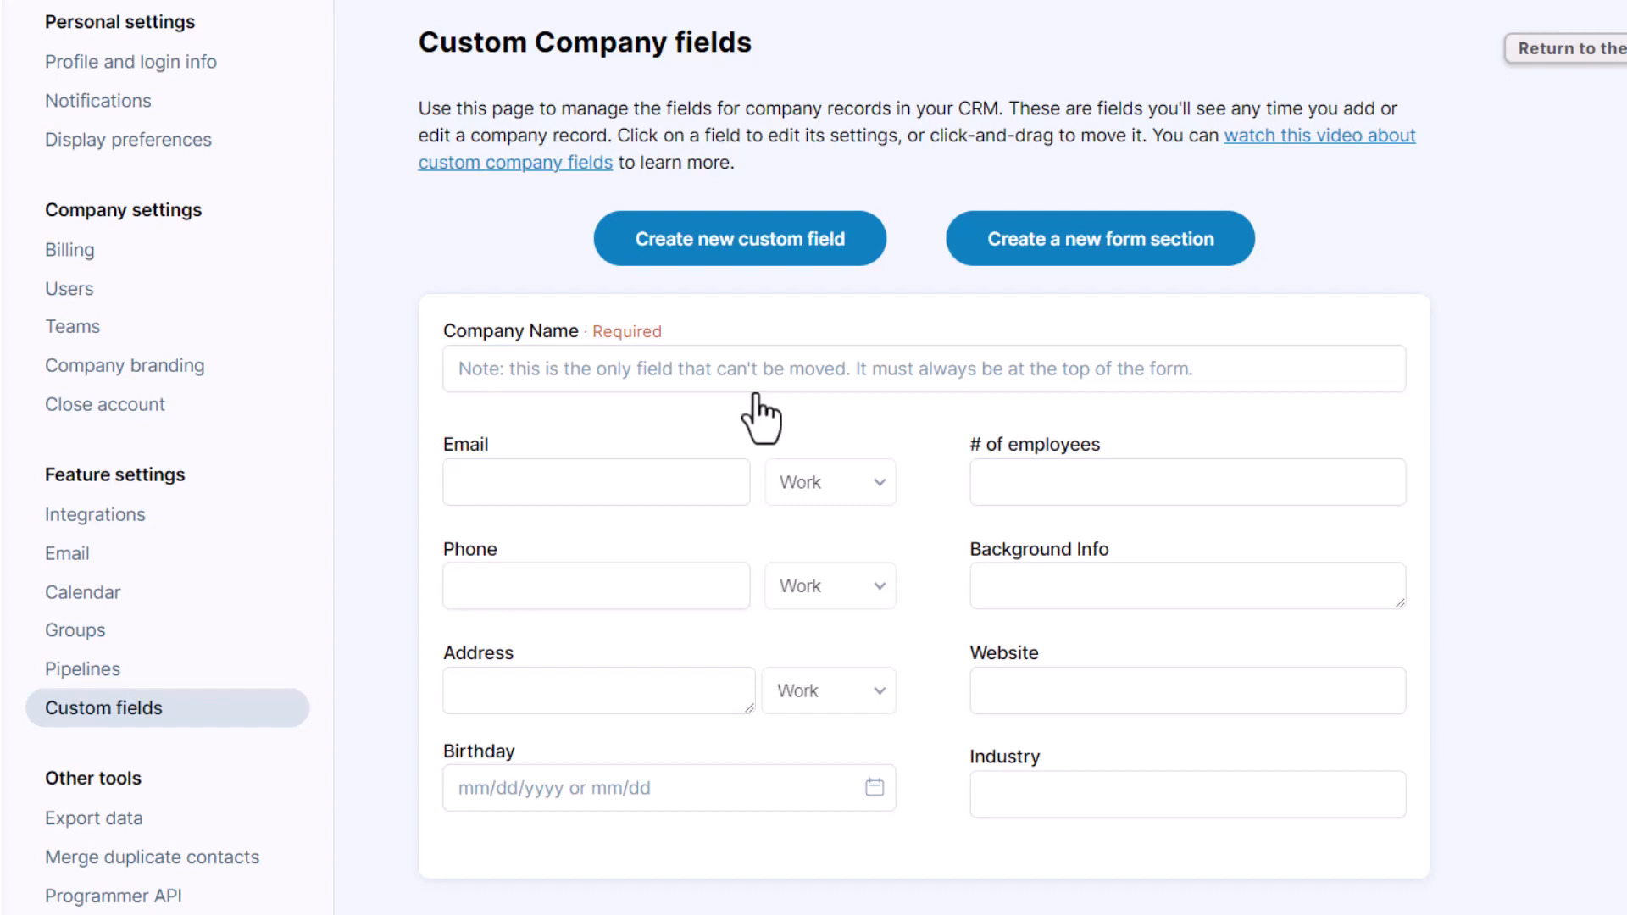
pyautogui.moveTo(1485, 831)
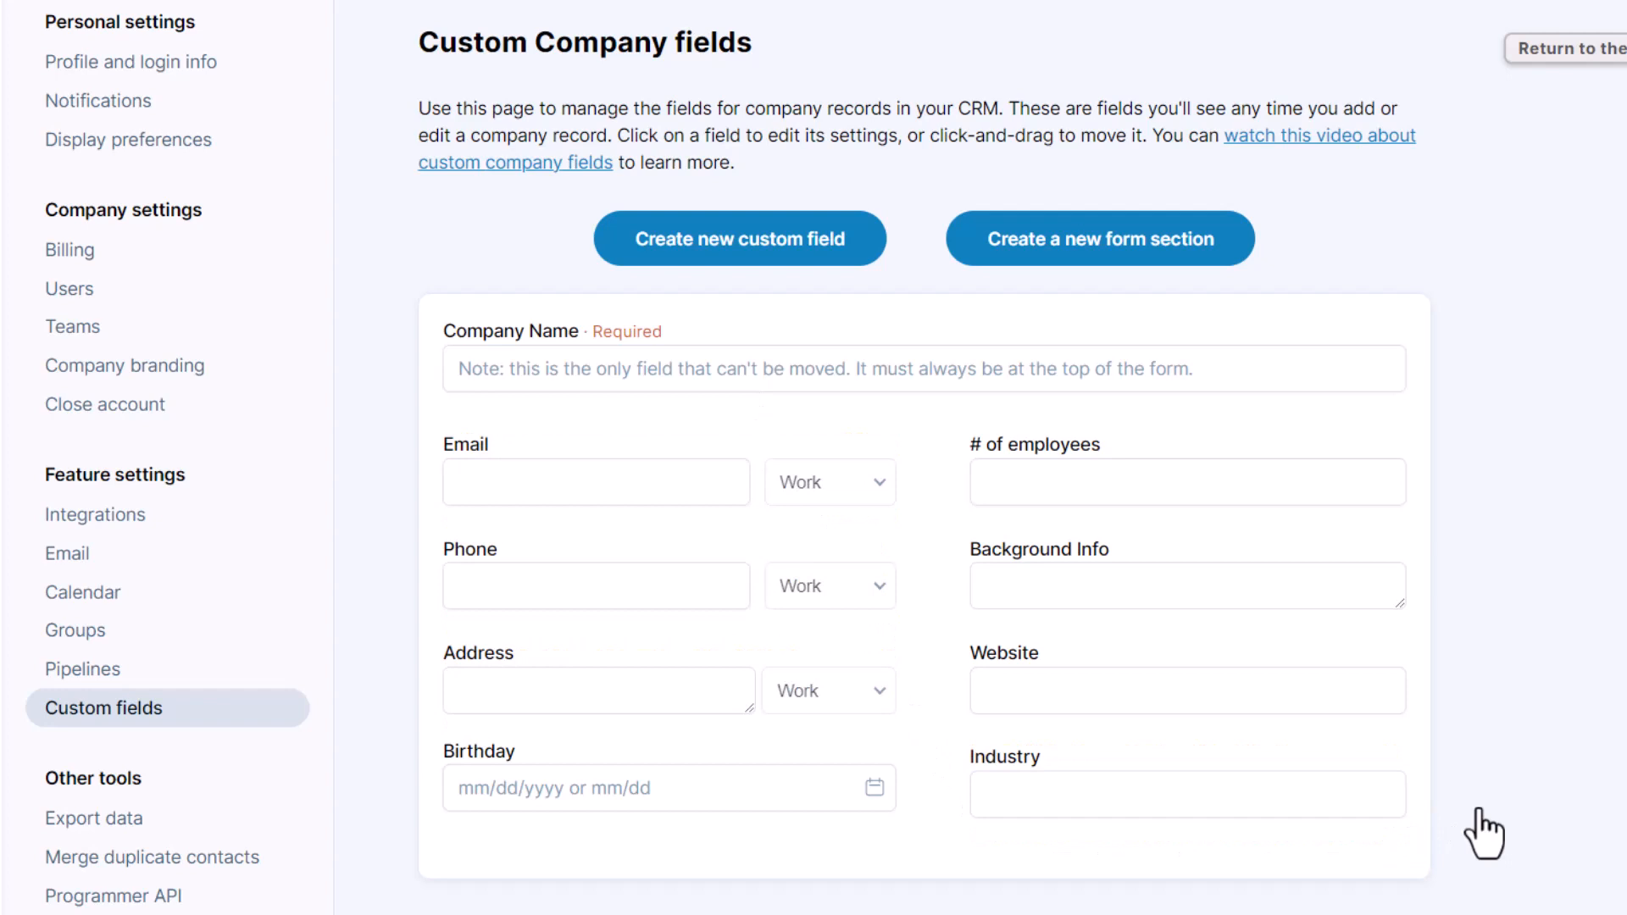
pyautogui.moveTo(187, 738)
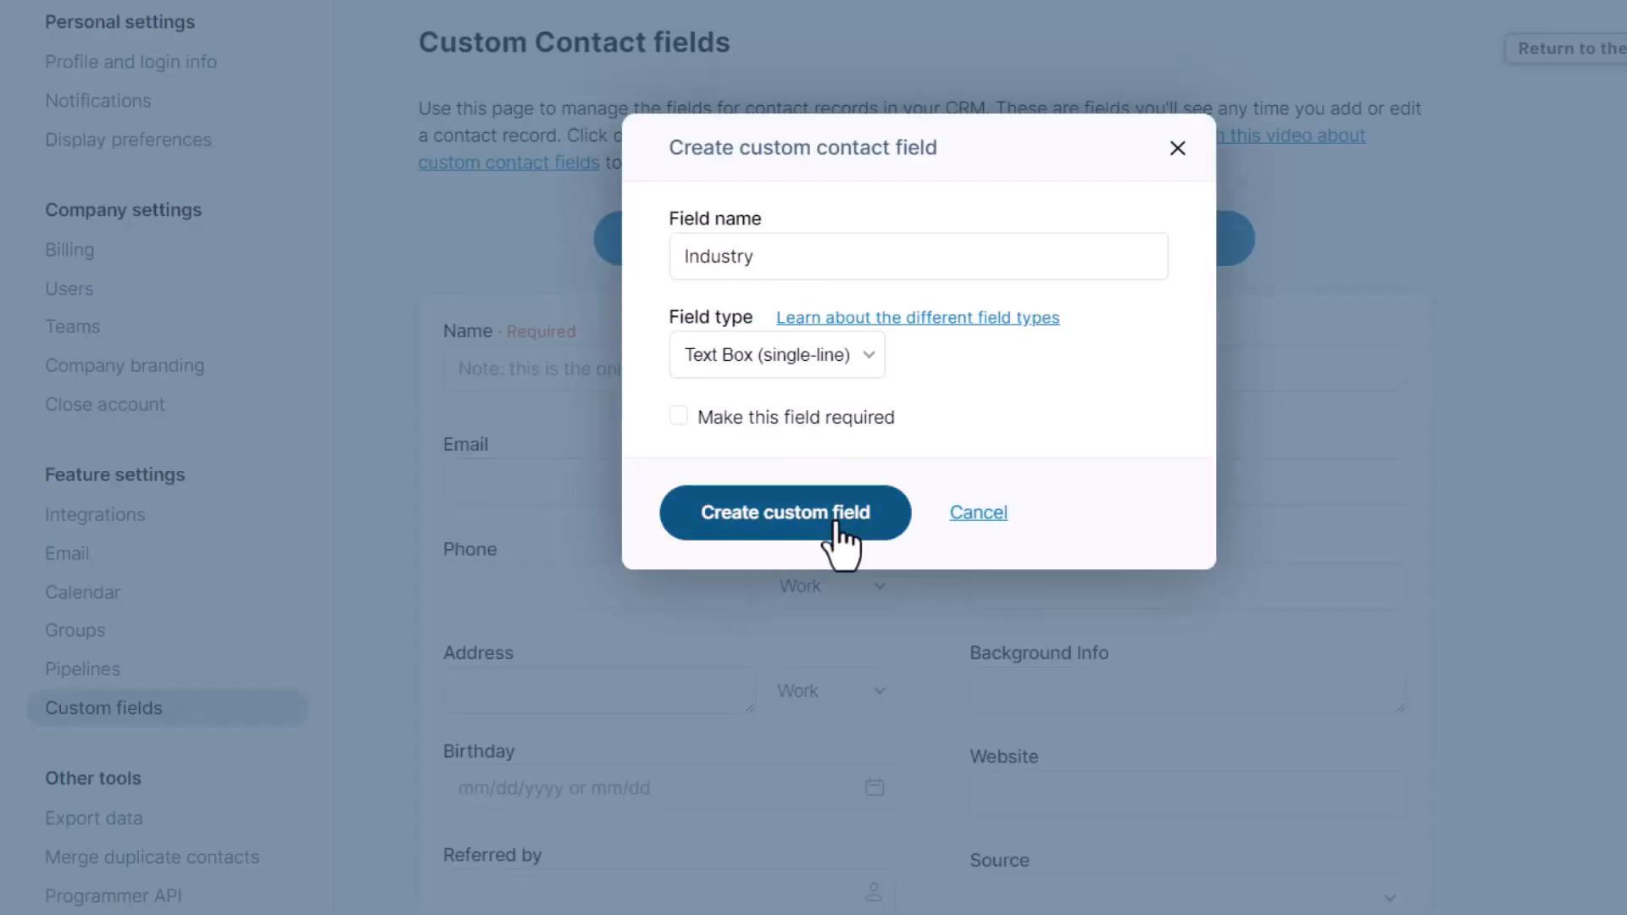
pyautogui.click(785, 512)
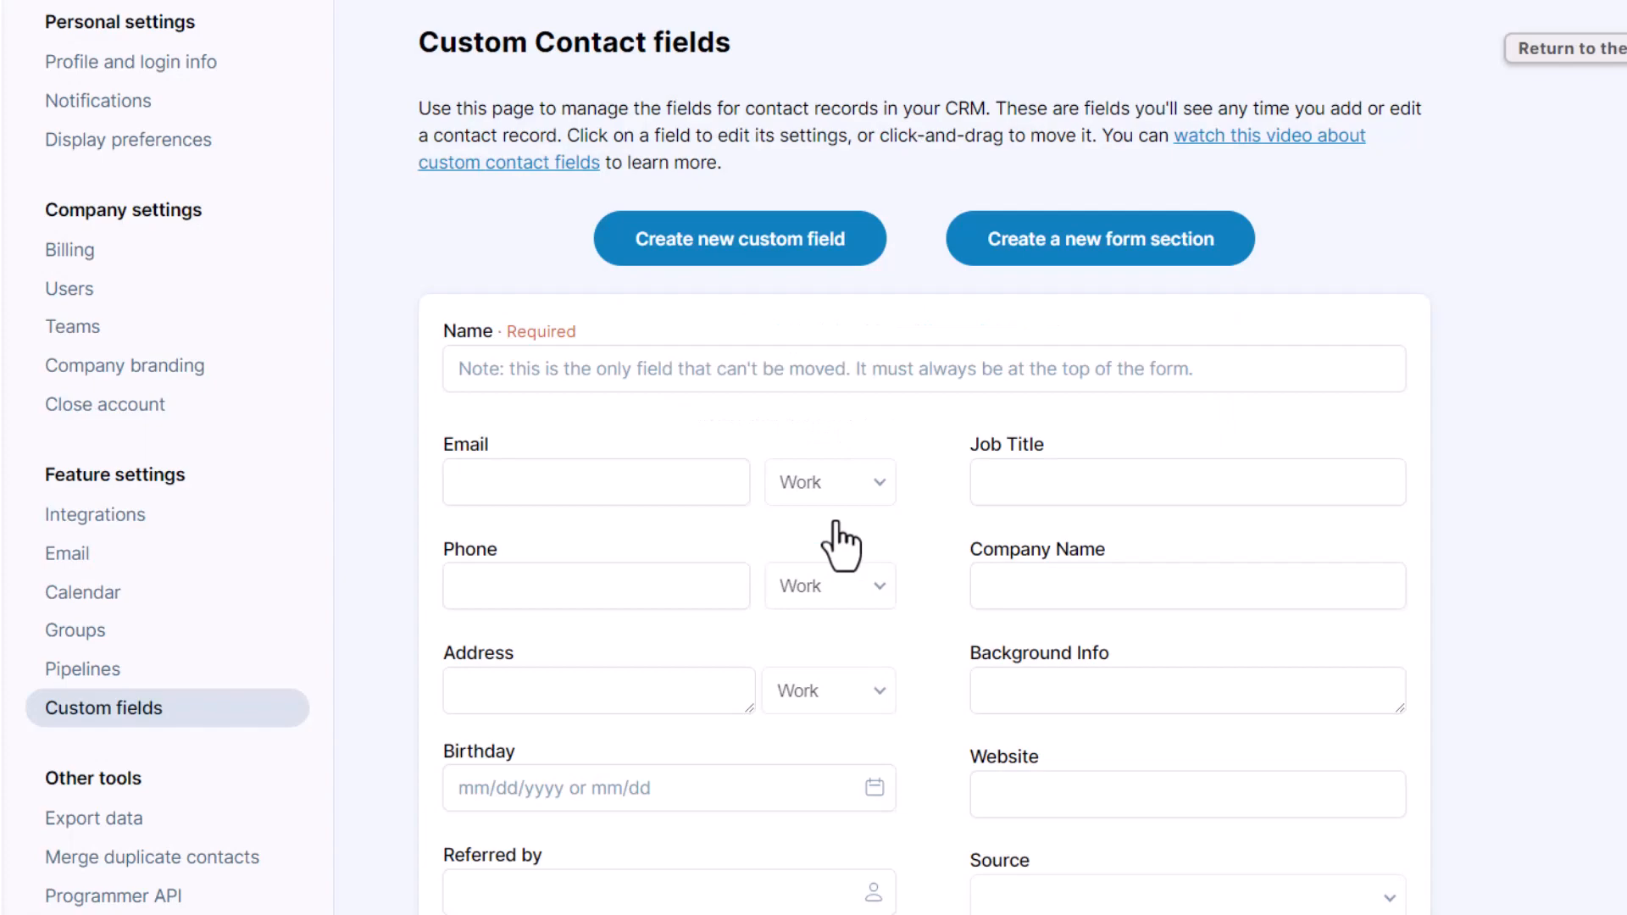
pyautogui.click(39, 850)
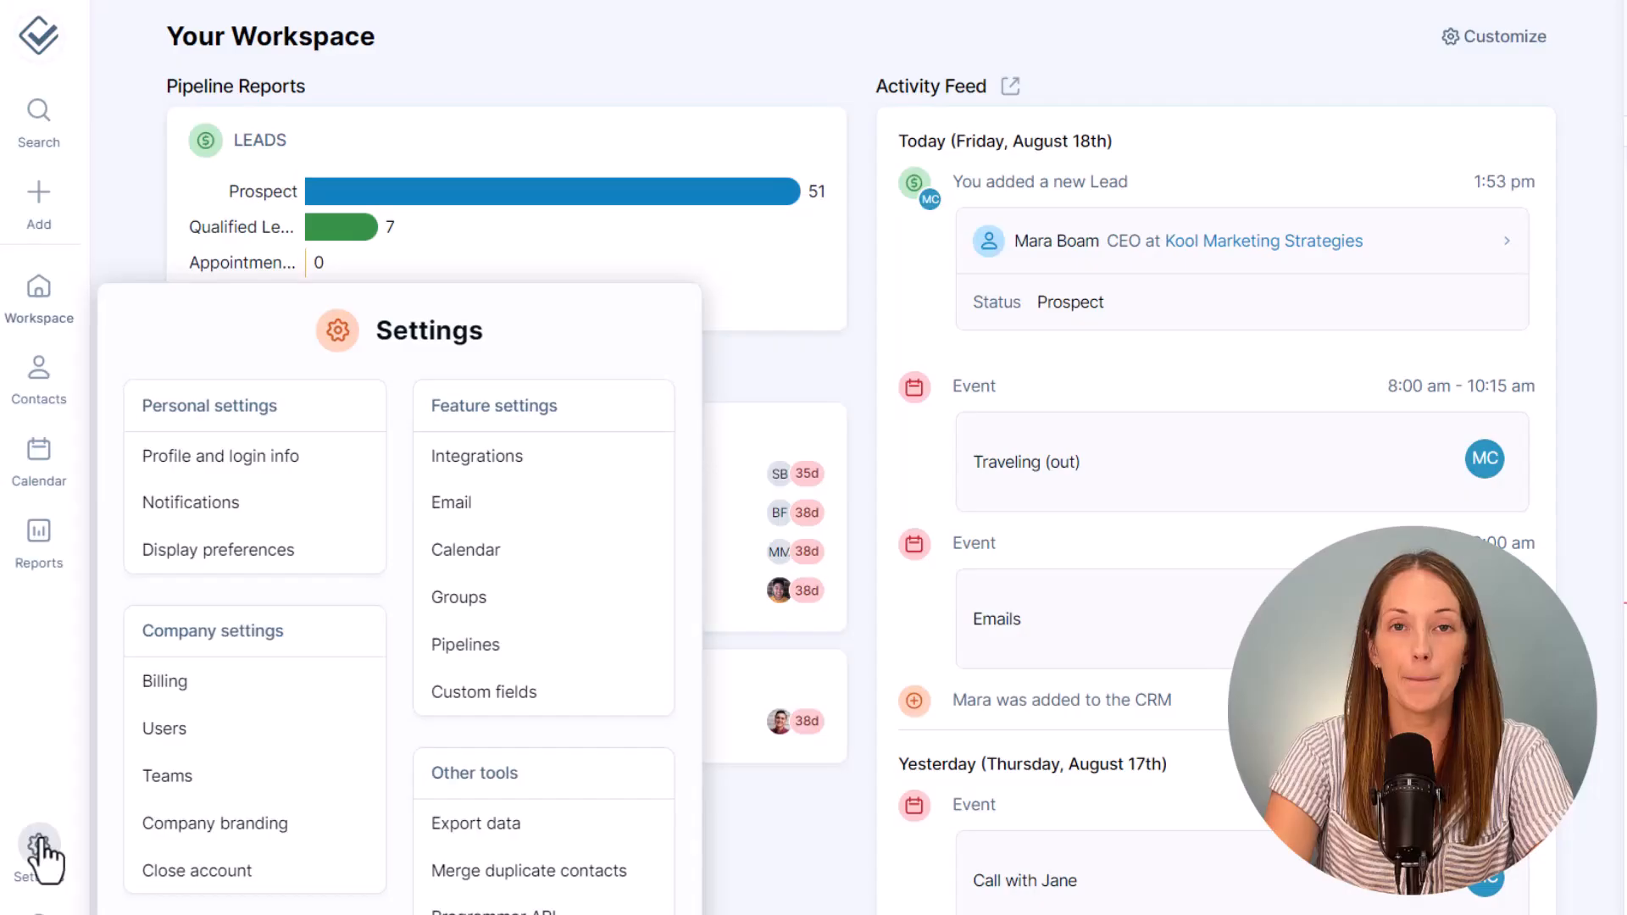
# Step: Open the Leads pipeline editor from Pipelines settings and scroll to its custom fields
pyautogui.click(465, 644)
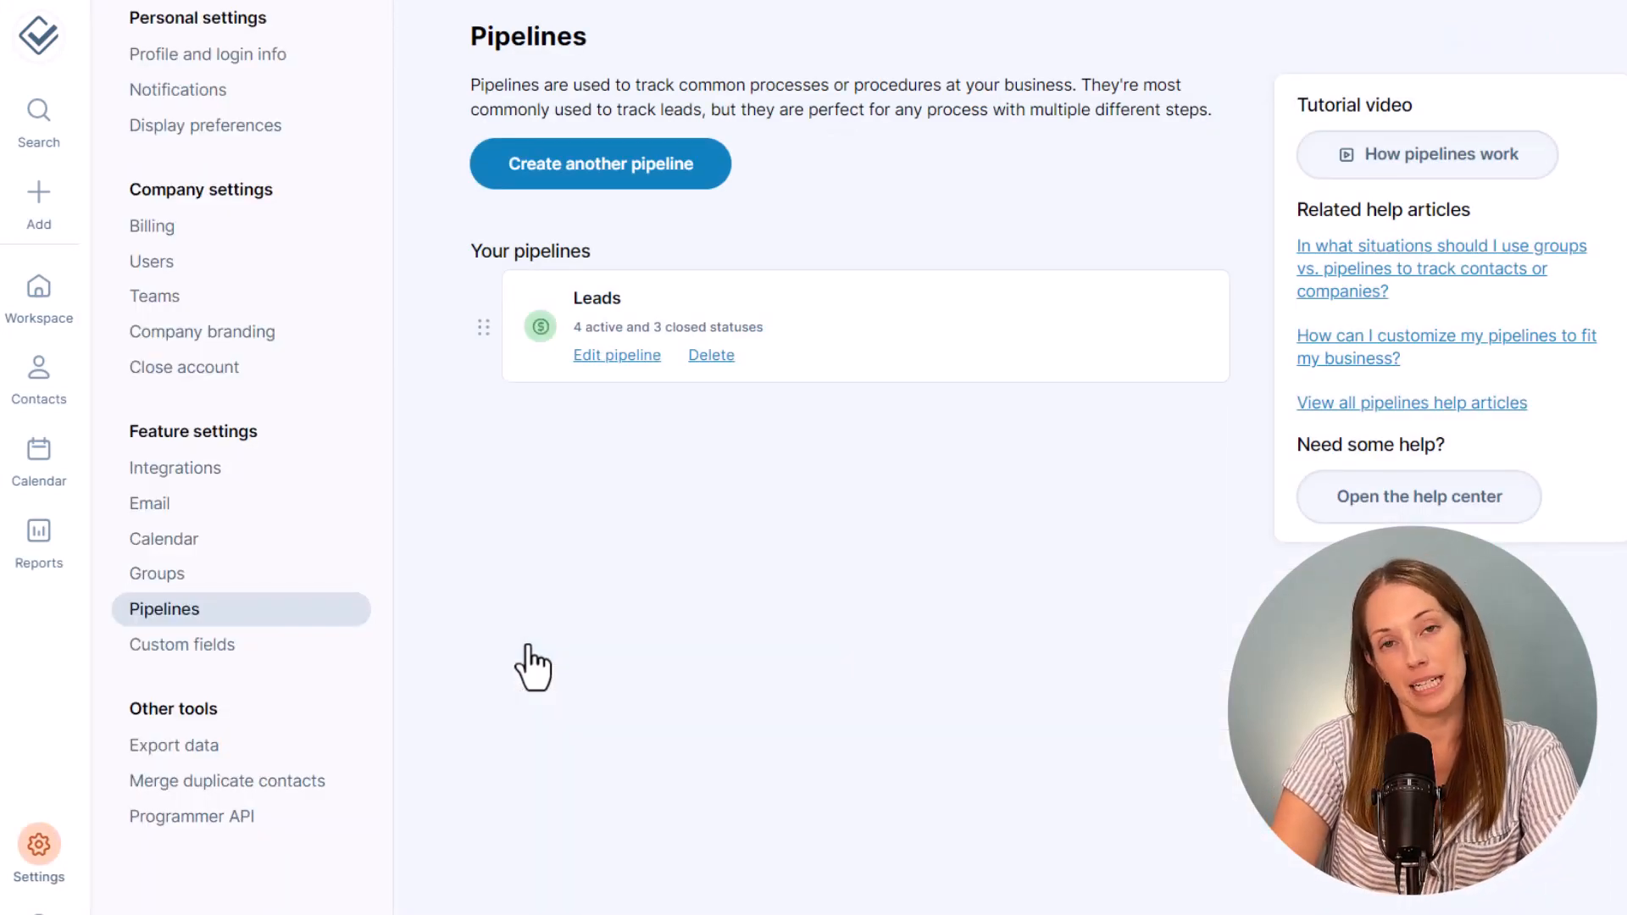
pyautogui.moveTo(1452, 154)
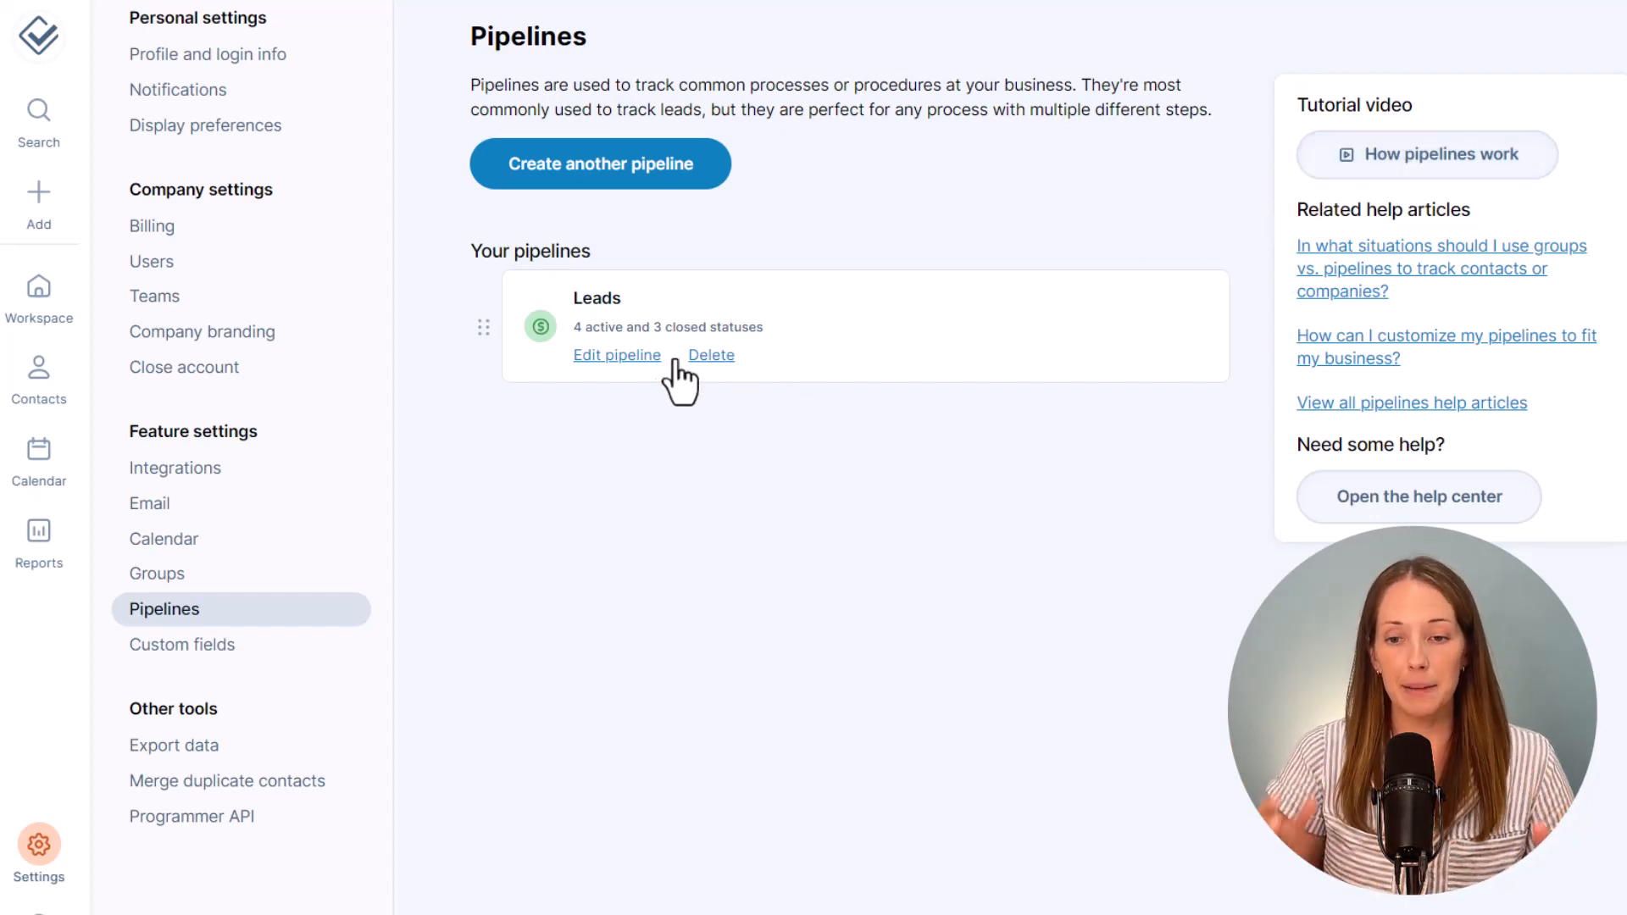
pyautogui.click(617, 354)
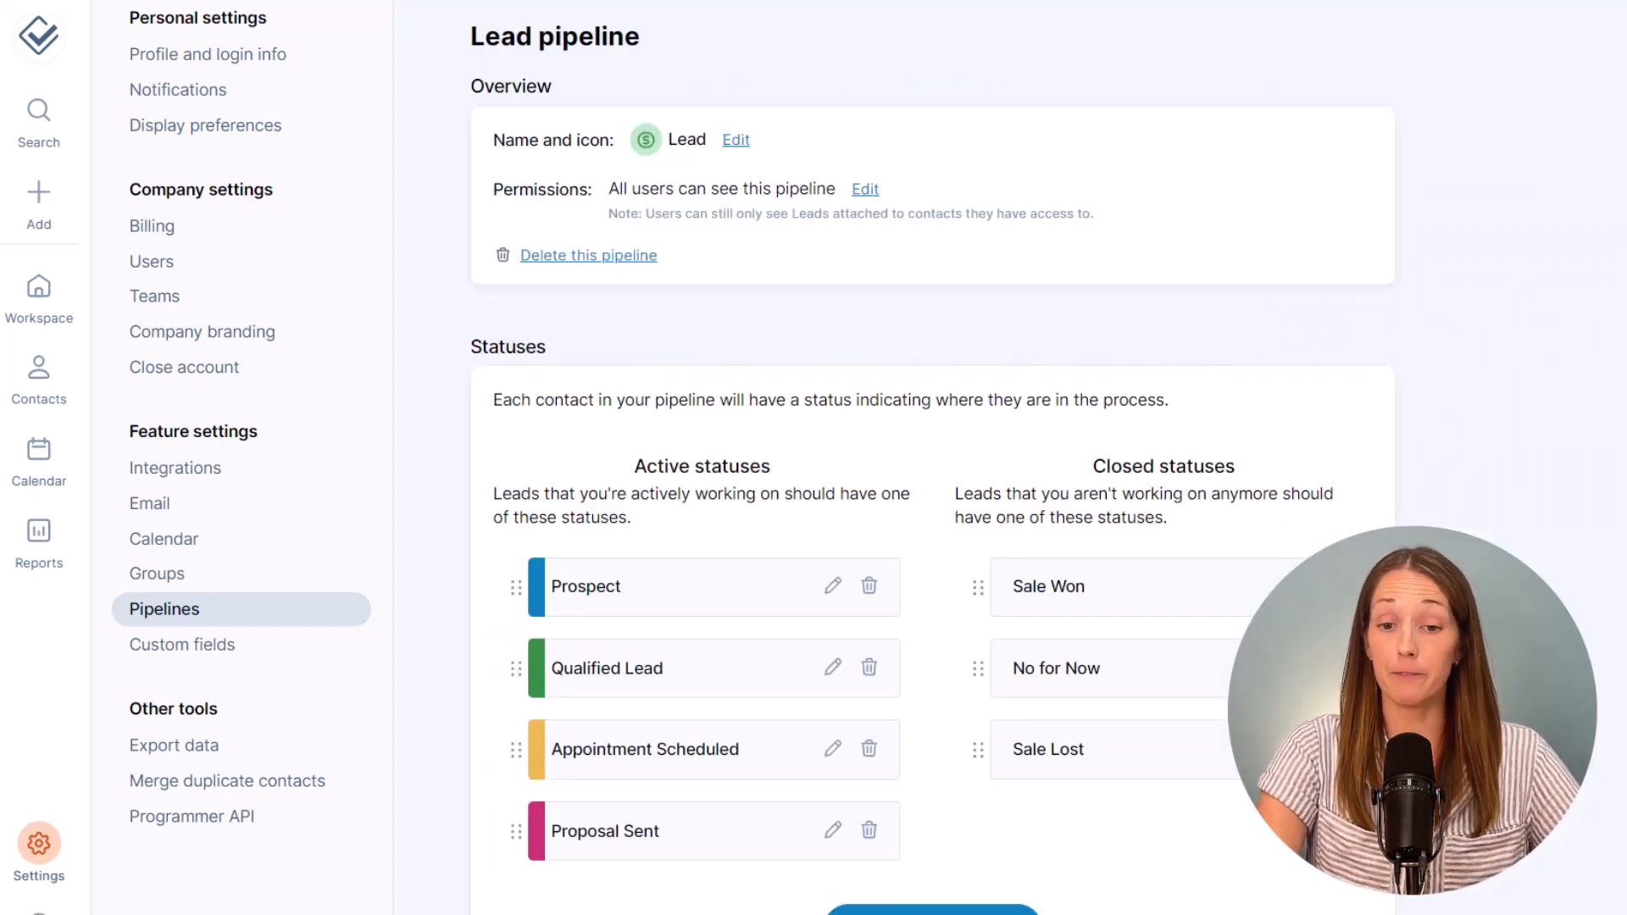
pyautogui.scroll(-3)
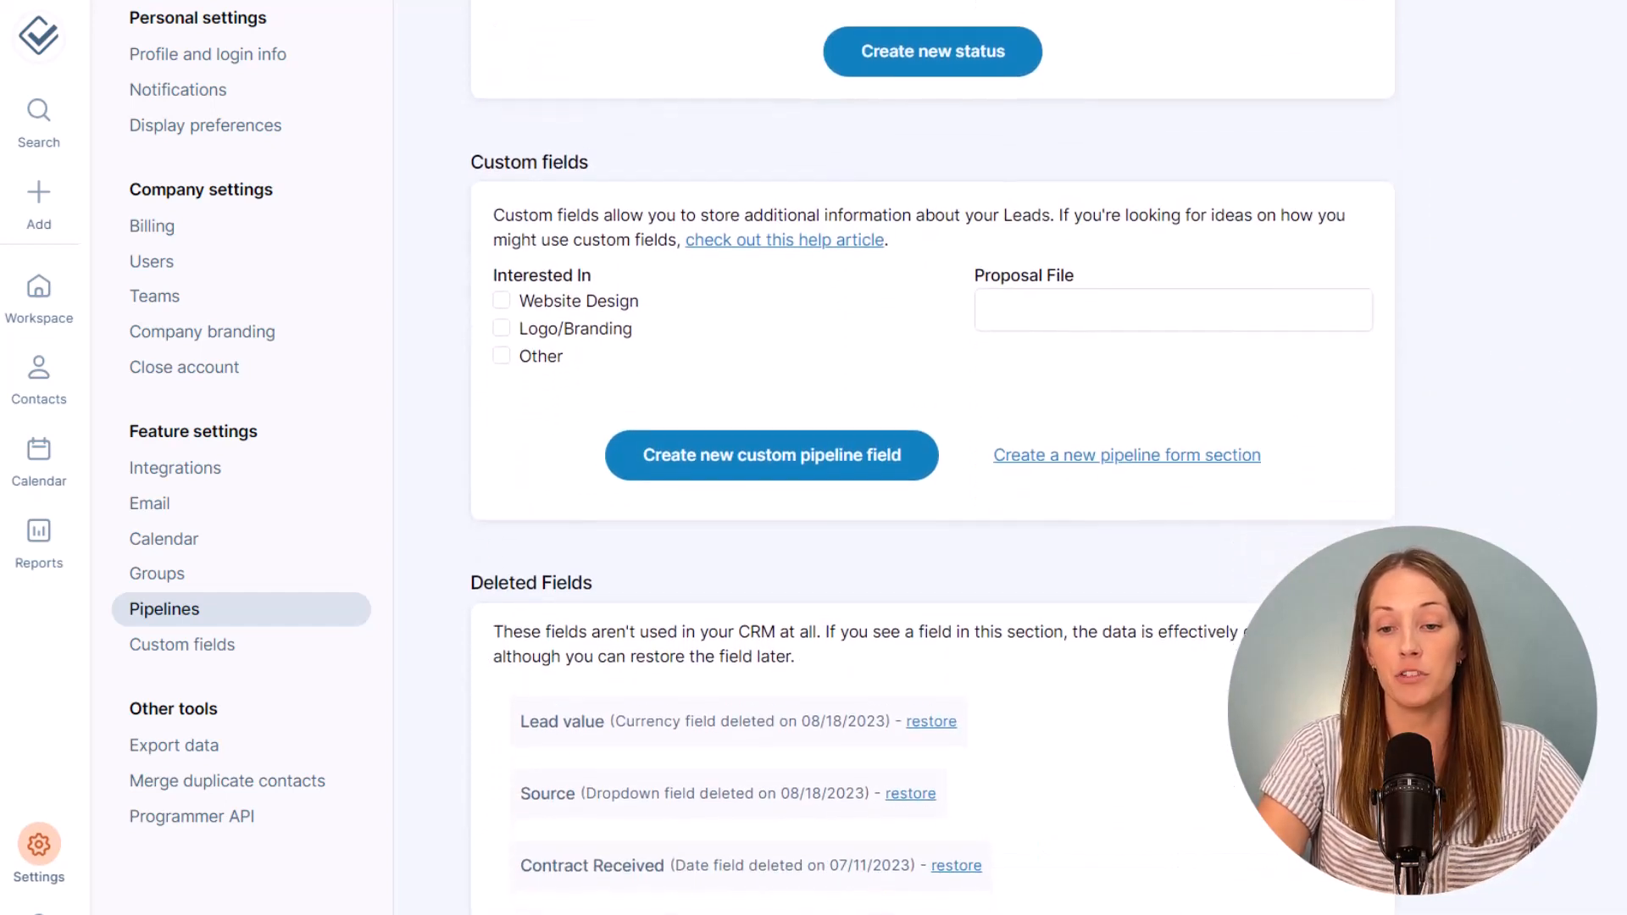
pyautogui.scroll(-3)
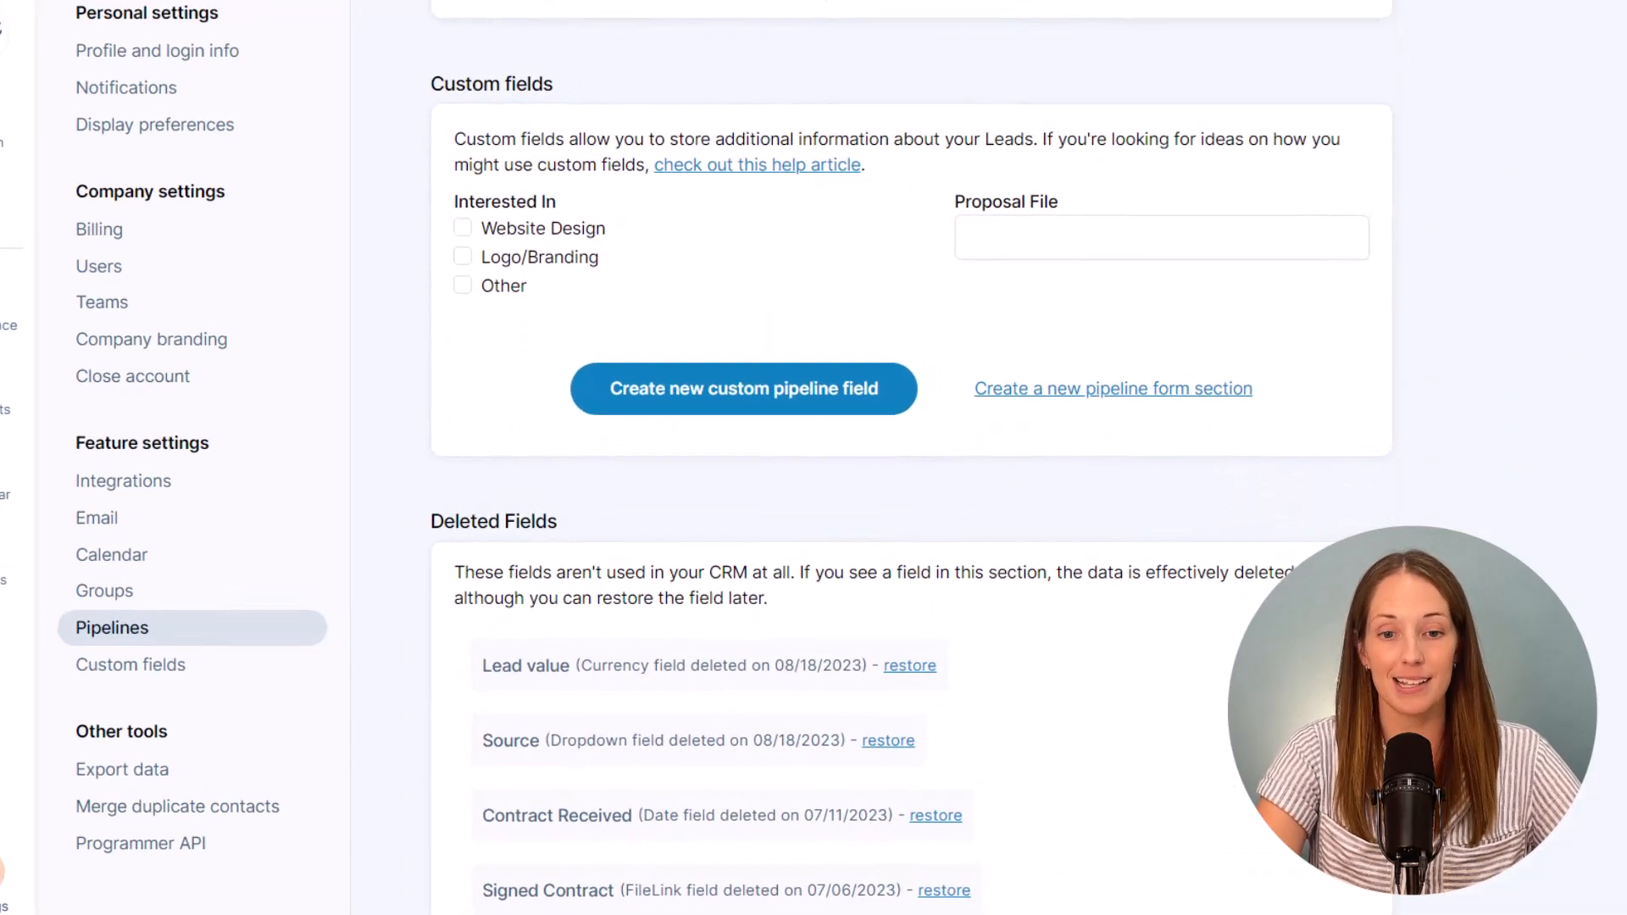
# Step: Create a 'Lead value' Currency ($) pipeline field and return to the workspace dashboard
pyautogui.click(742, 389)
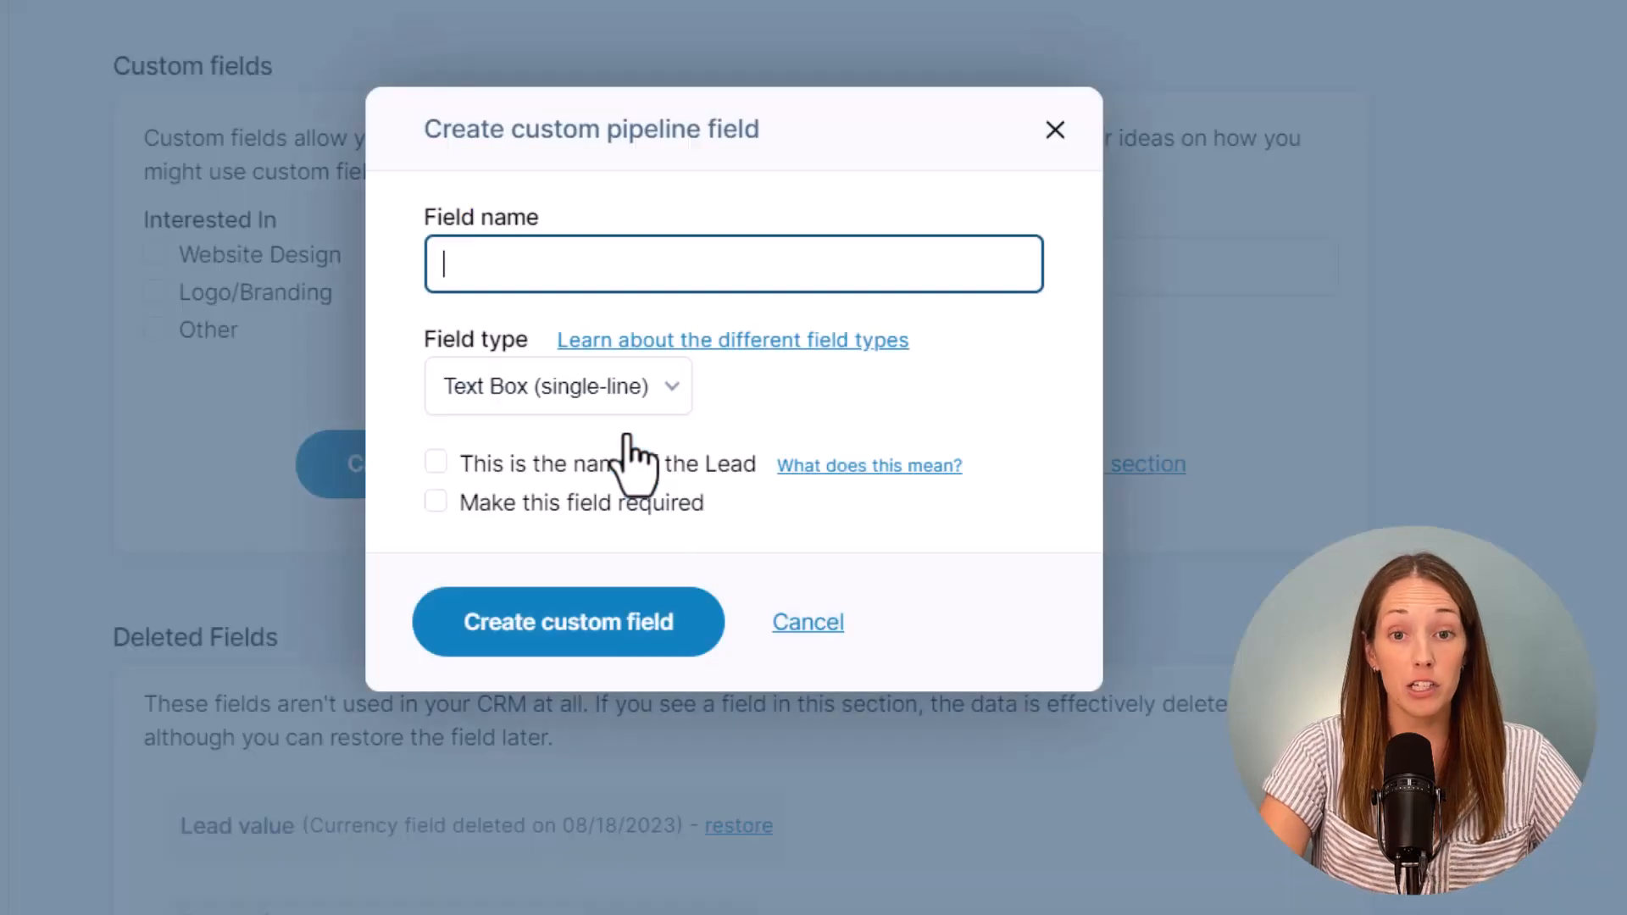
pyautogui.write('Lead v')
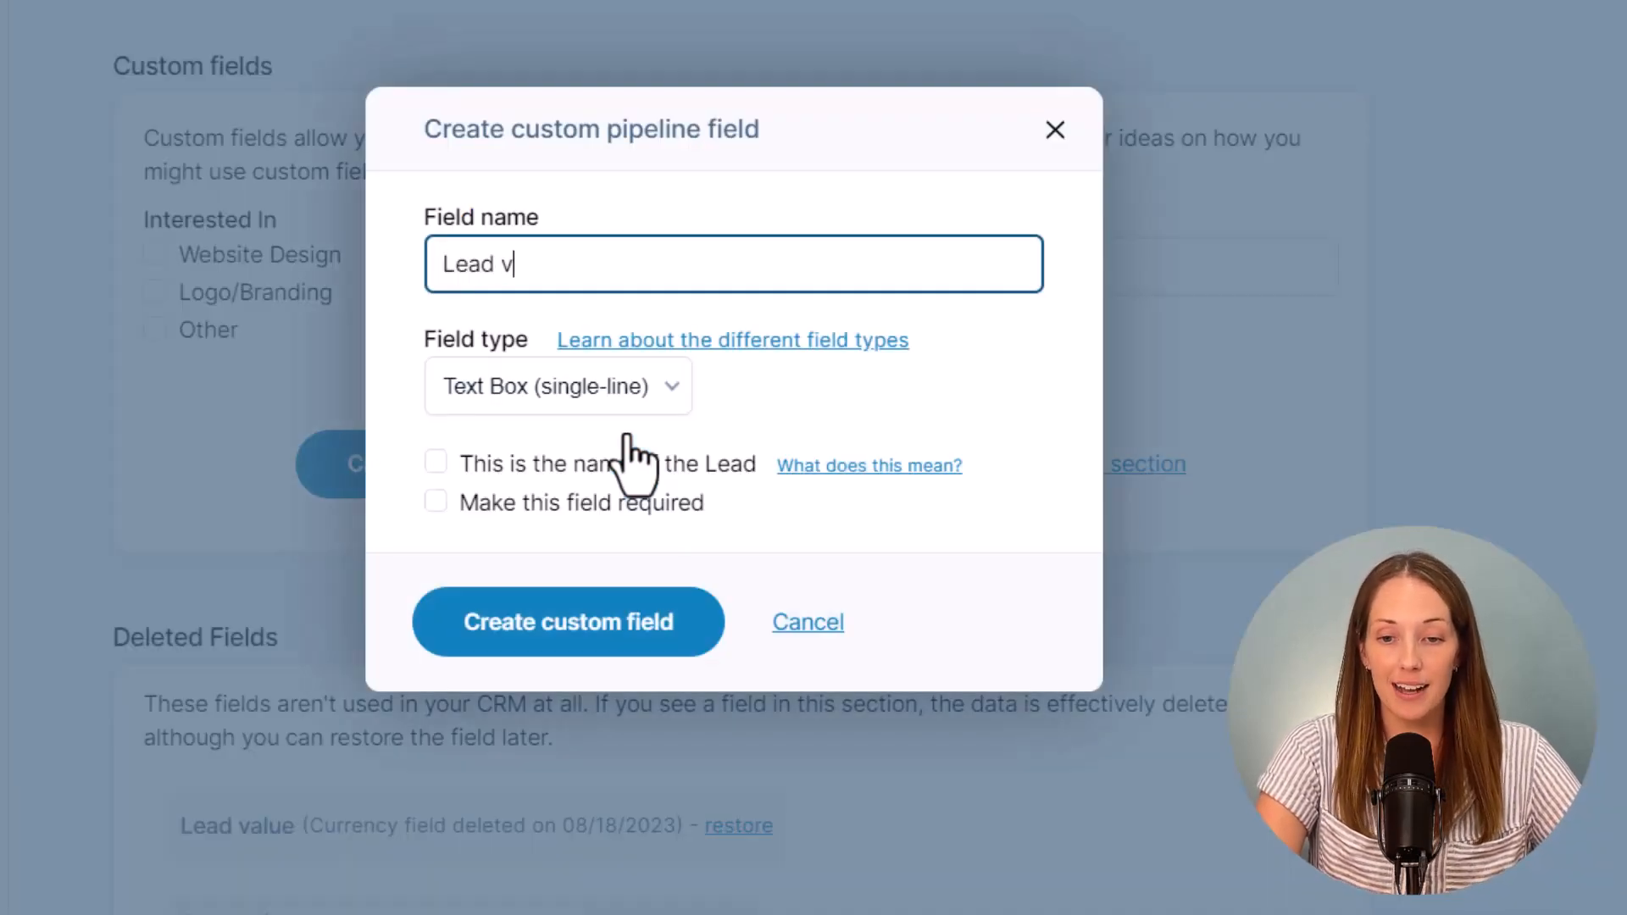
pyautogui.write('alue')
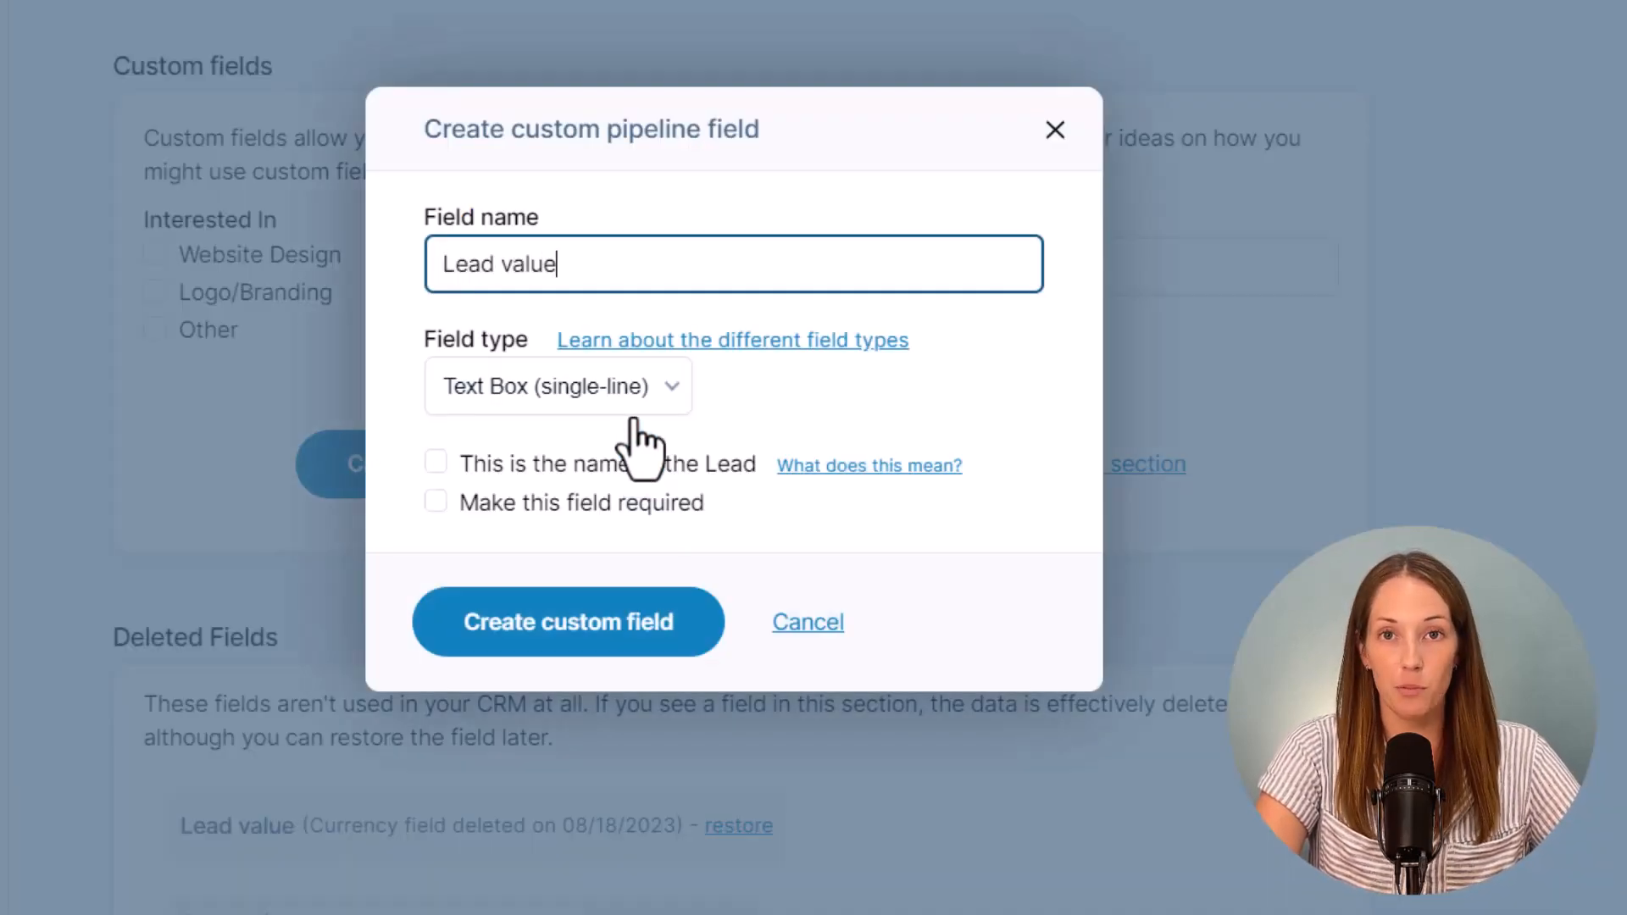
pyautogui.click(558, 385)
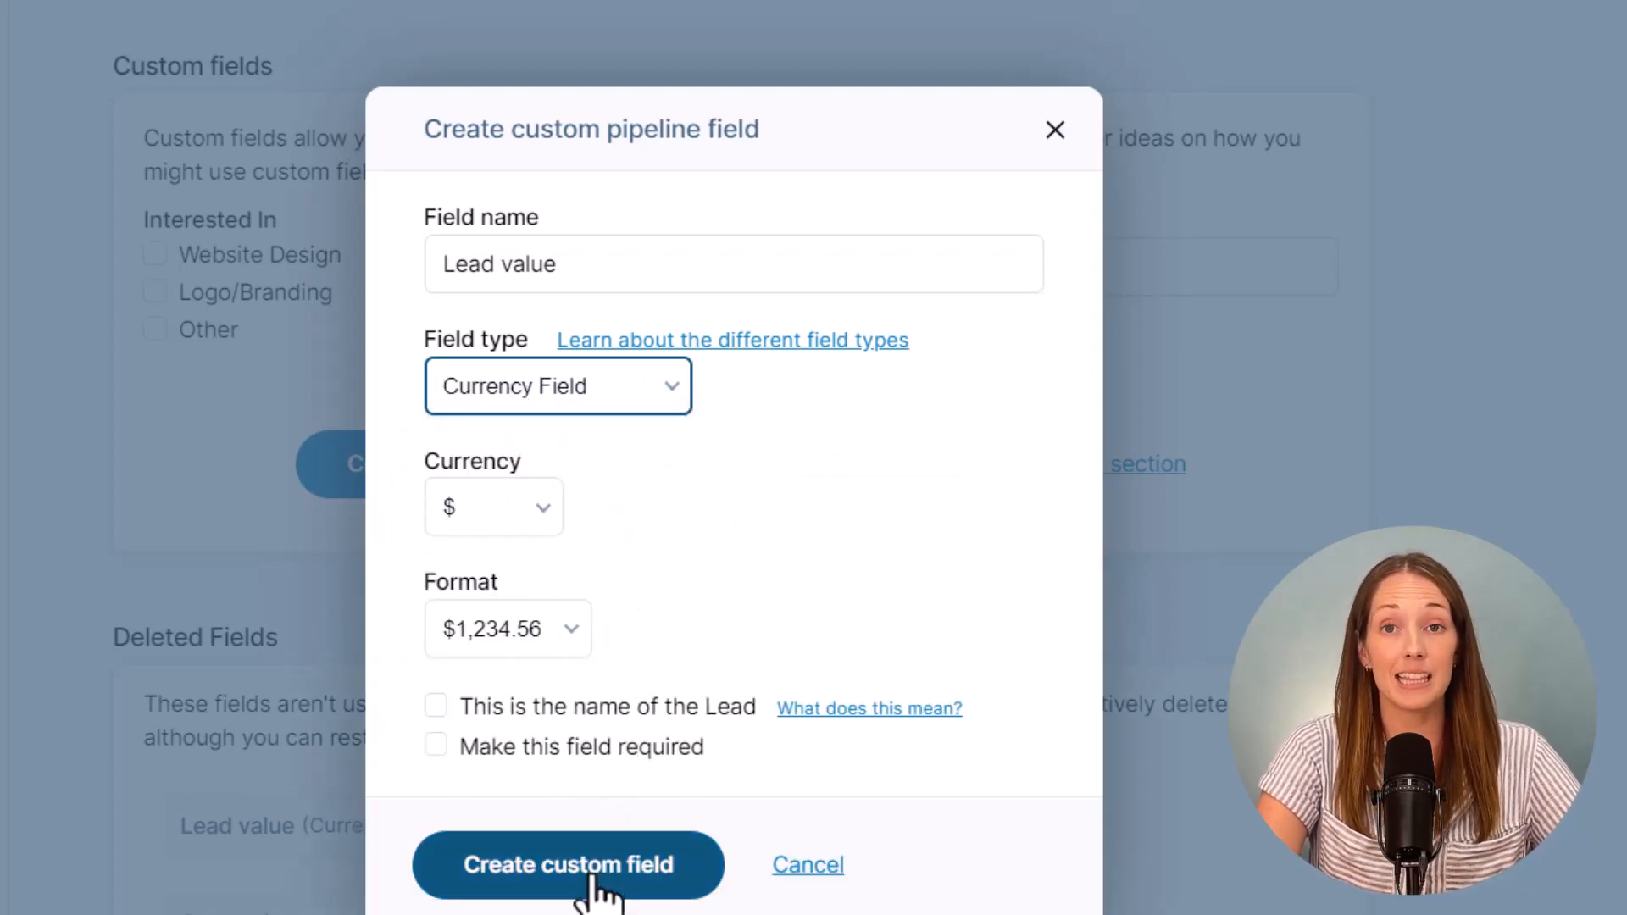
pyautogui.click(568, 865)
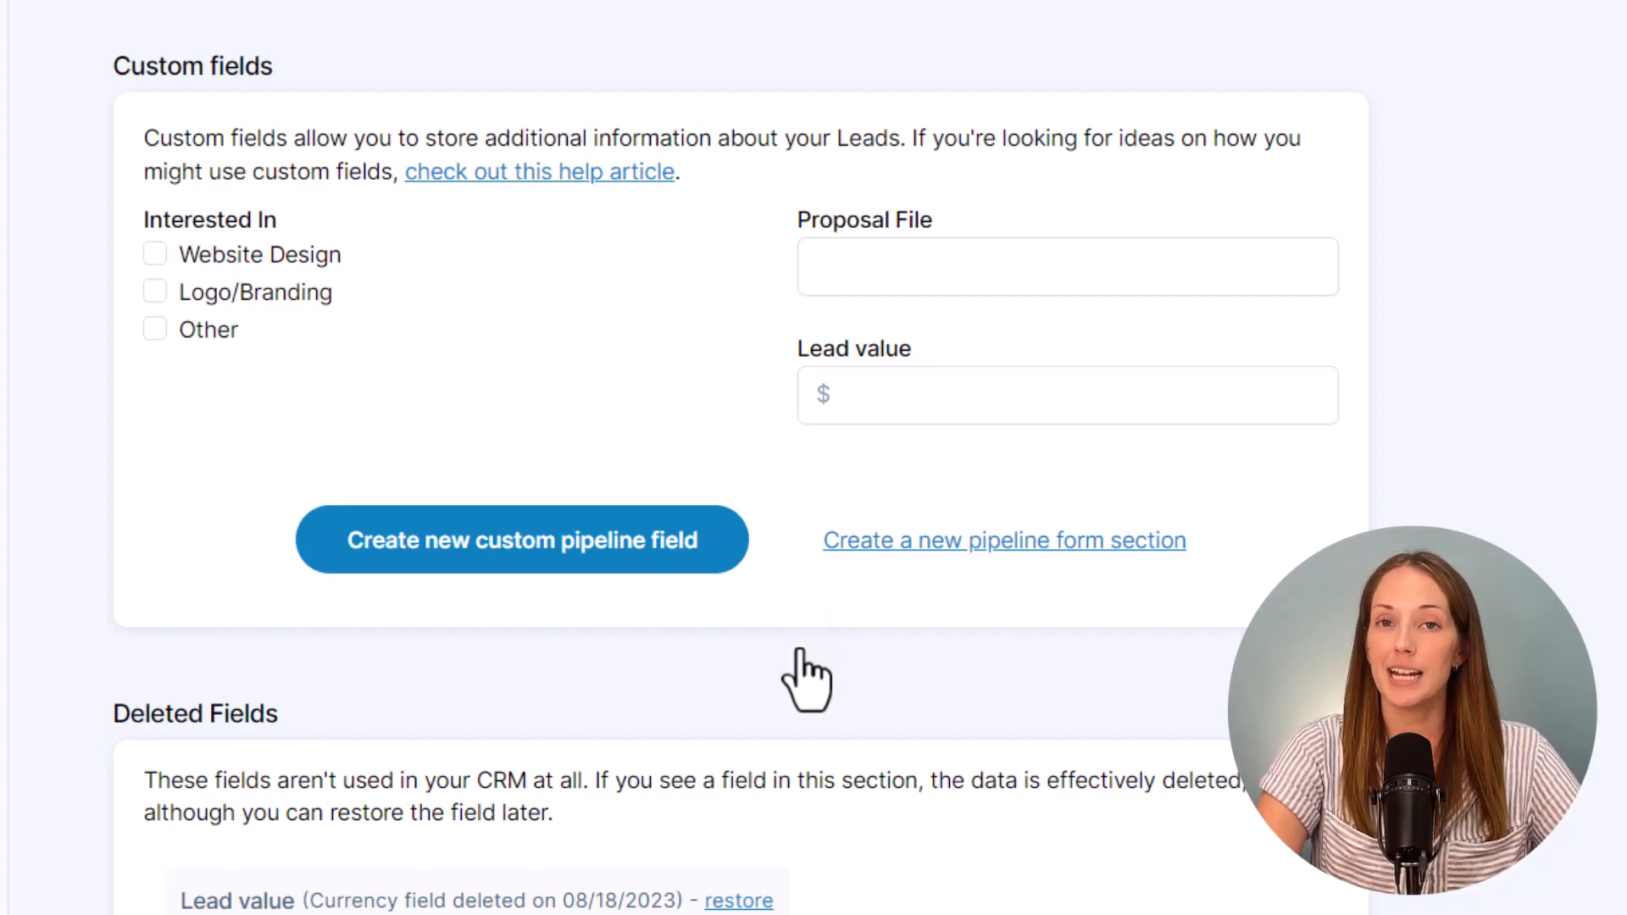
pyautogui.click(37, 288)
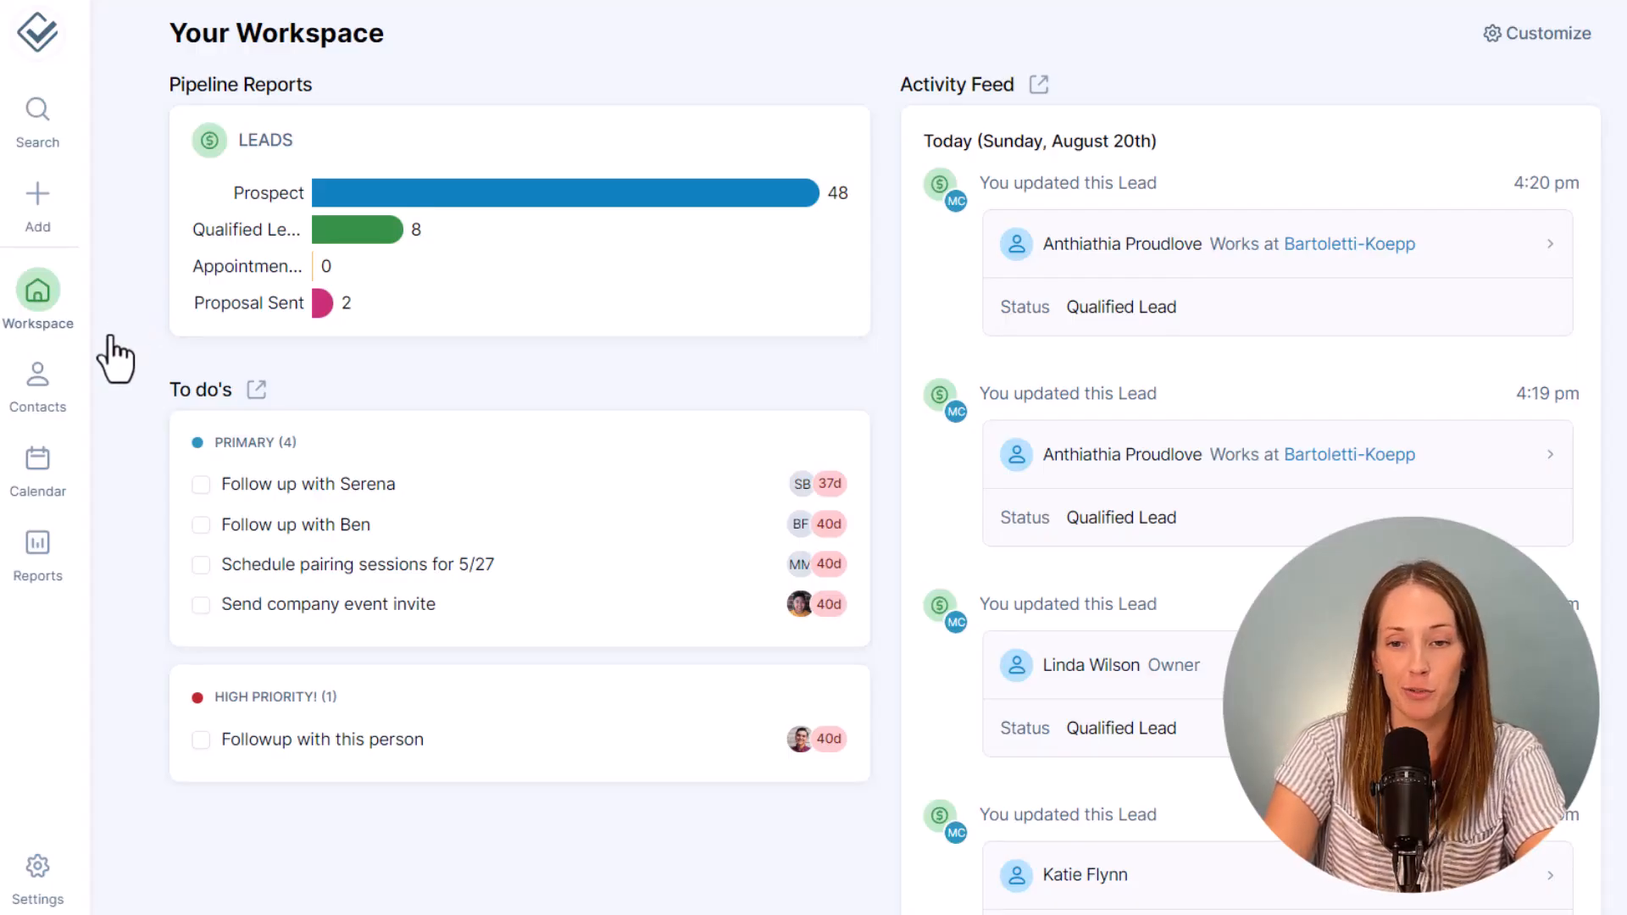
# Step: Filter the full contacts list to Address - City contains 'St. Louis'
pyautogui.click(37, 385)
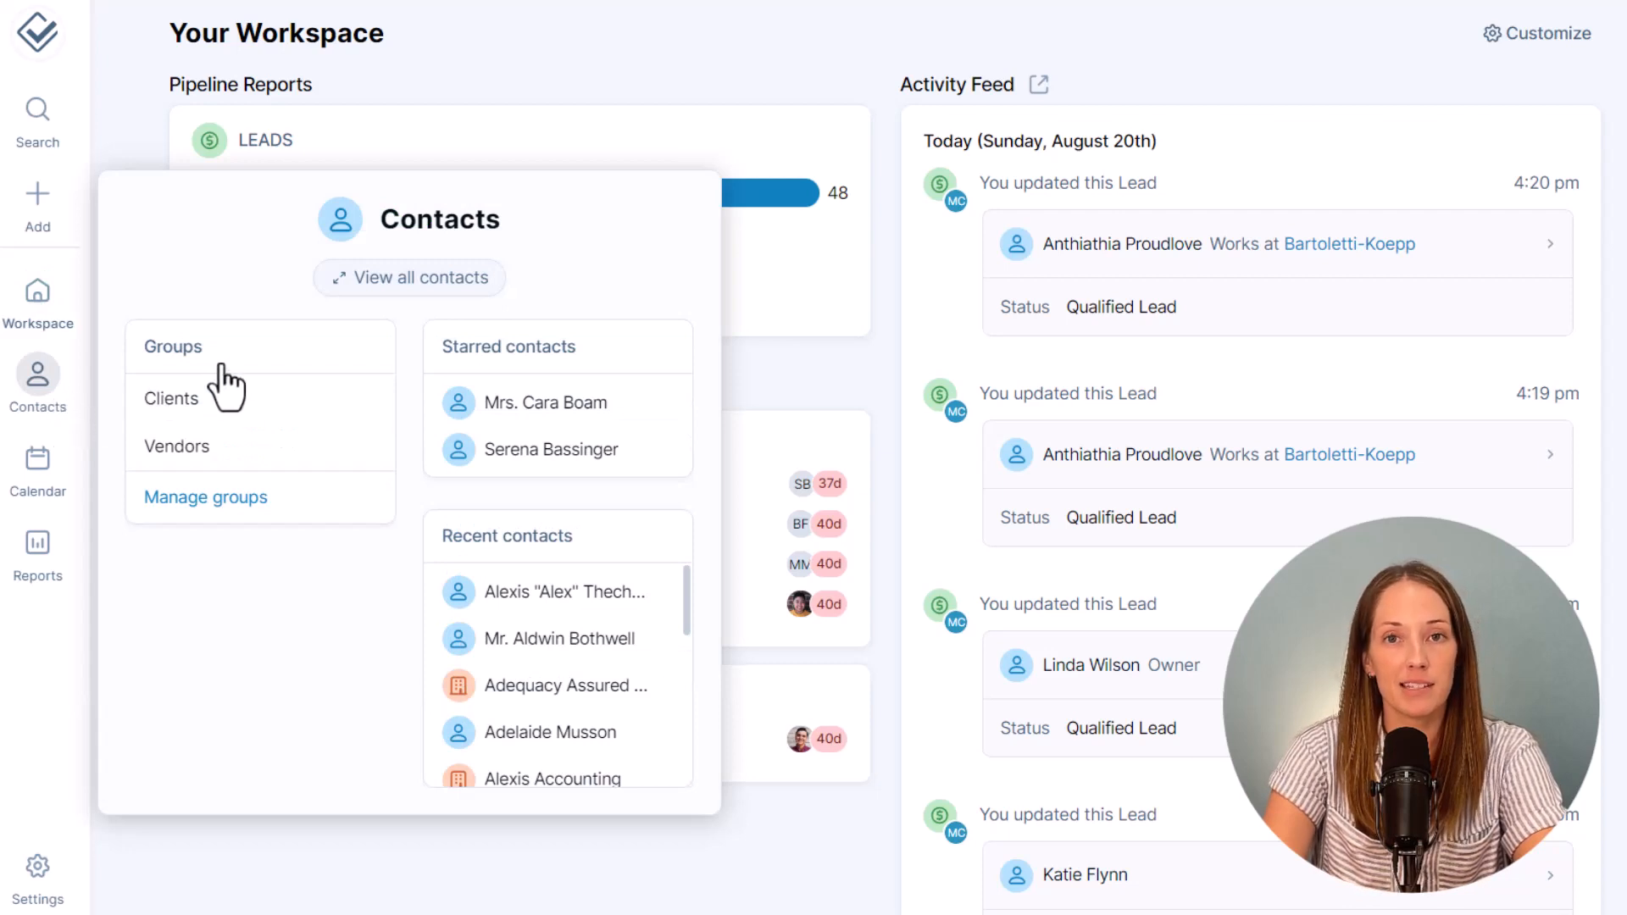
pyautogui.click(409, 276)
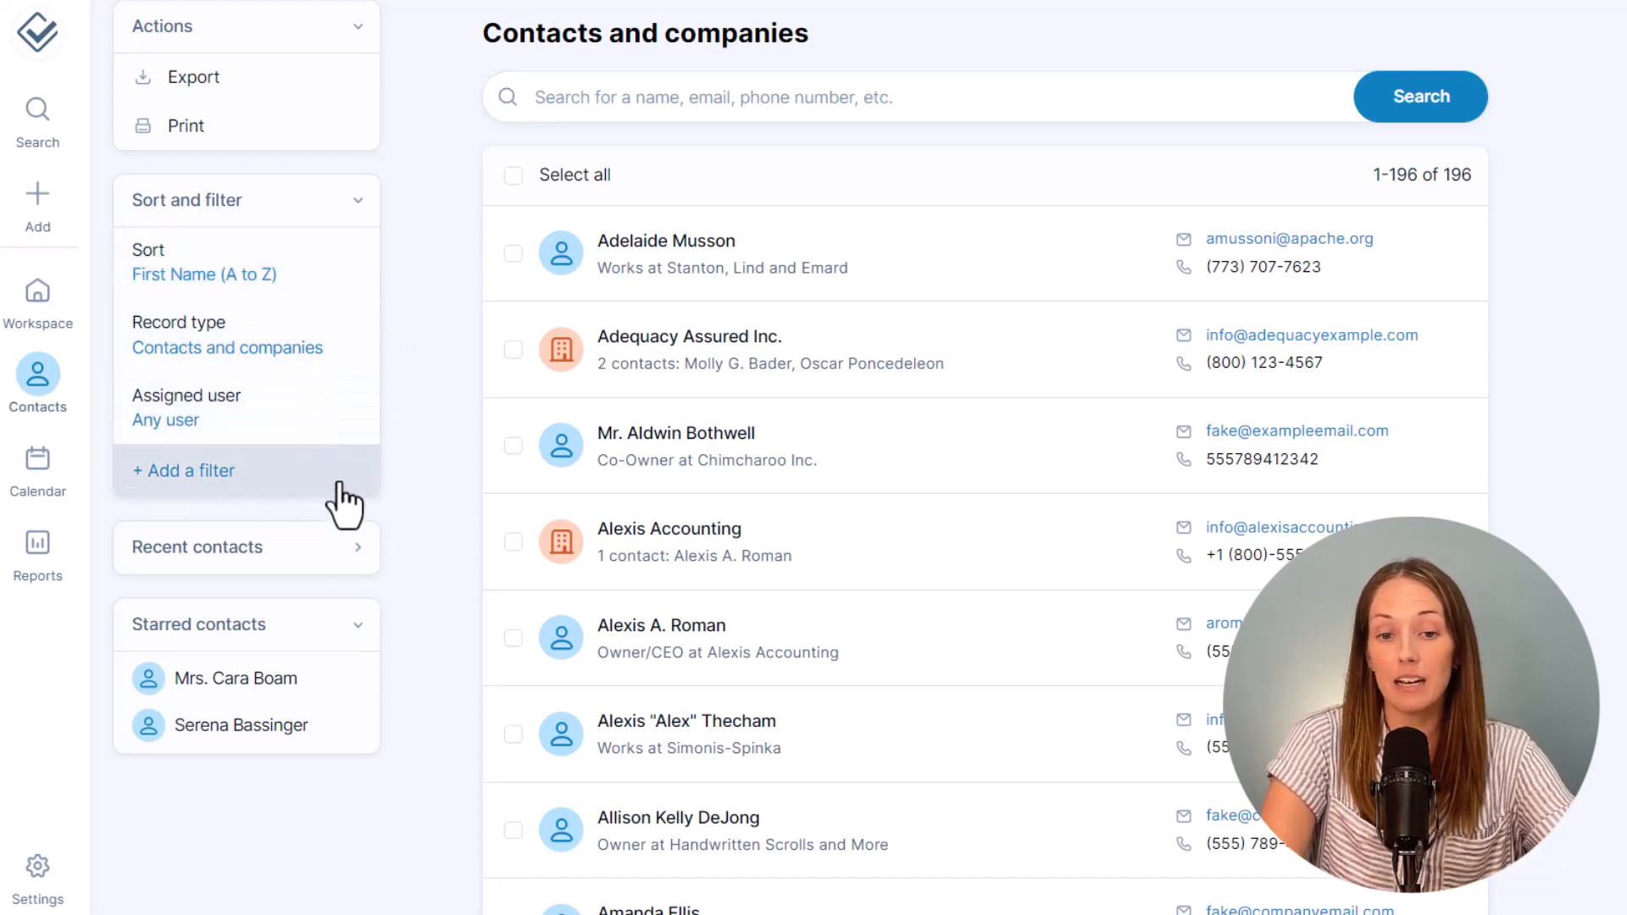
pyautogui.click(183, 470)
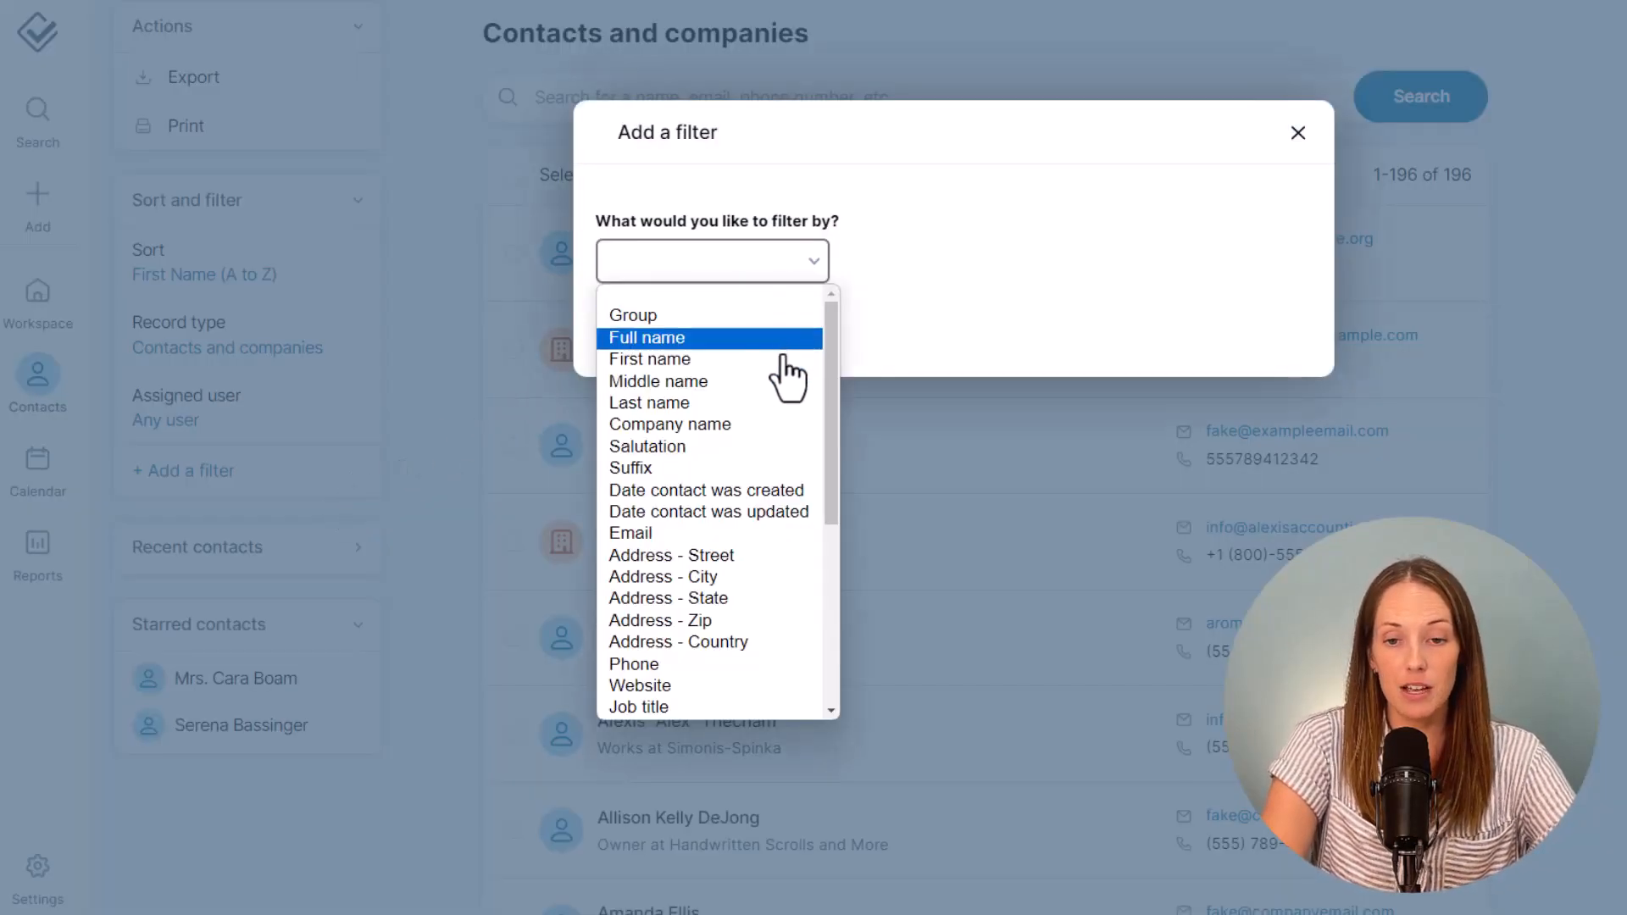
pyautogui.click(663, 577)
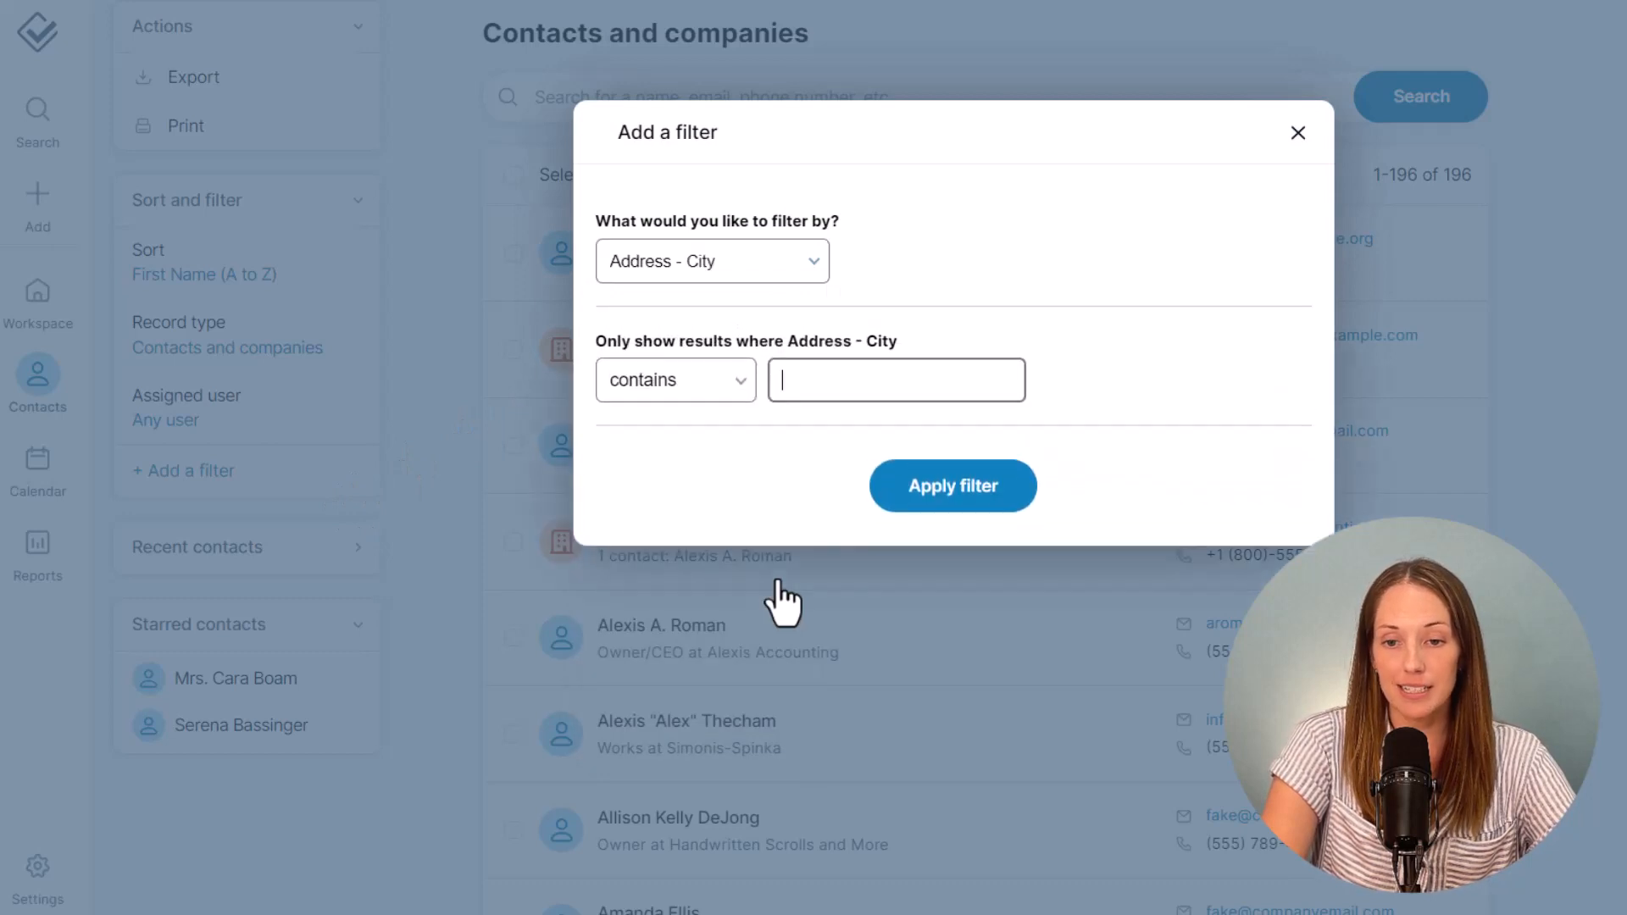
pyautogui.write('St. Louis')
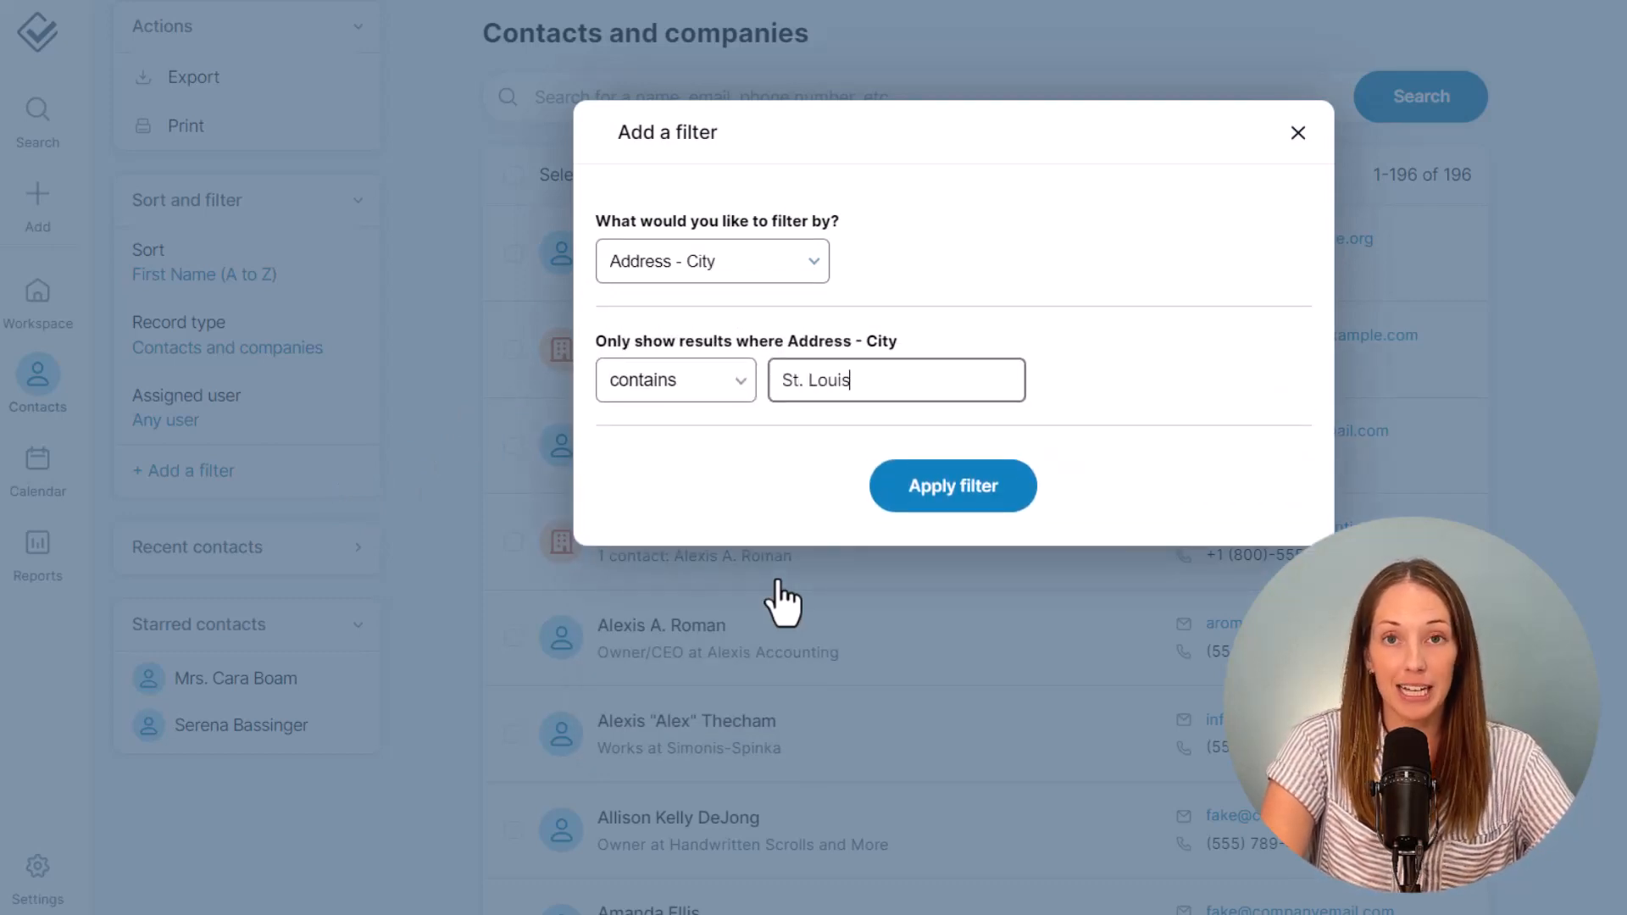
pyautogui.click(951, 487)
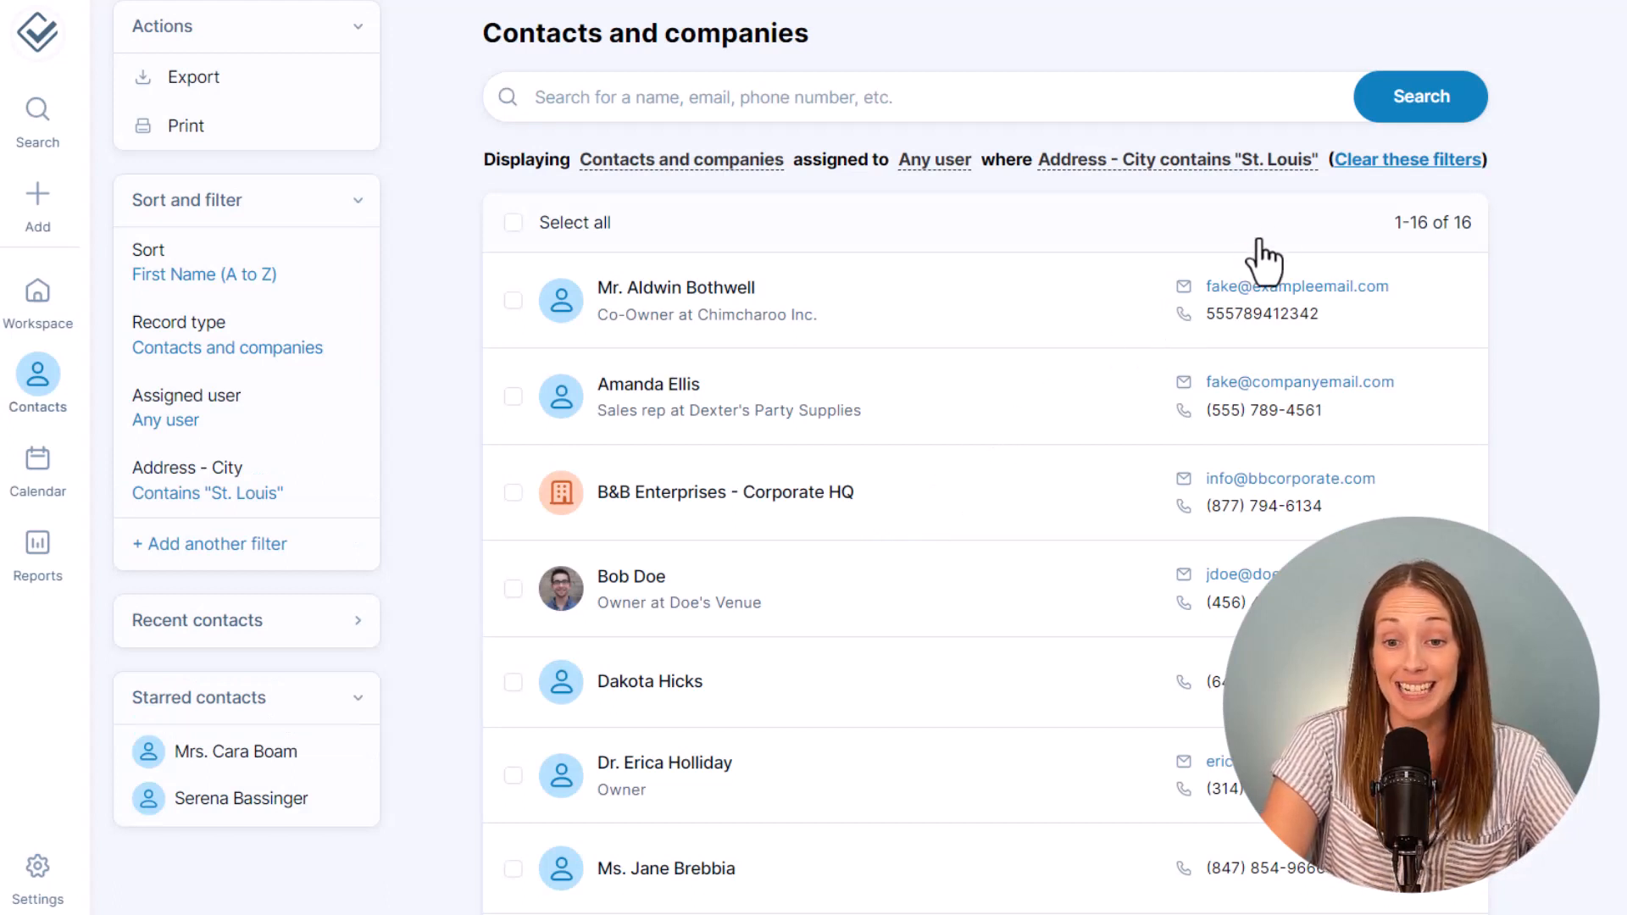
# Step: Replace the city filter with Birthday between 08/01/2023 and 08/31/2023
pyautogui.click(1408, 159)
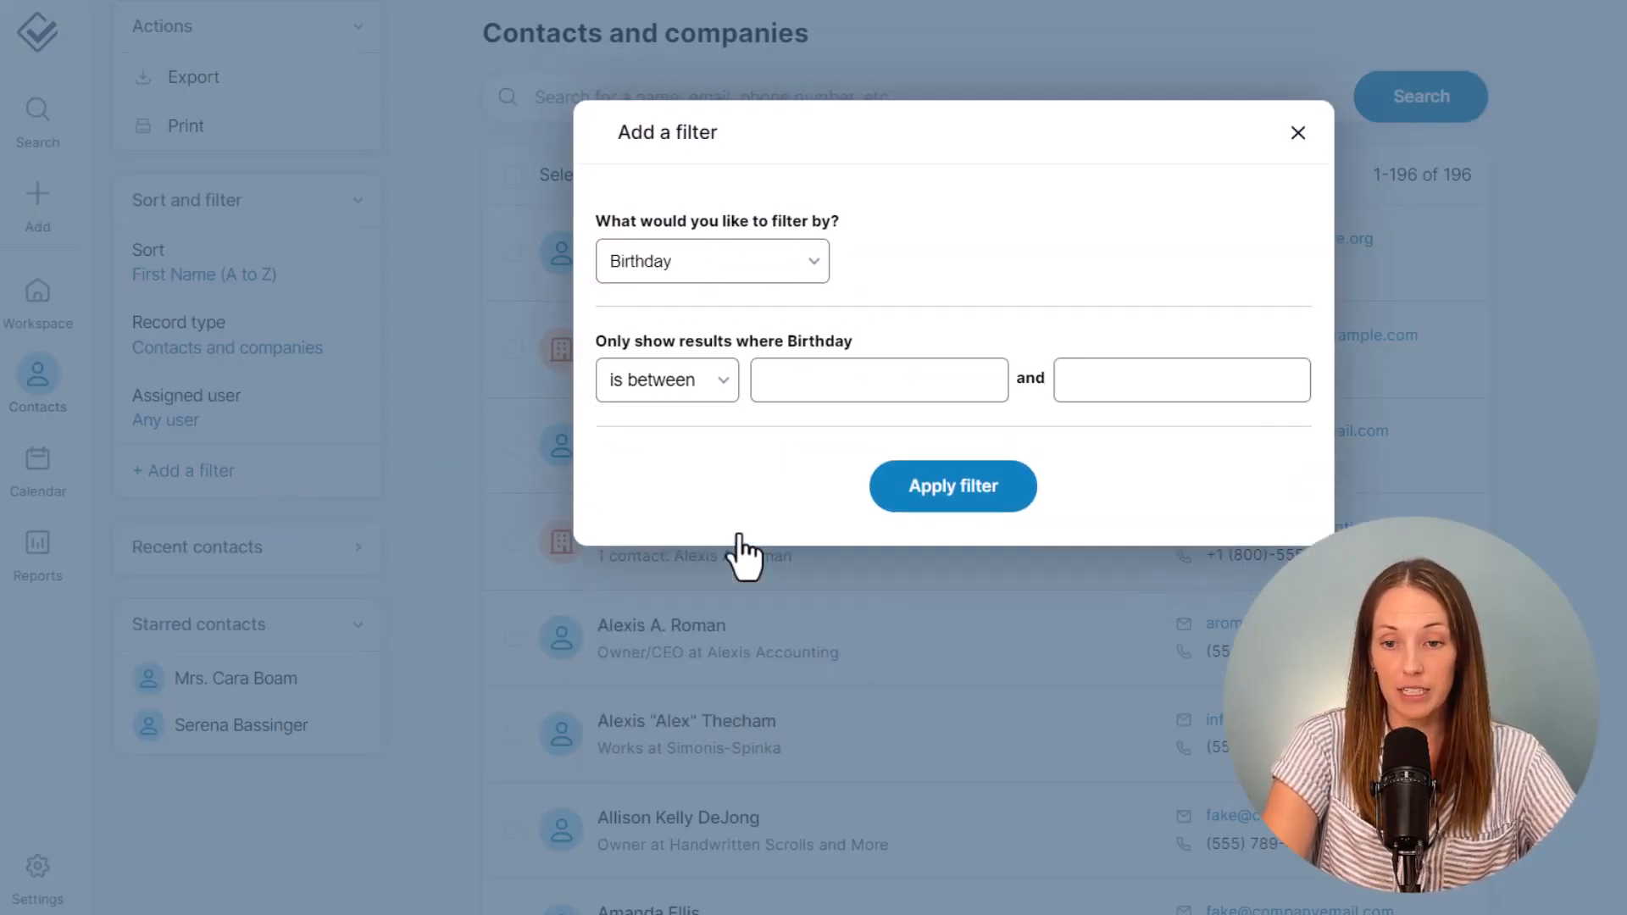
pyautogui.write('08/01/2023')
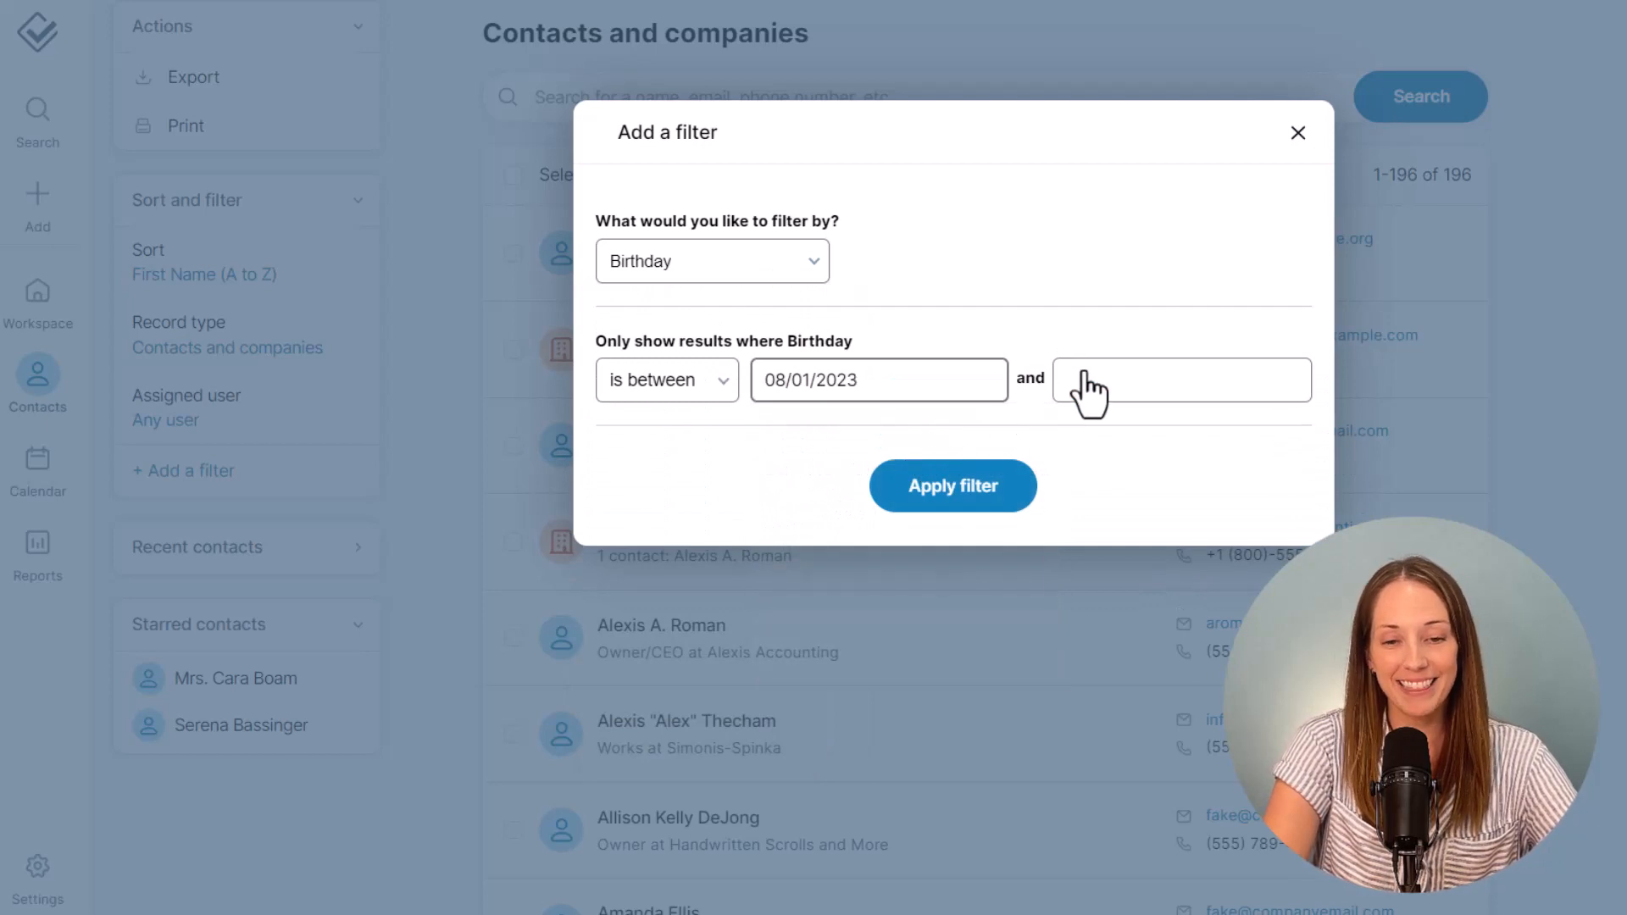
pyautogui.write('08/31/2023')
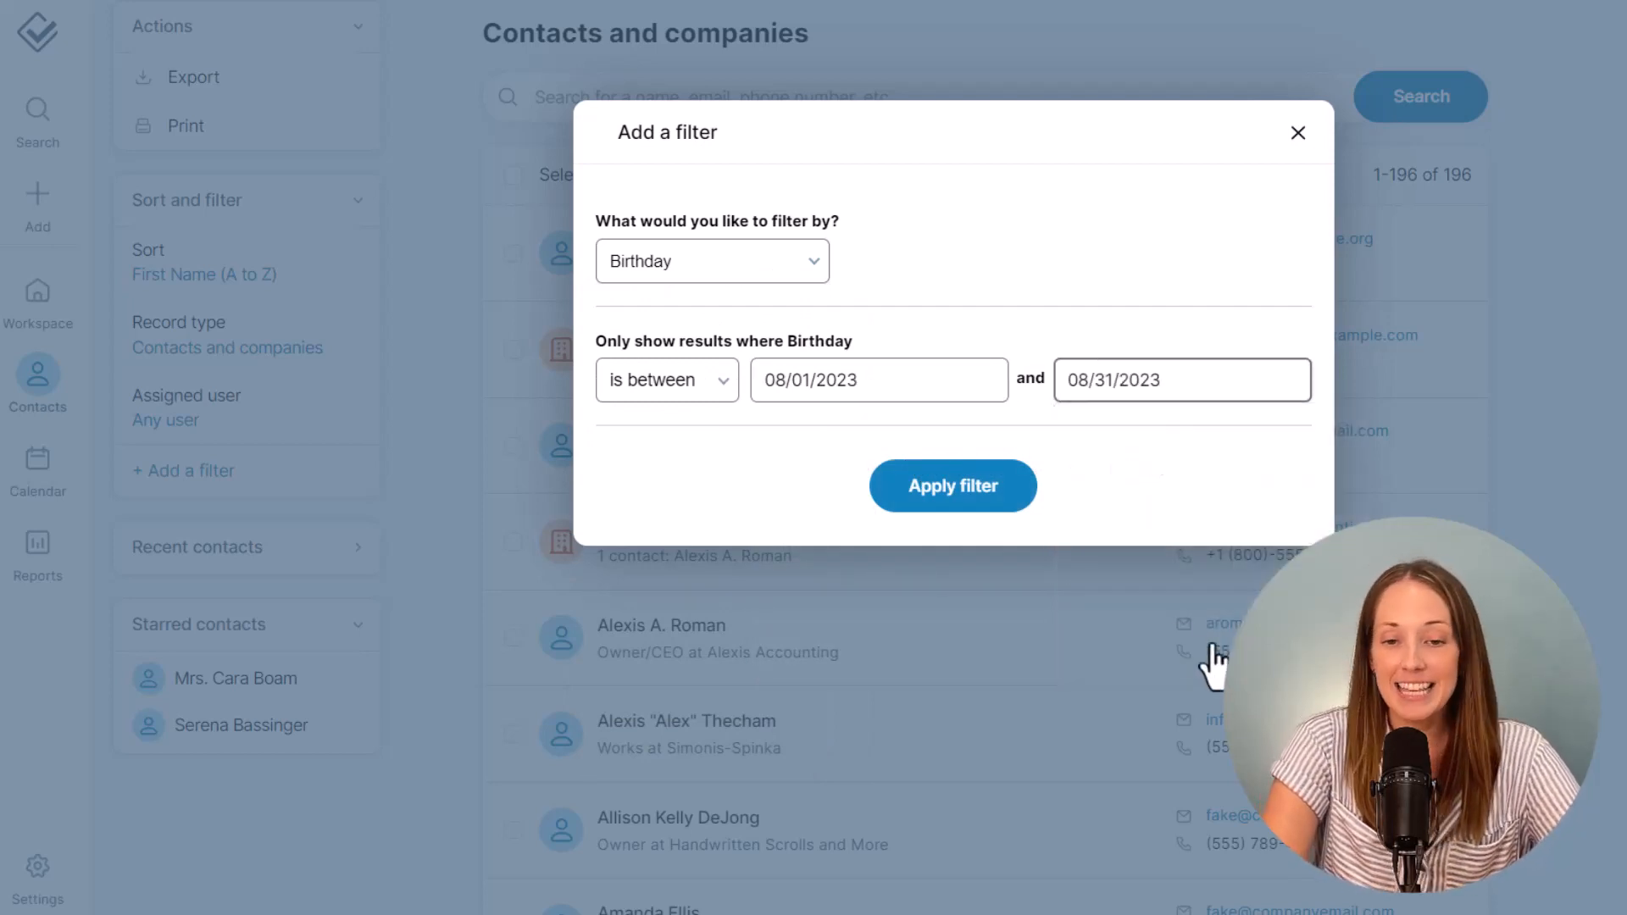
pyautogui.click(951, 486)
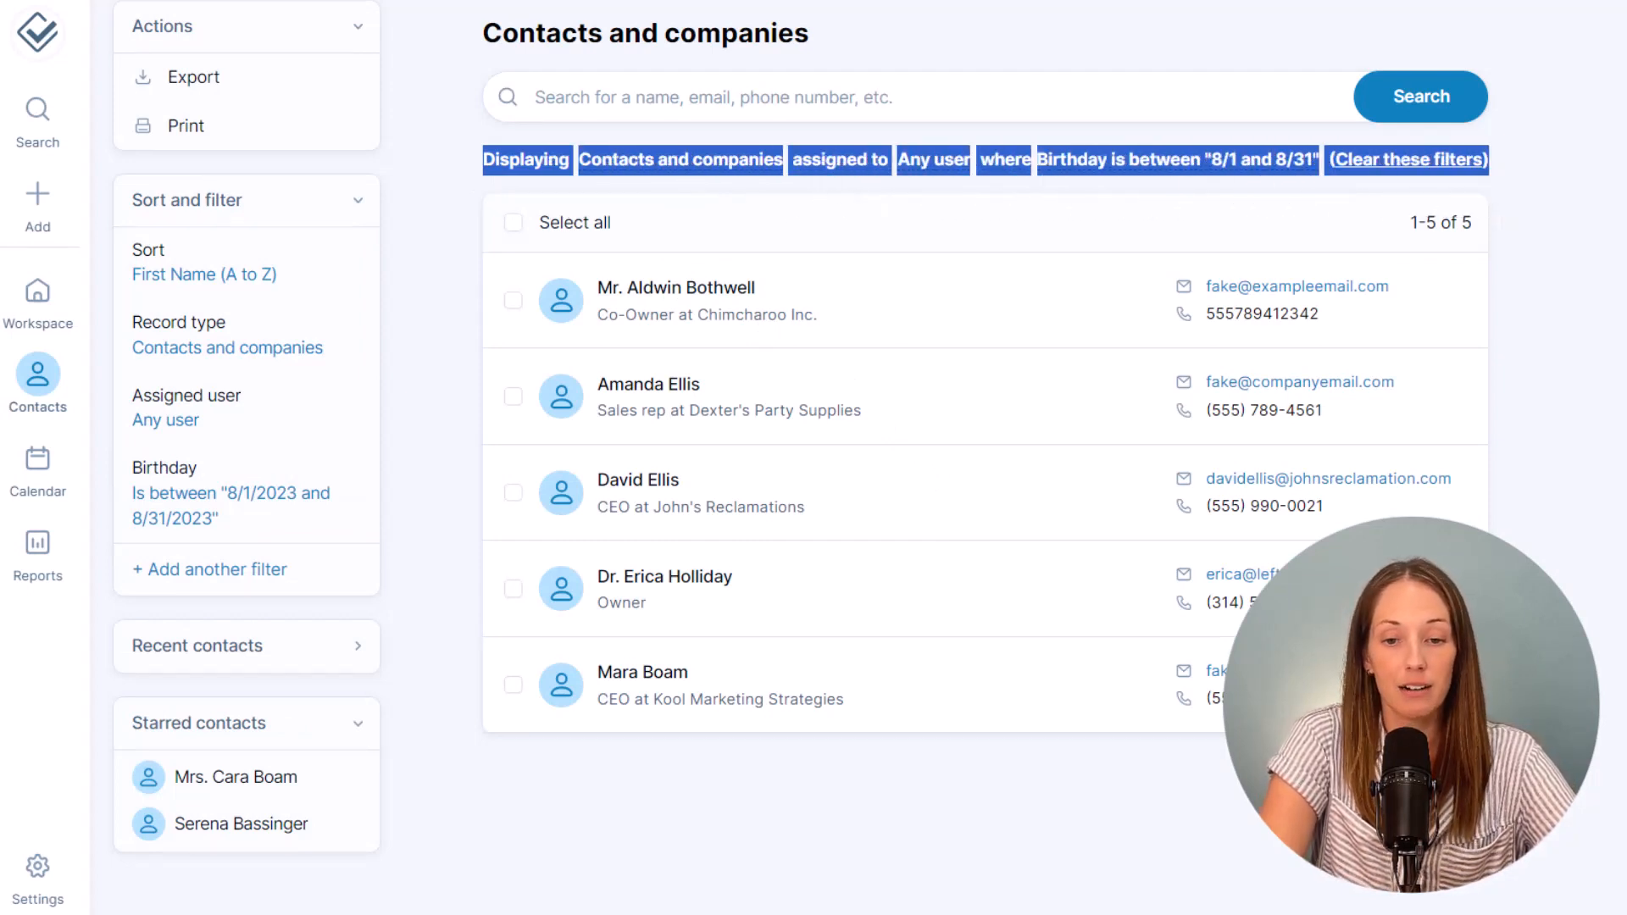
# Step: Add a second filter: Number of years old is 64
pyautogui.click(209, 569)
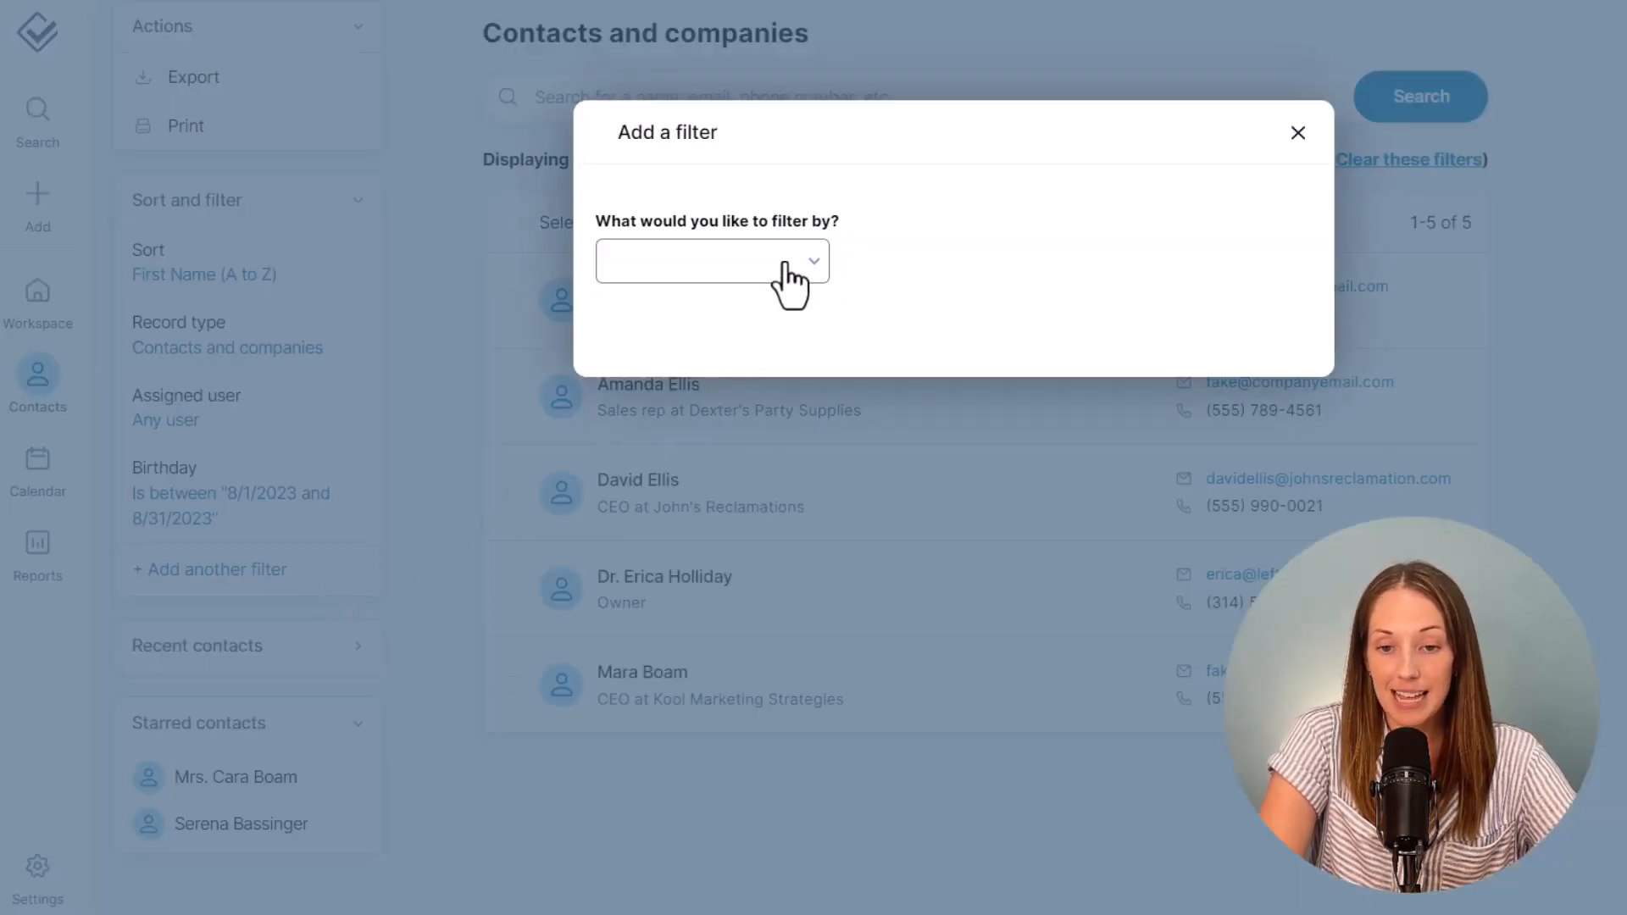
pyautogui.click(712, 261)
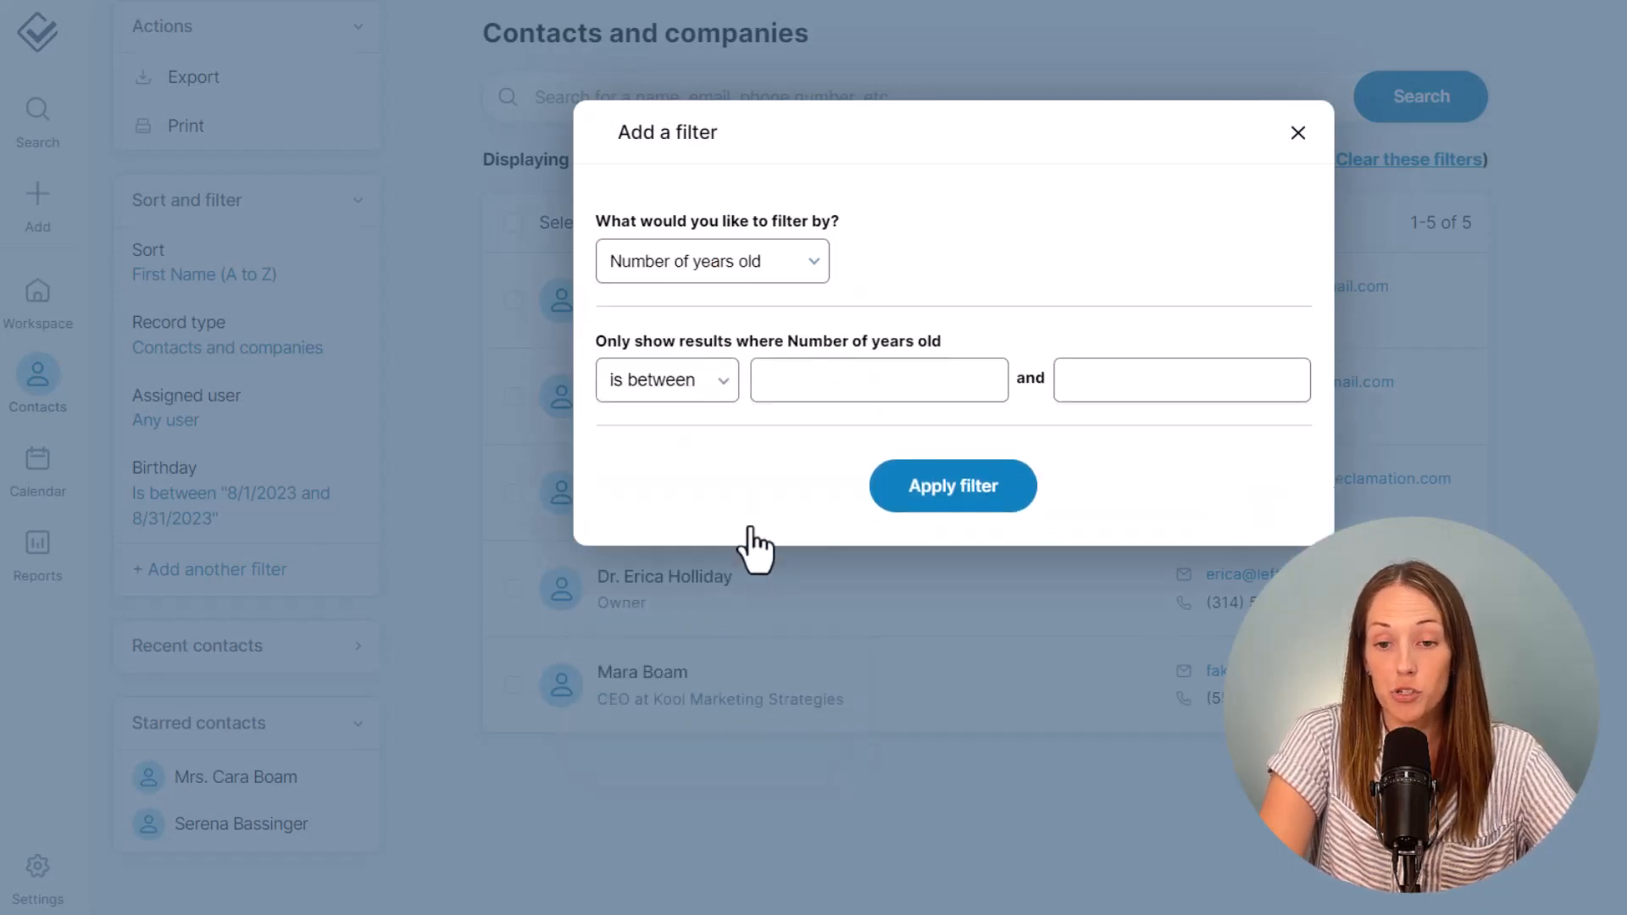
pyautogui.write('64')
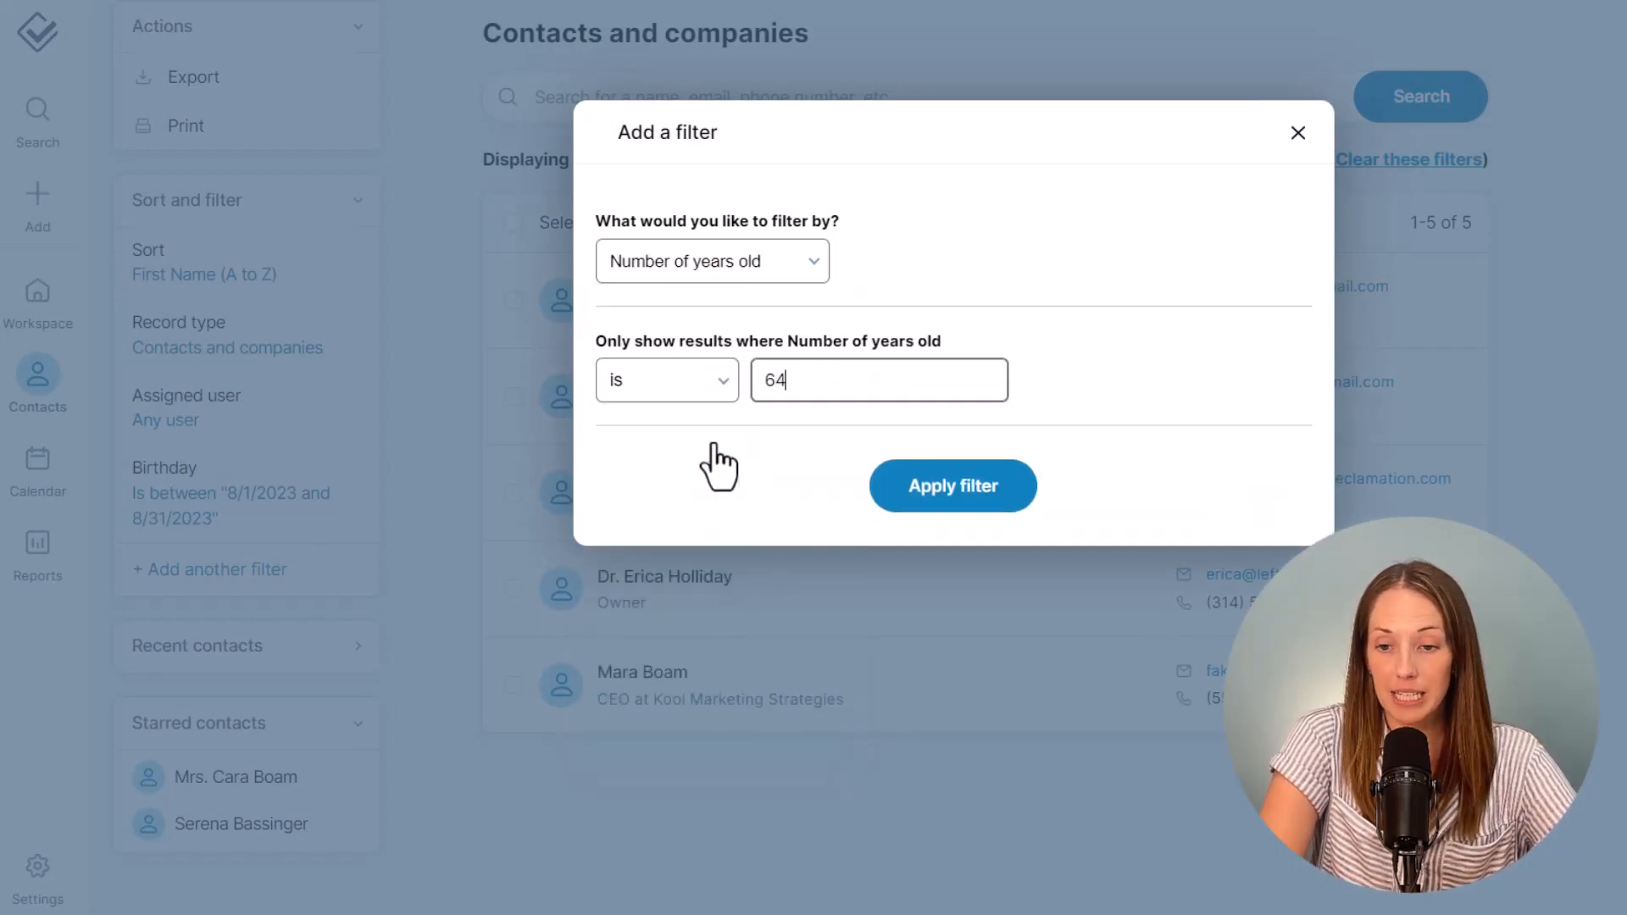
pyautogui.click(951, 486)
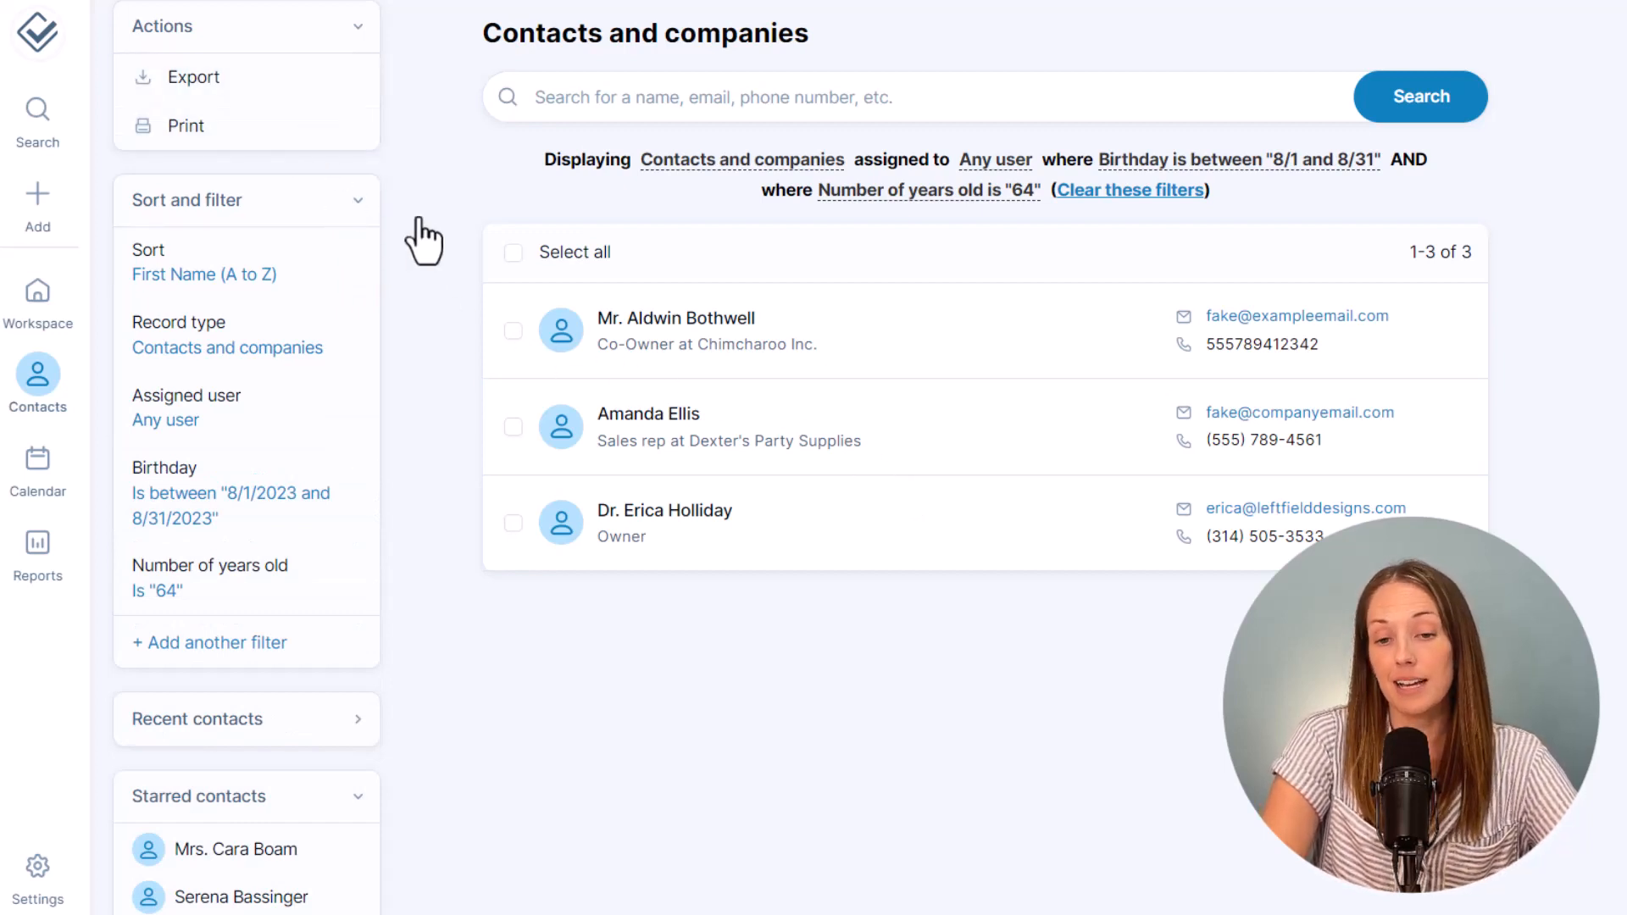
# Step: Select all listed contacts, then go to Reports and load the Leads pipeline report
pyautogui.click(512, 253)
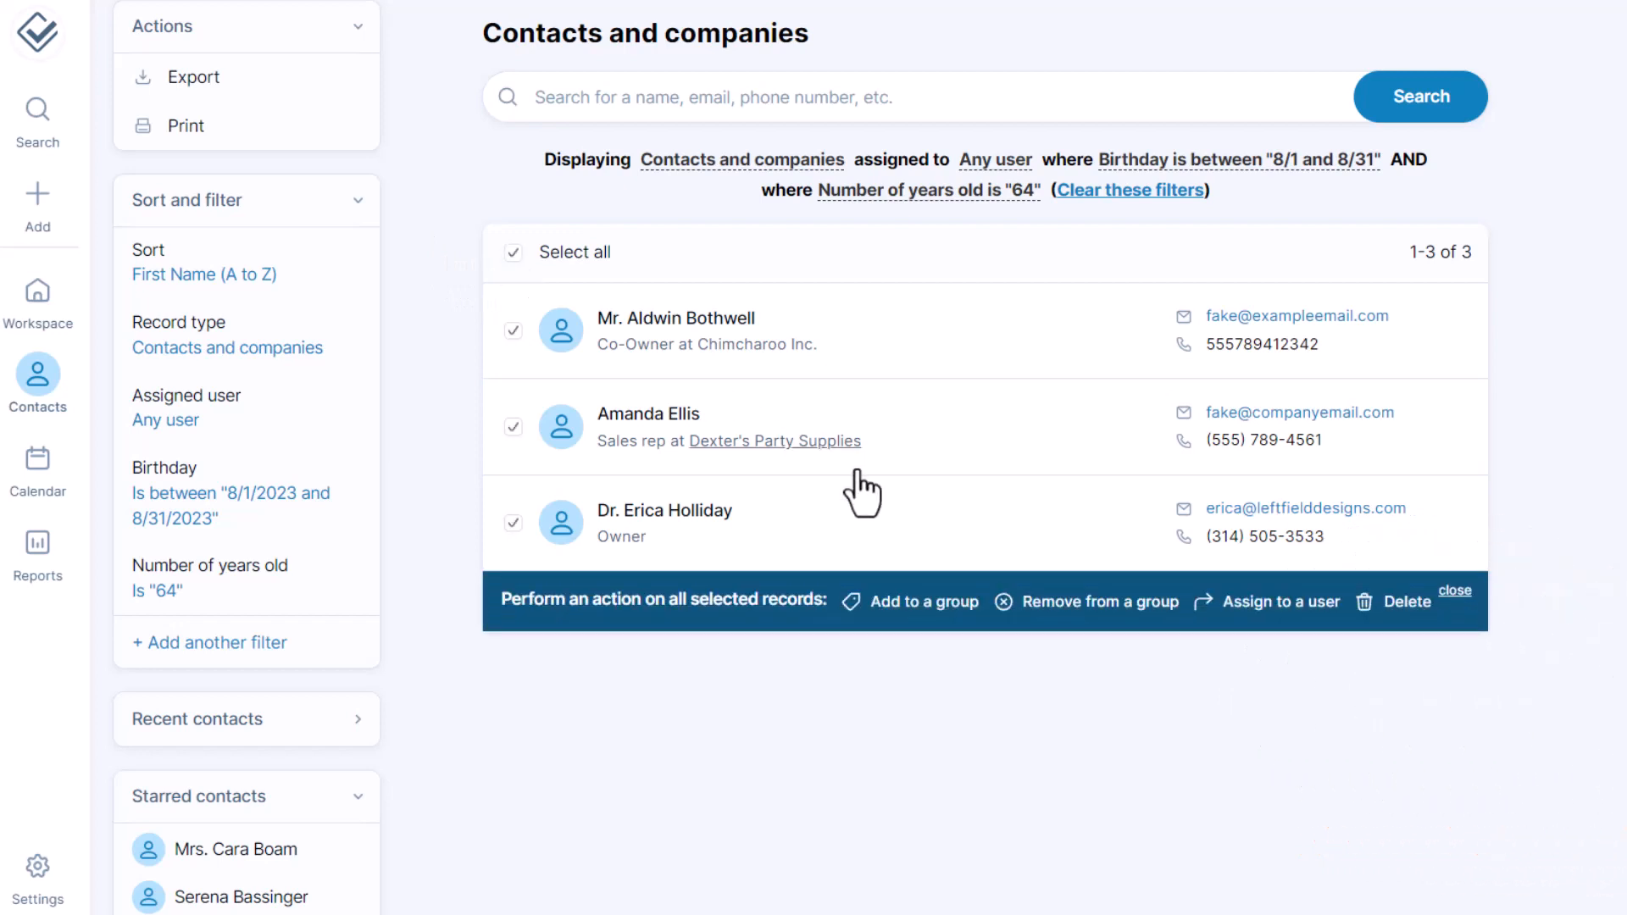
pyautogui.moveTo(1281, 600)
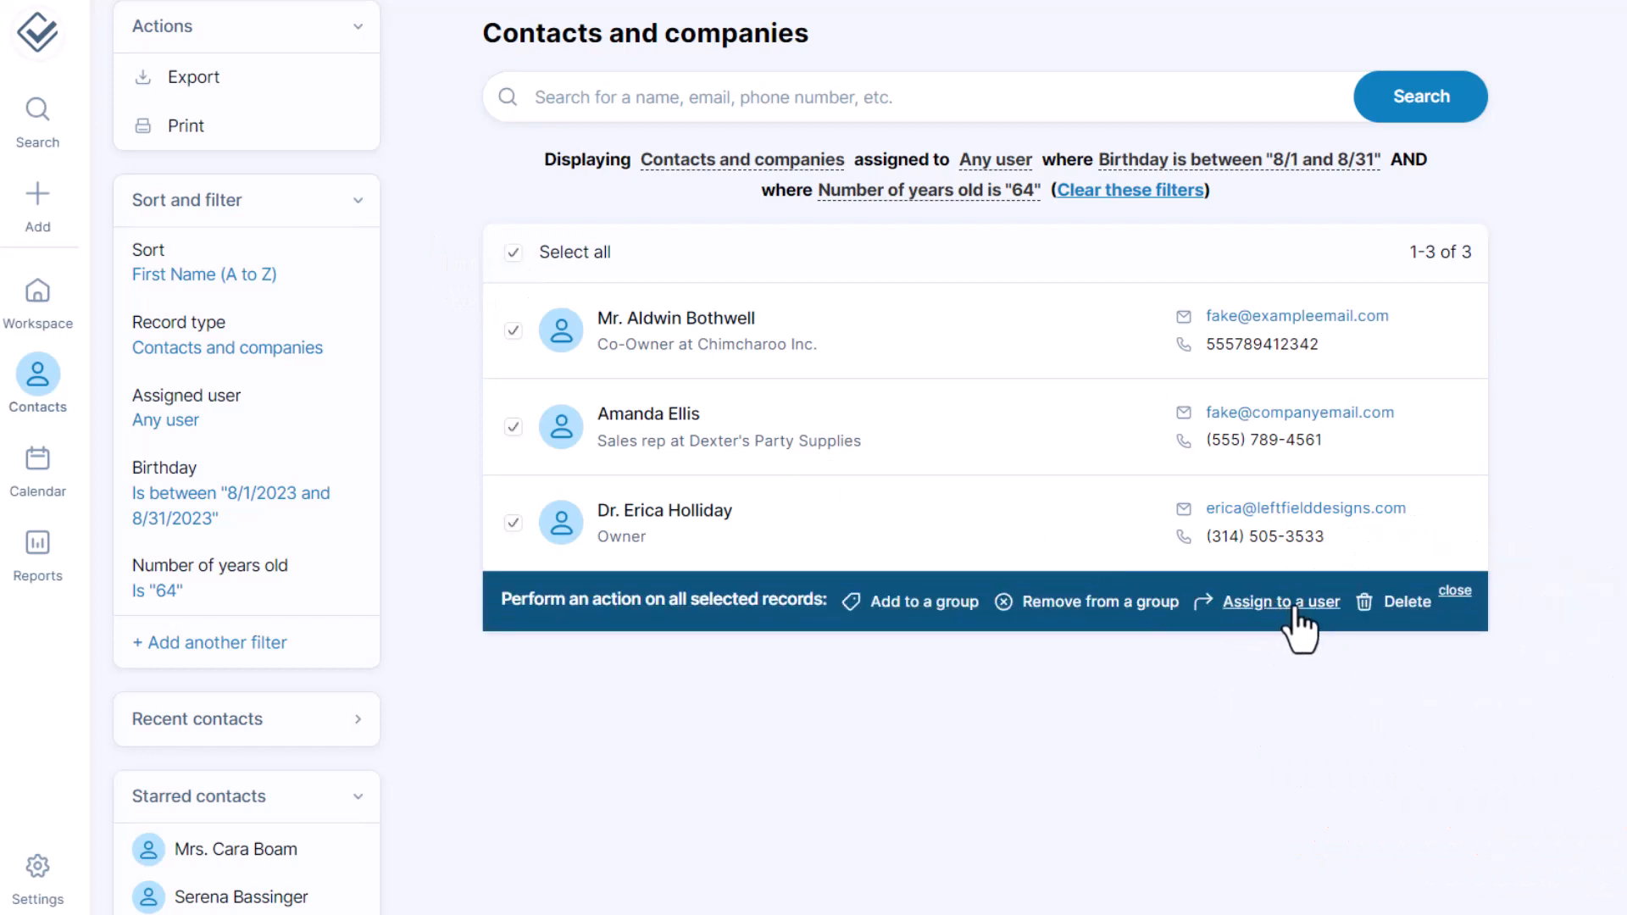
pyautogui.click(37, 543)
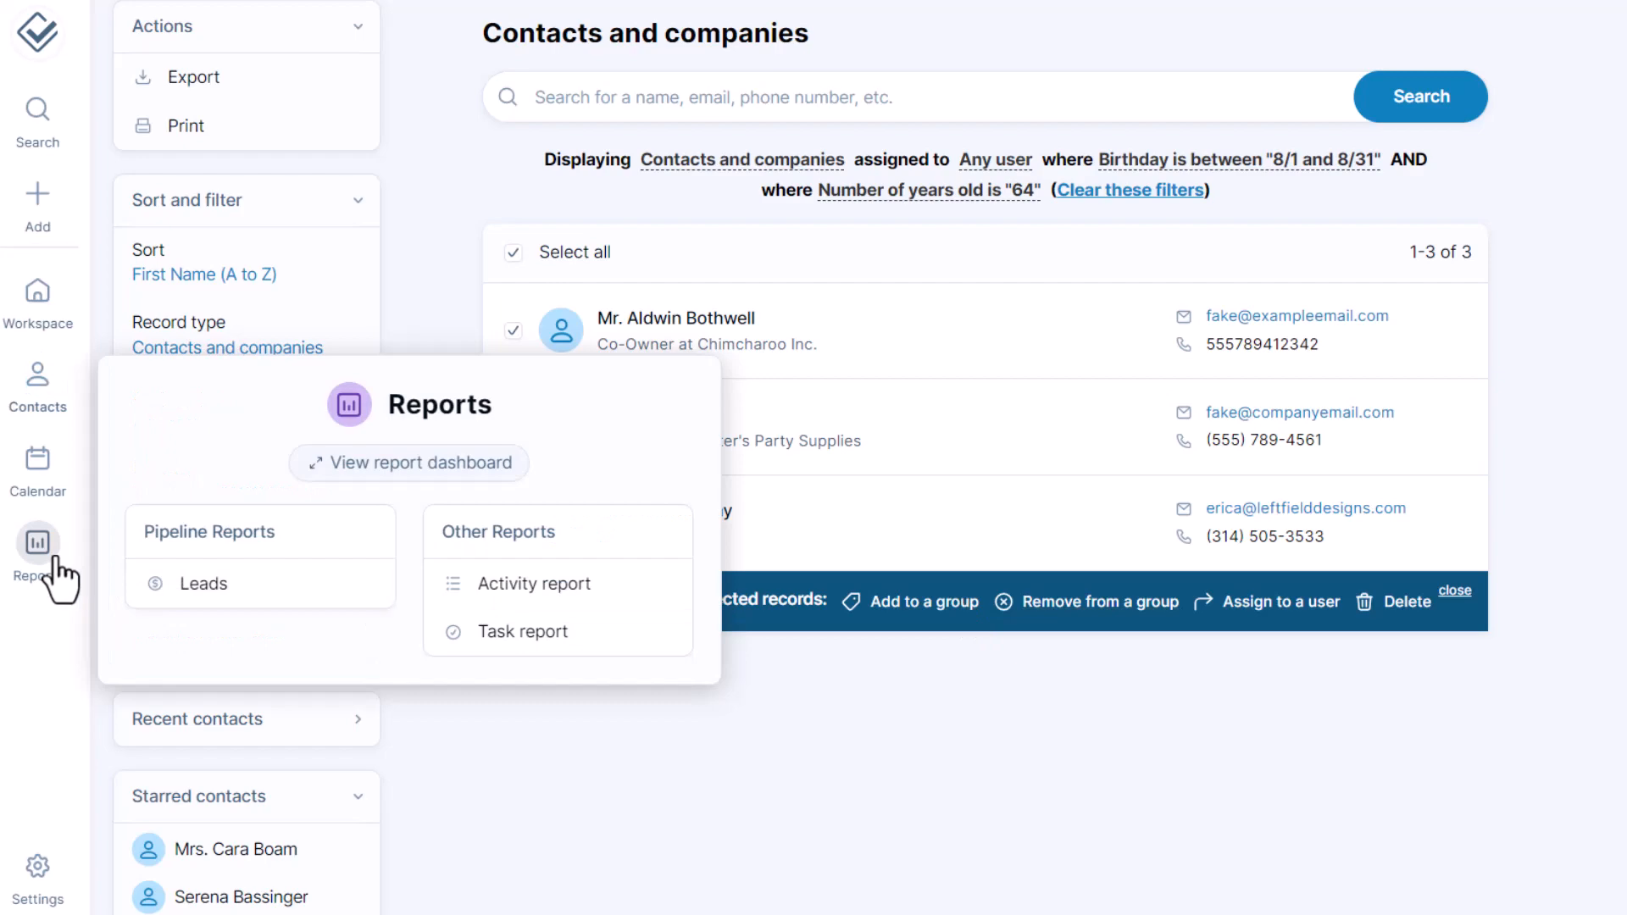
pyautogui.moveTo(203, 583)
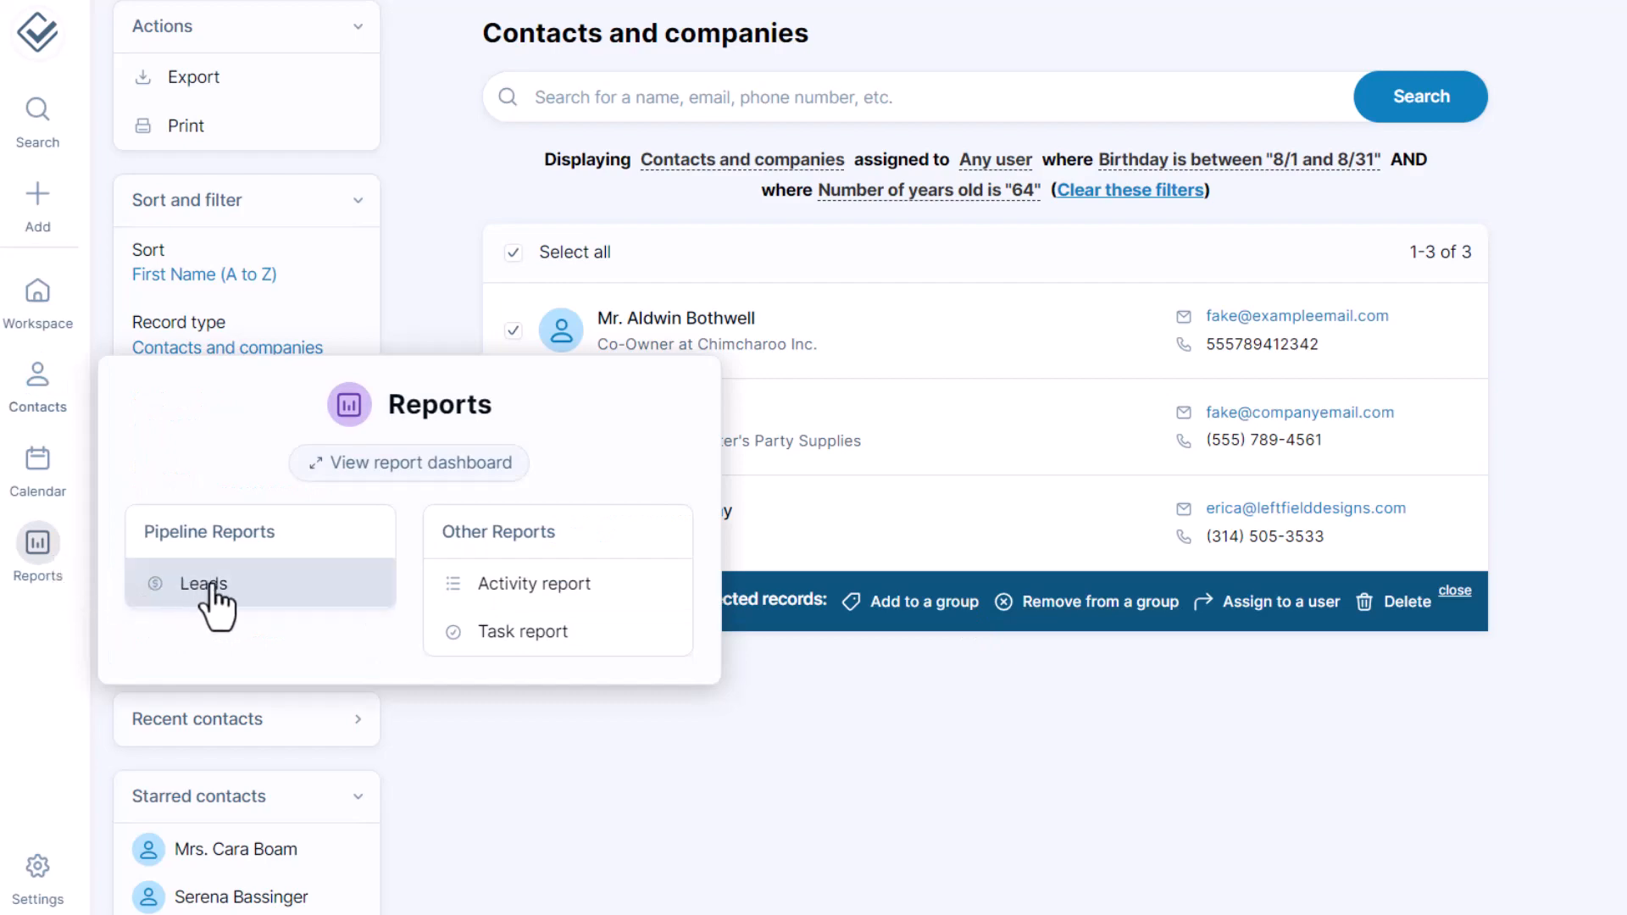
pyautogui.click(203, 583)
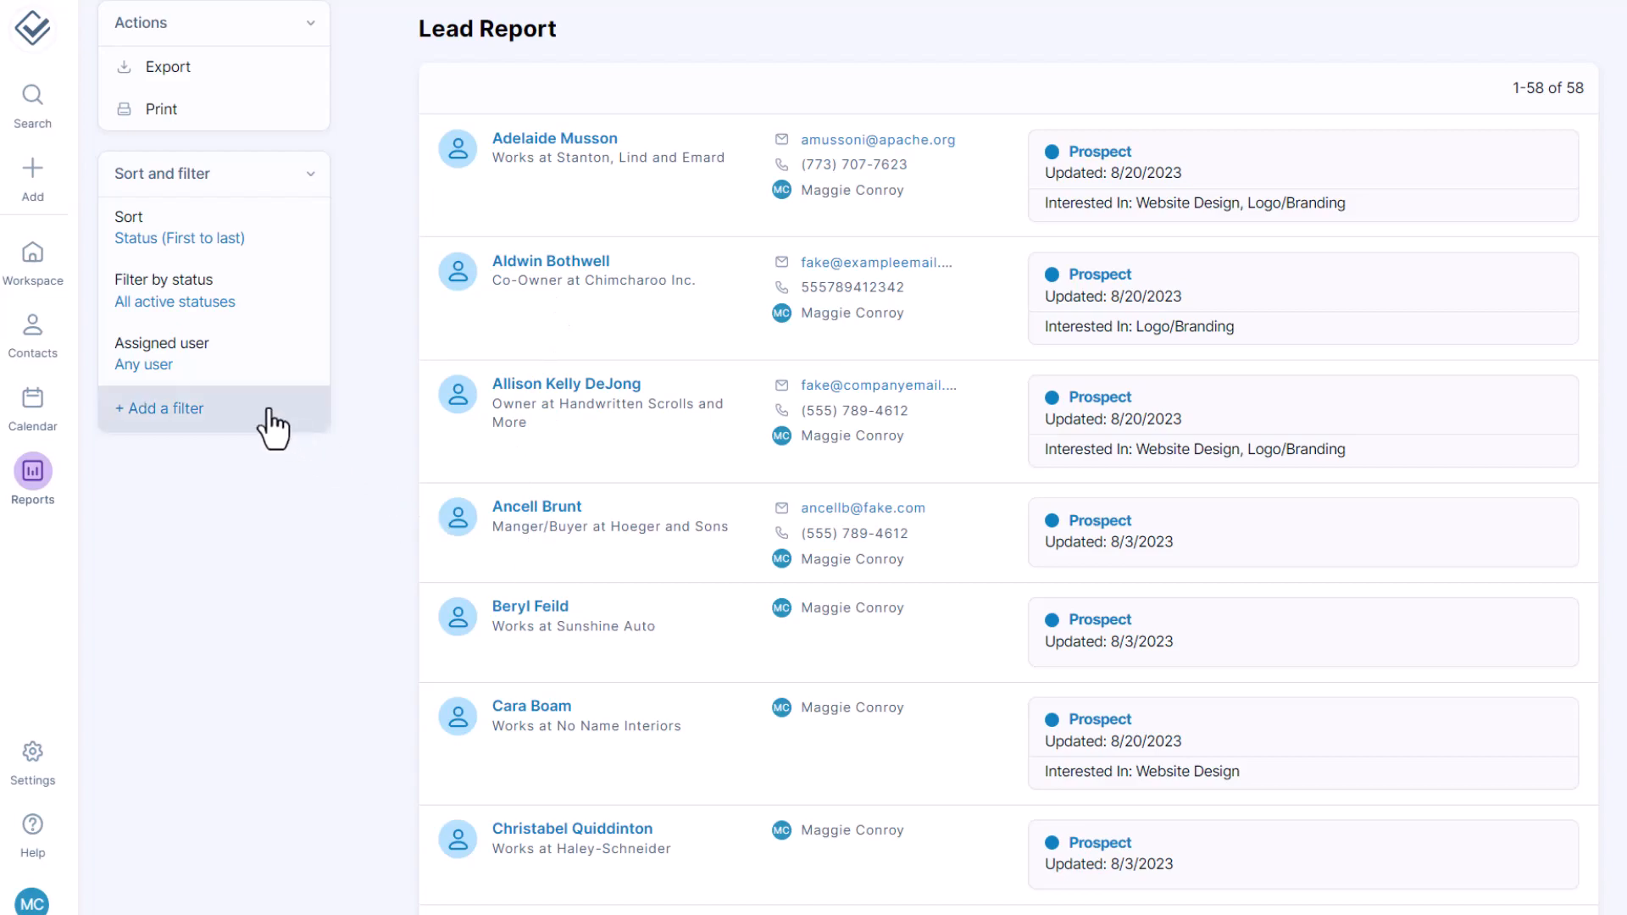
# Step: Filter the Lead report where Interested In is any of Website Design, Logo/Branding
pyautogui.click(159, 409)
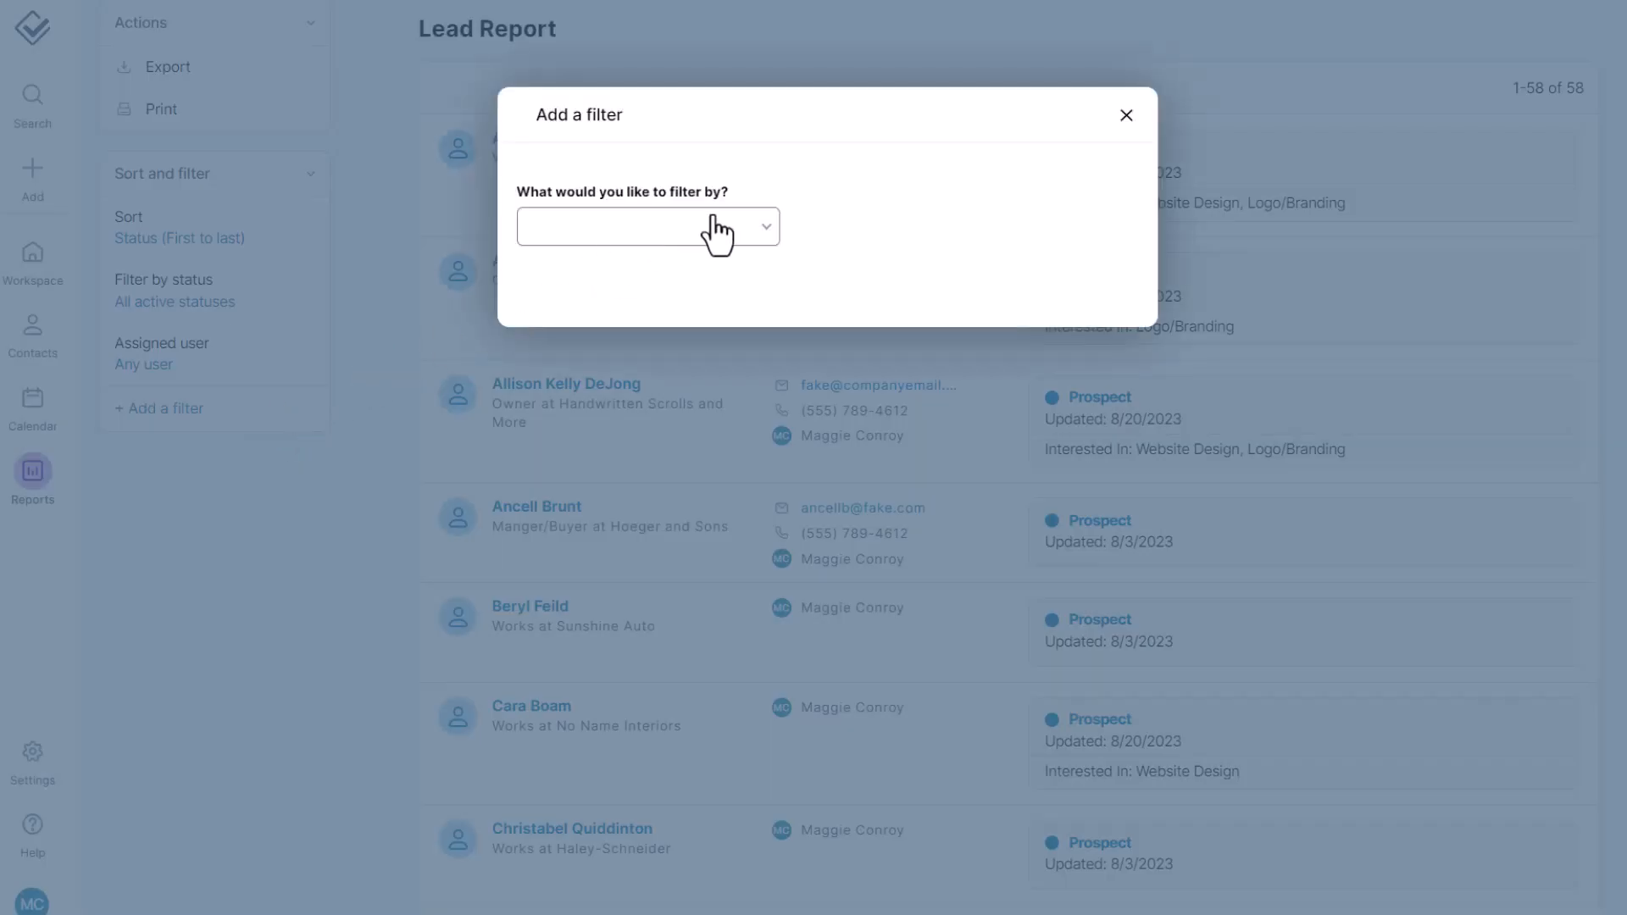
pyautogui.click(648, 225)
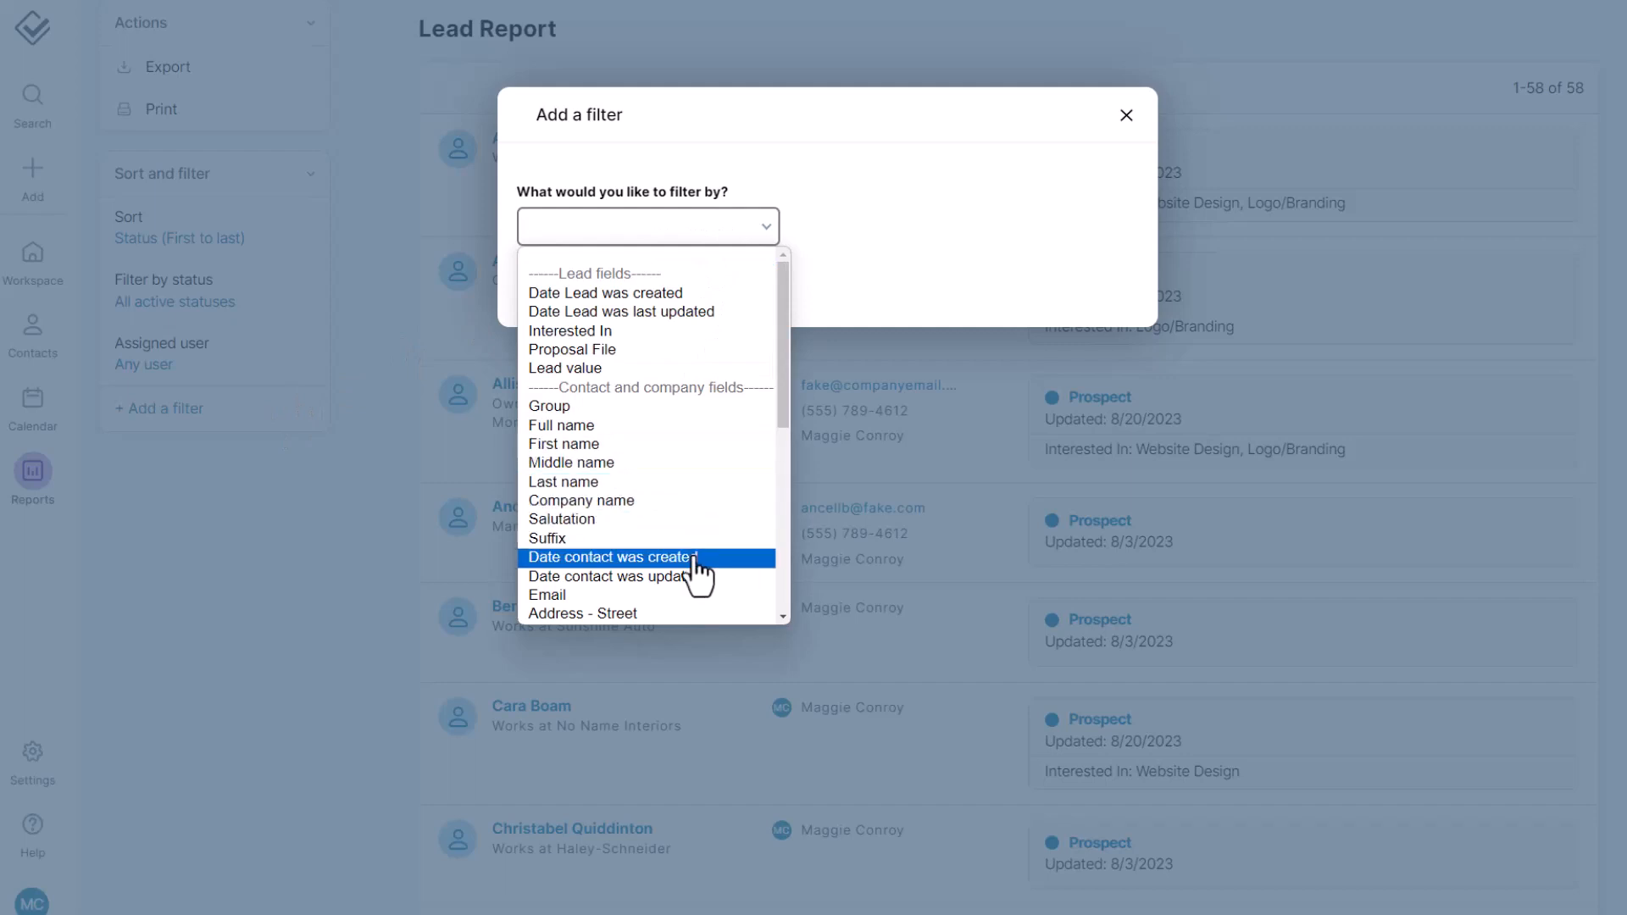
pyautogui.moveTo(674, 576)
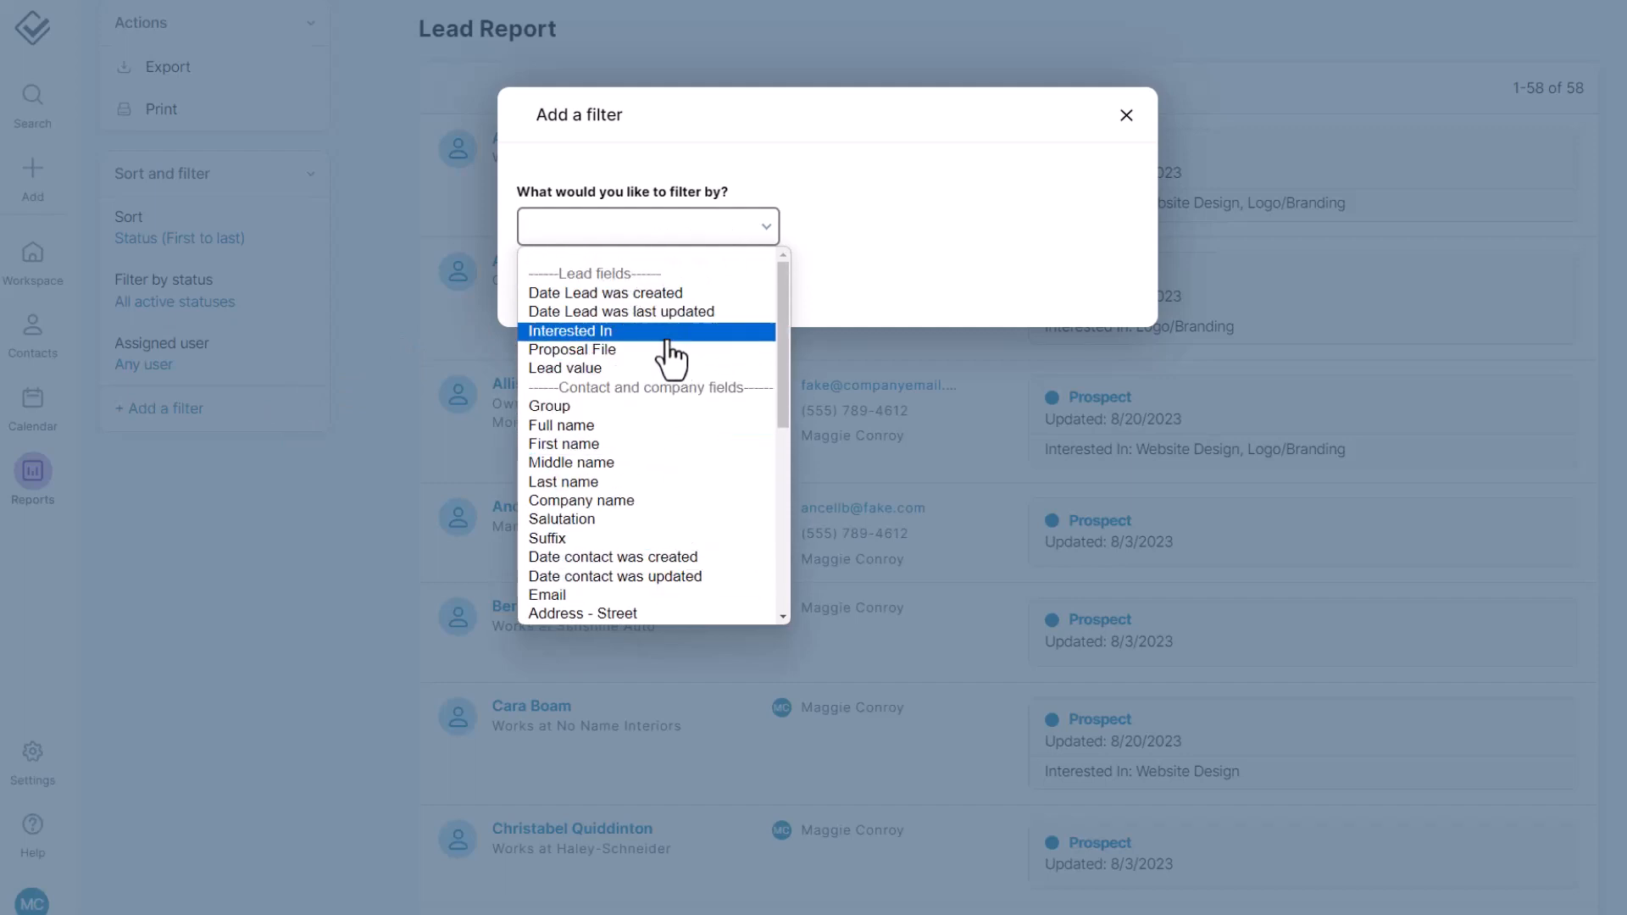
pyautogui.click(571, 331)
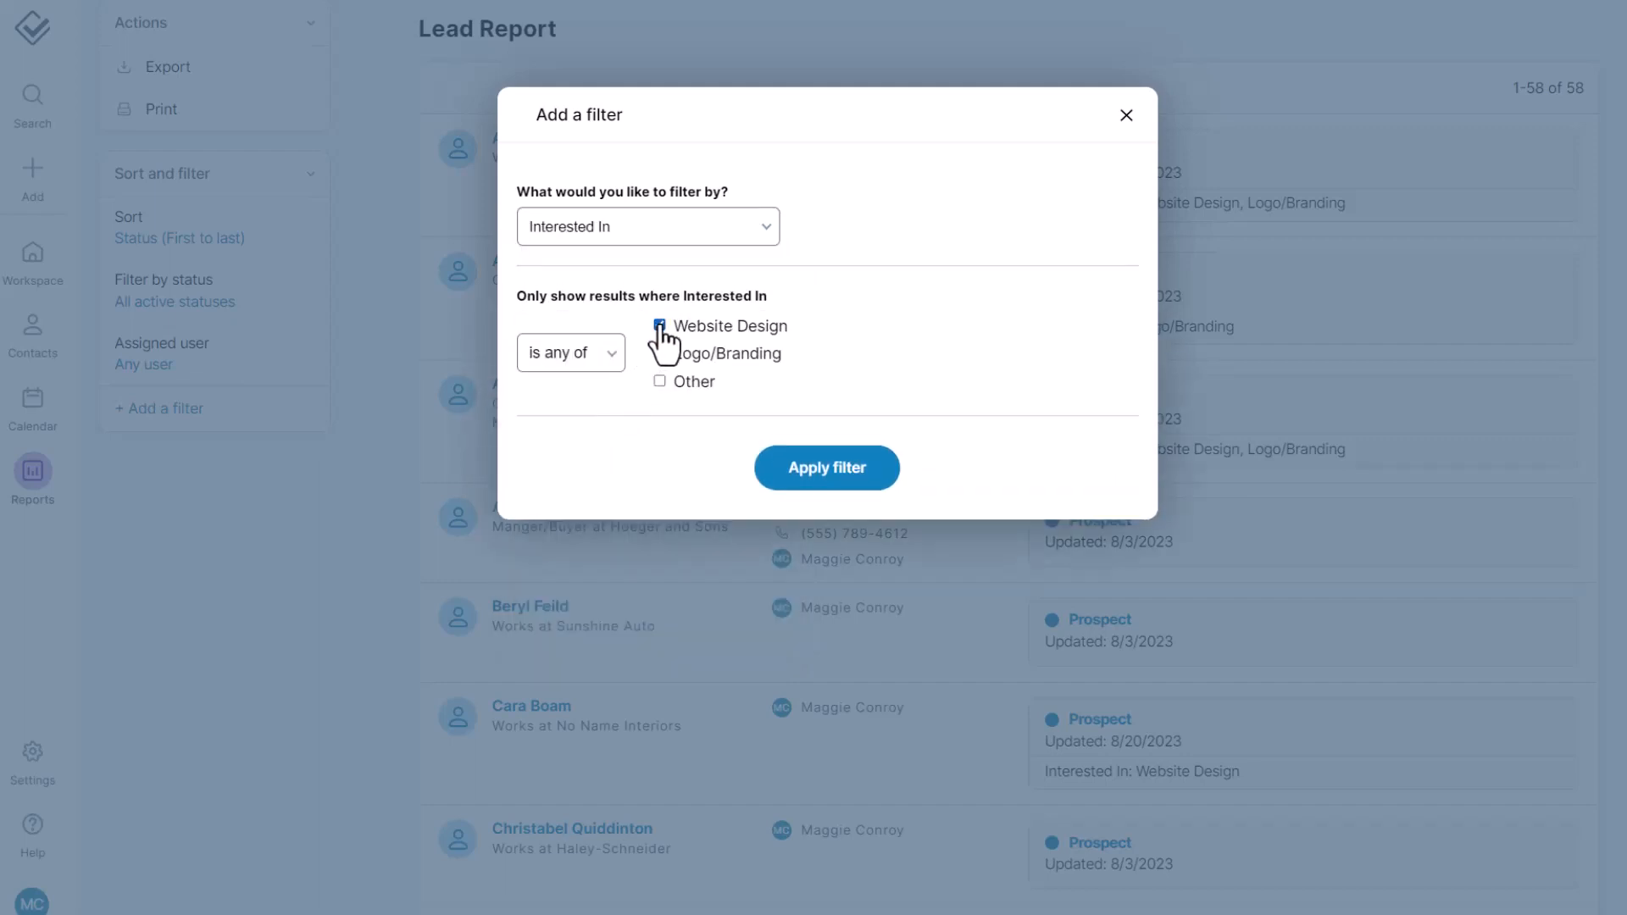
pyautogui.click(659, 352)
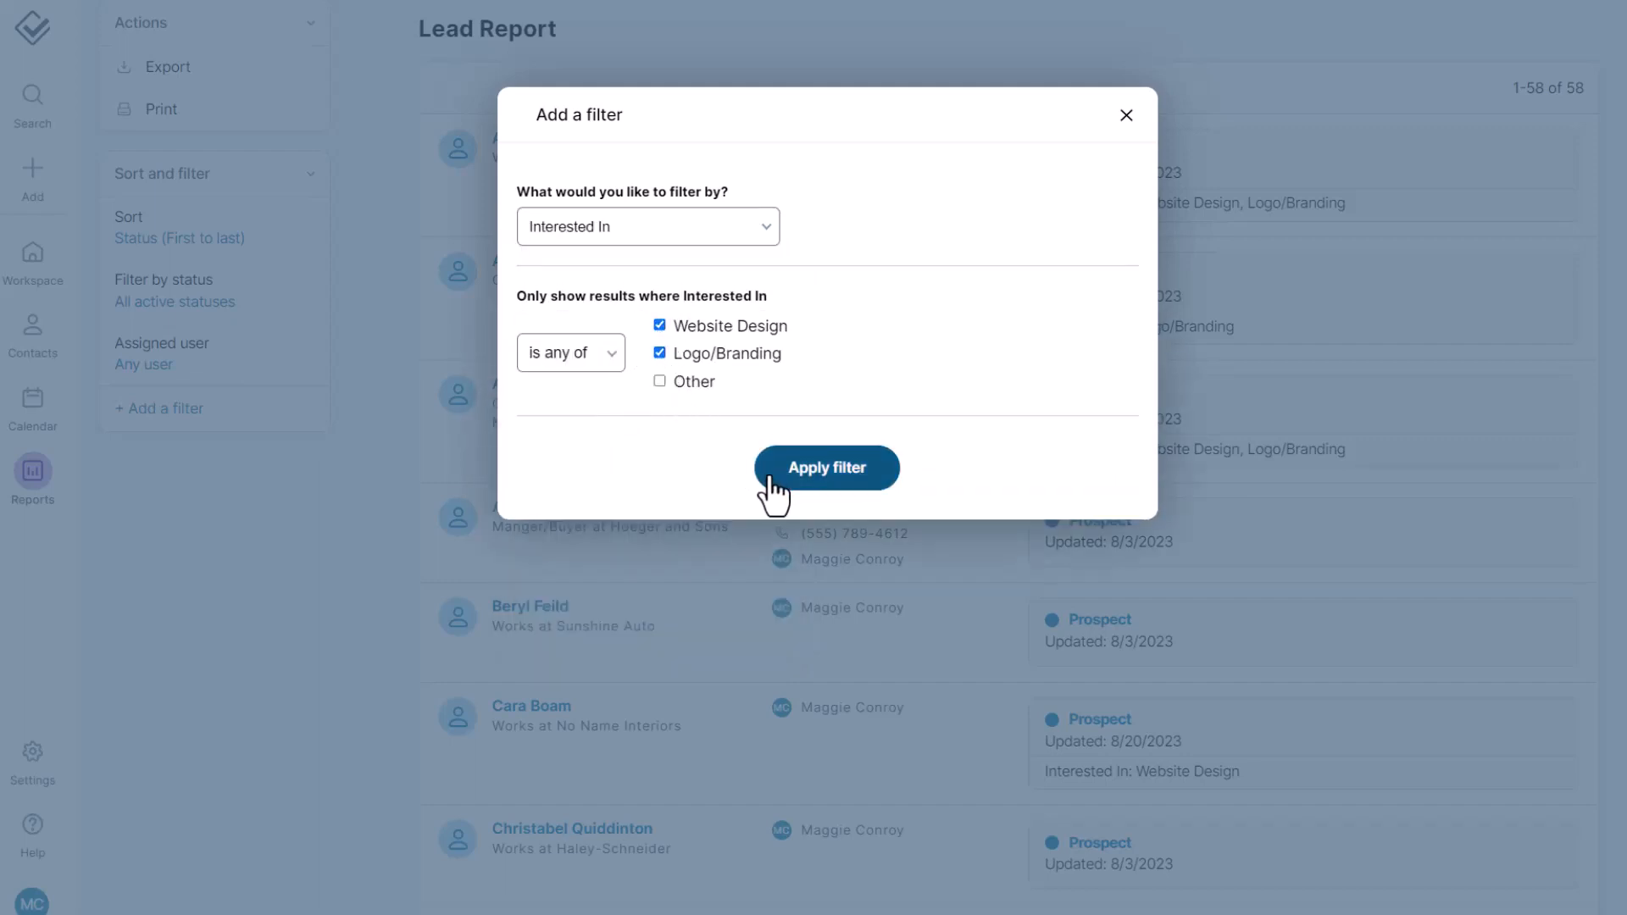
pyautogui.click(825, 468)
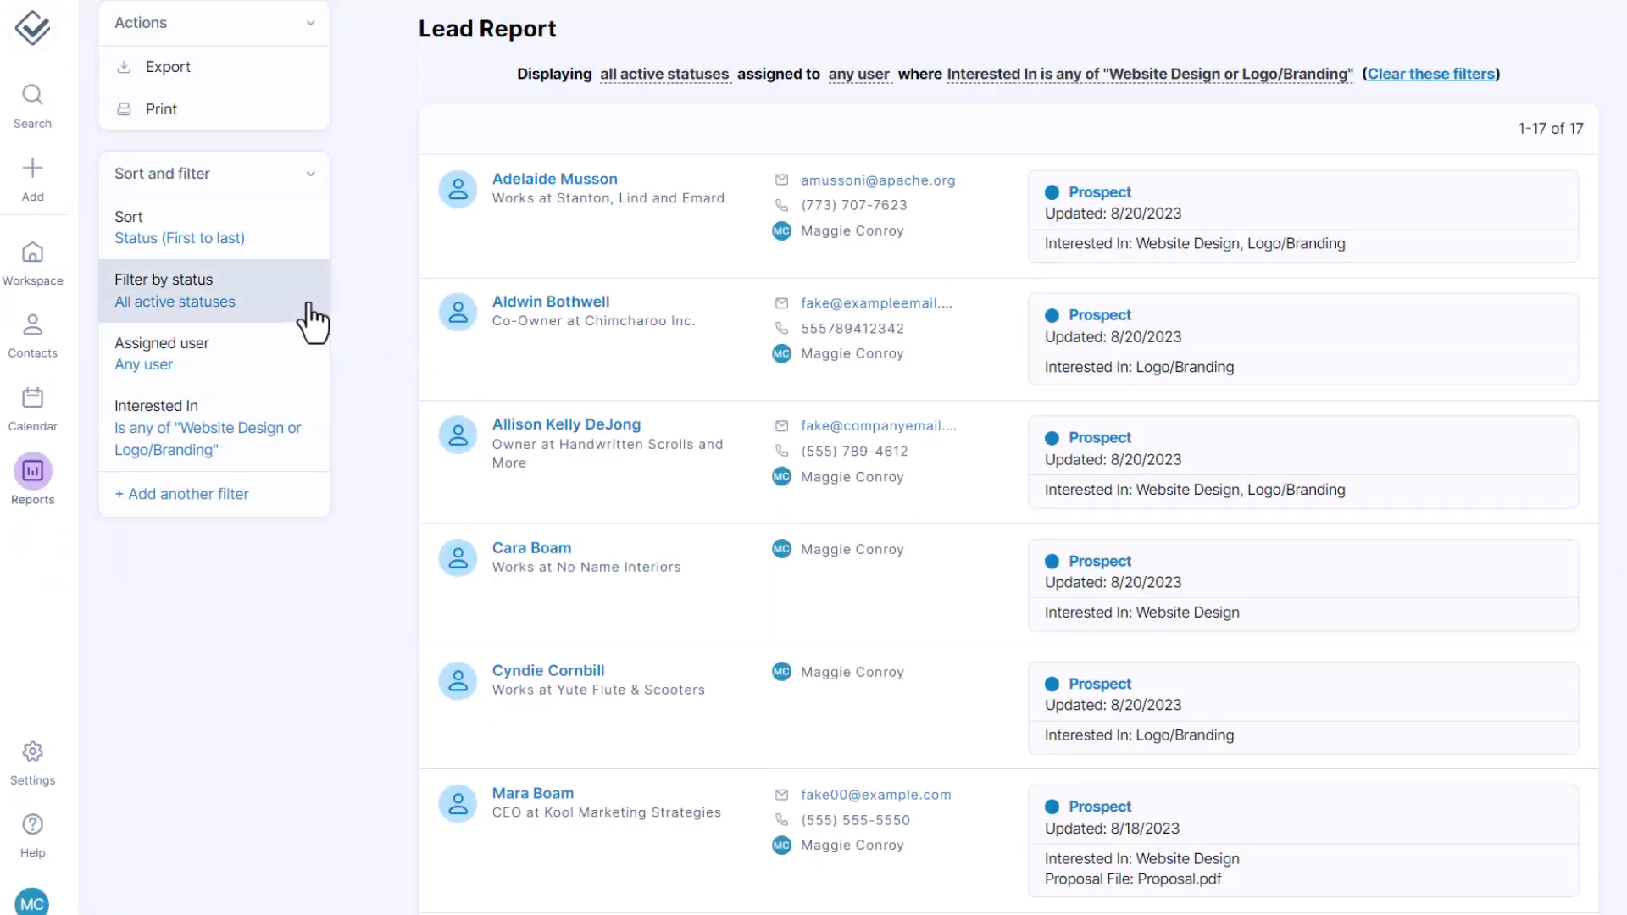
# Step: Limit status to Qualified Lead (7 results), then go to Settings > Custom fields
pyautogui.click(175, 302)
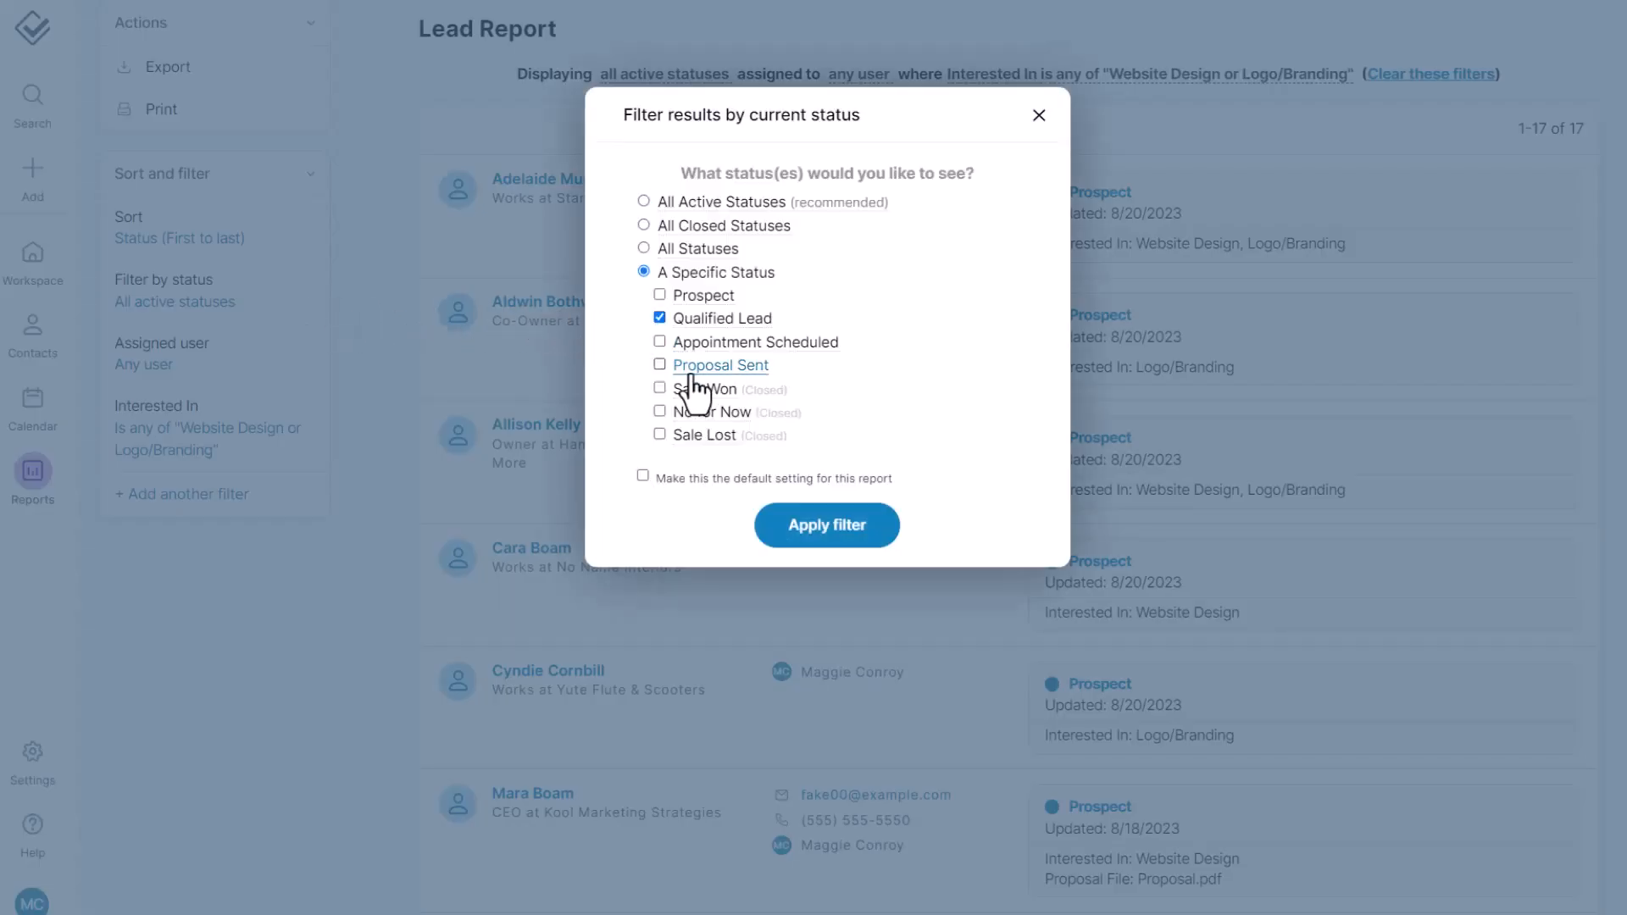
pyautogui.click(826, 523)
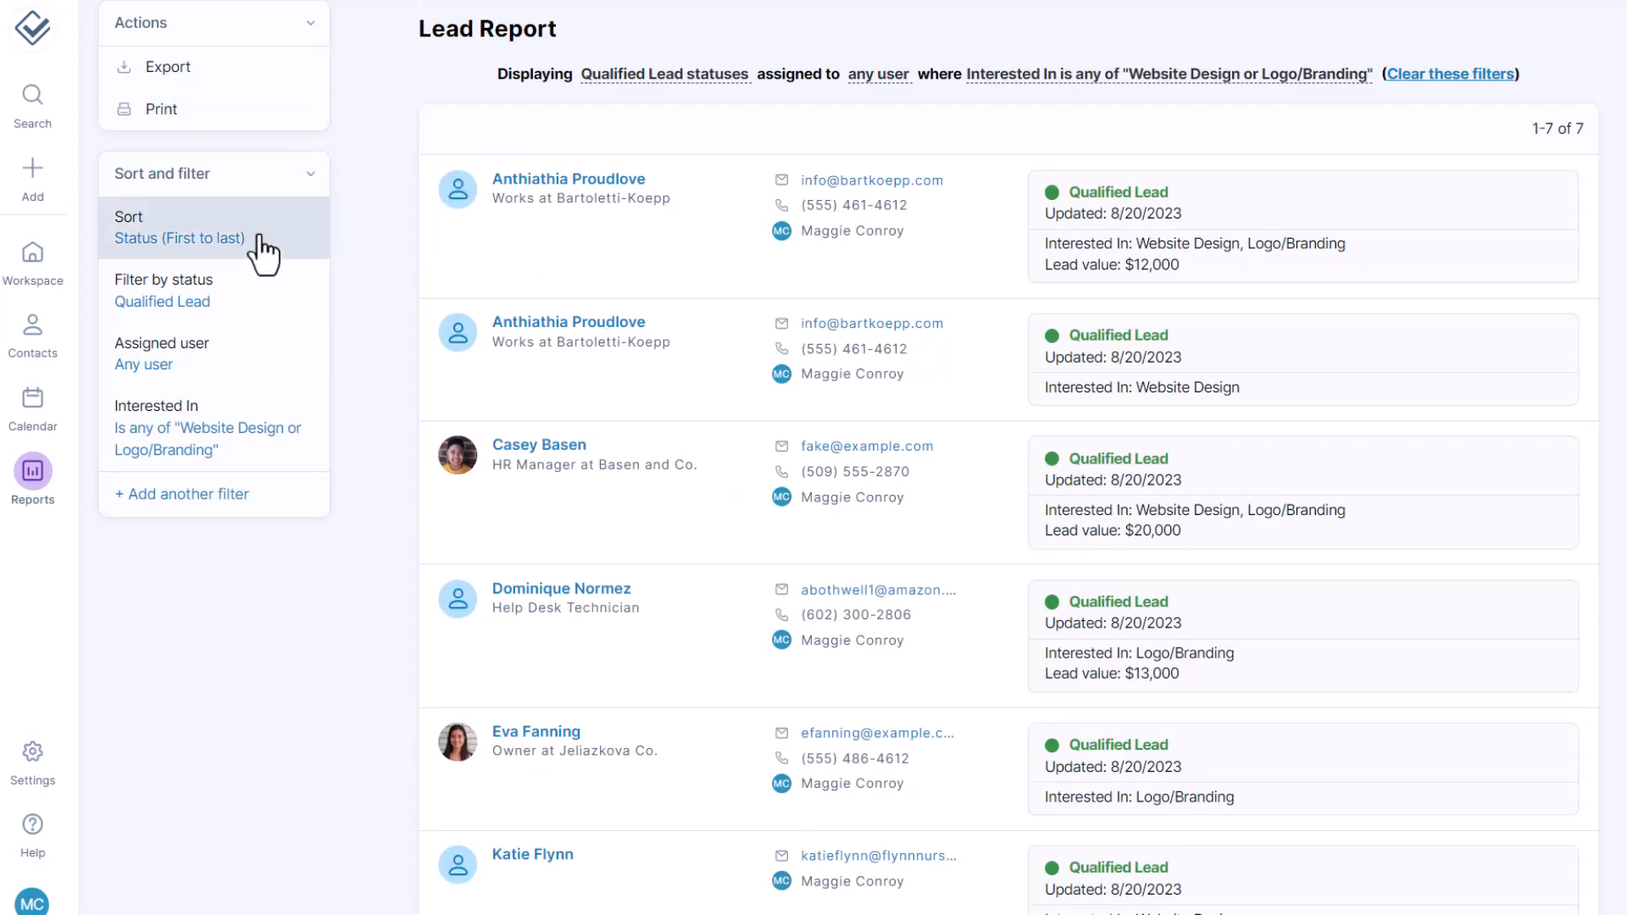
pyautogui.click(32, 758)
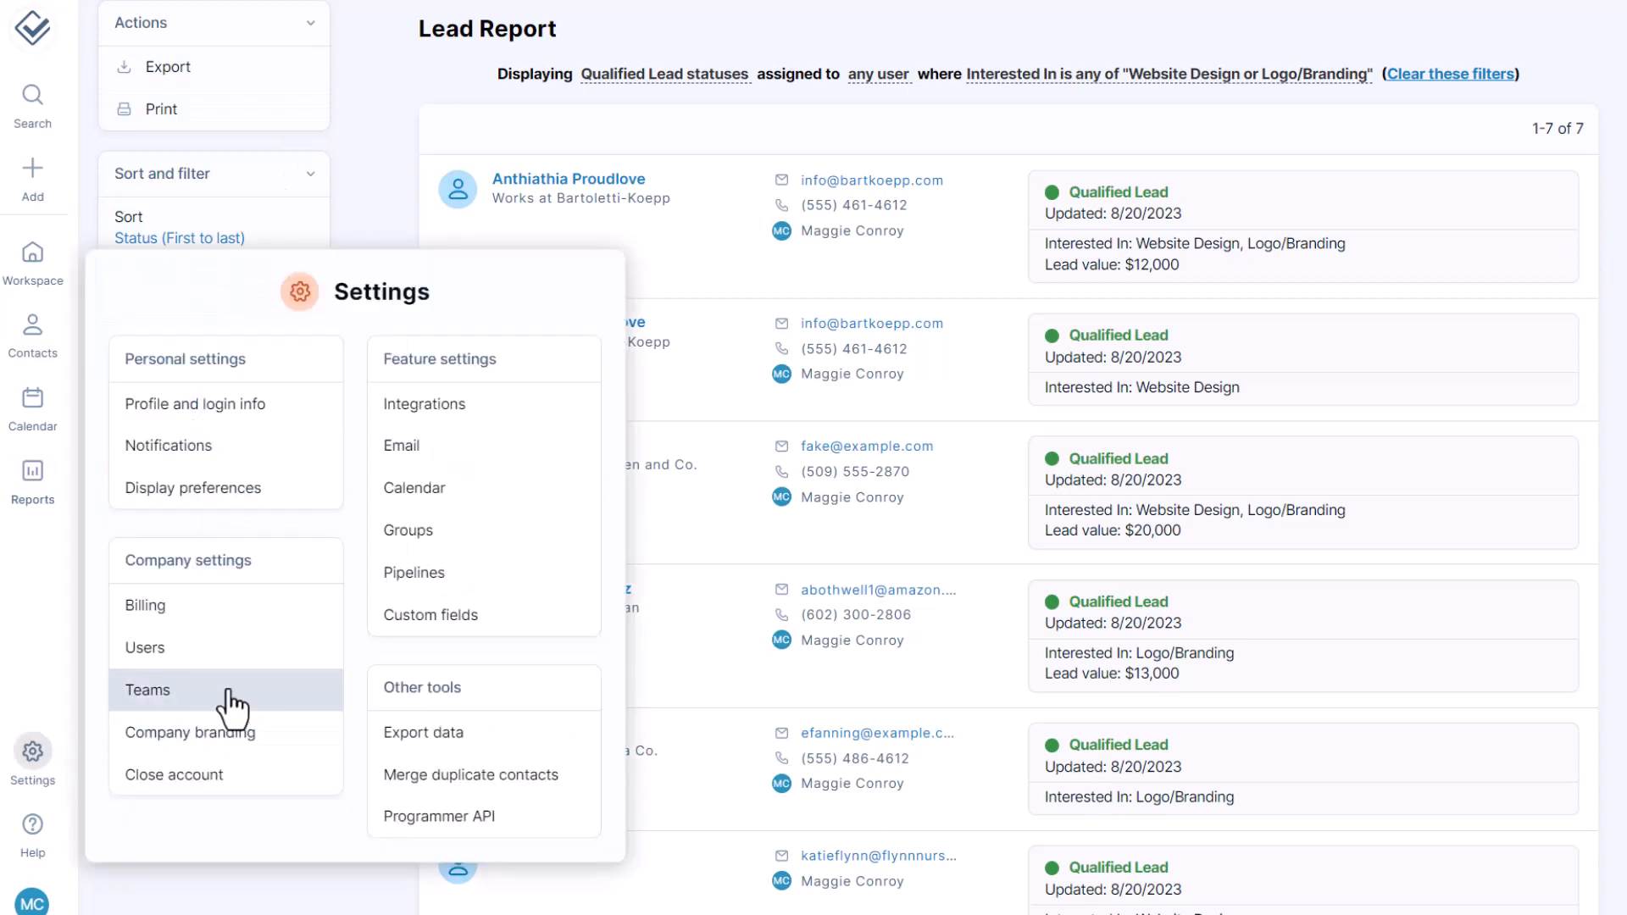
pyautogui.click(429, 614)
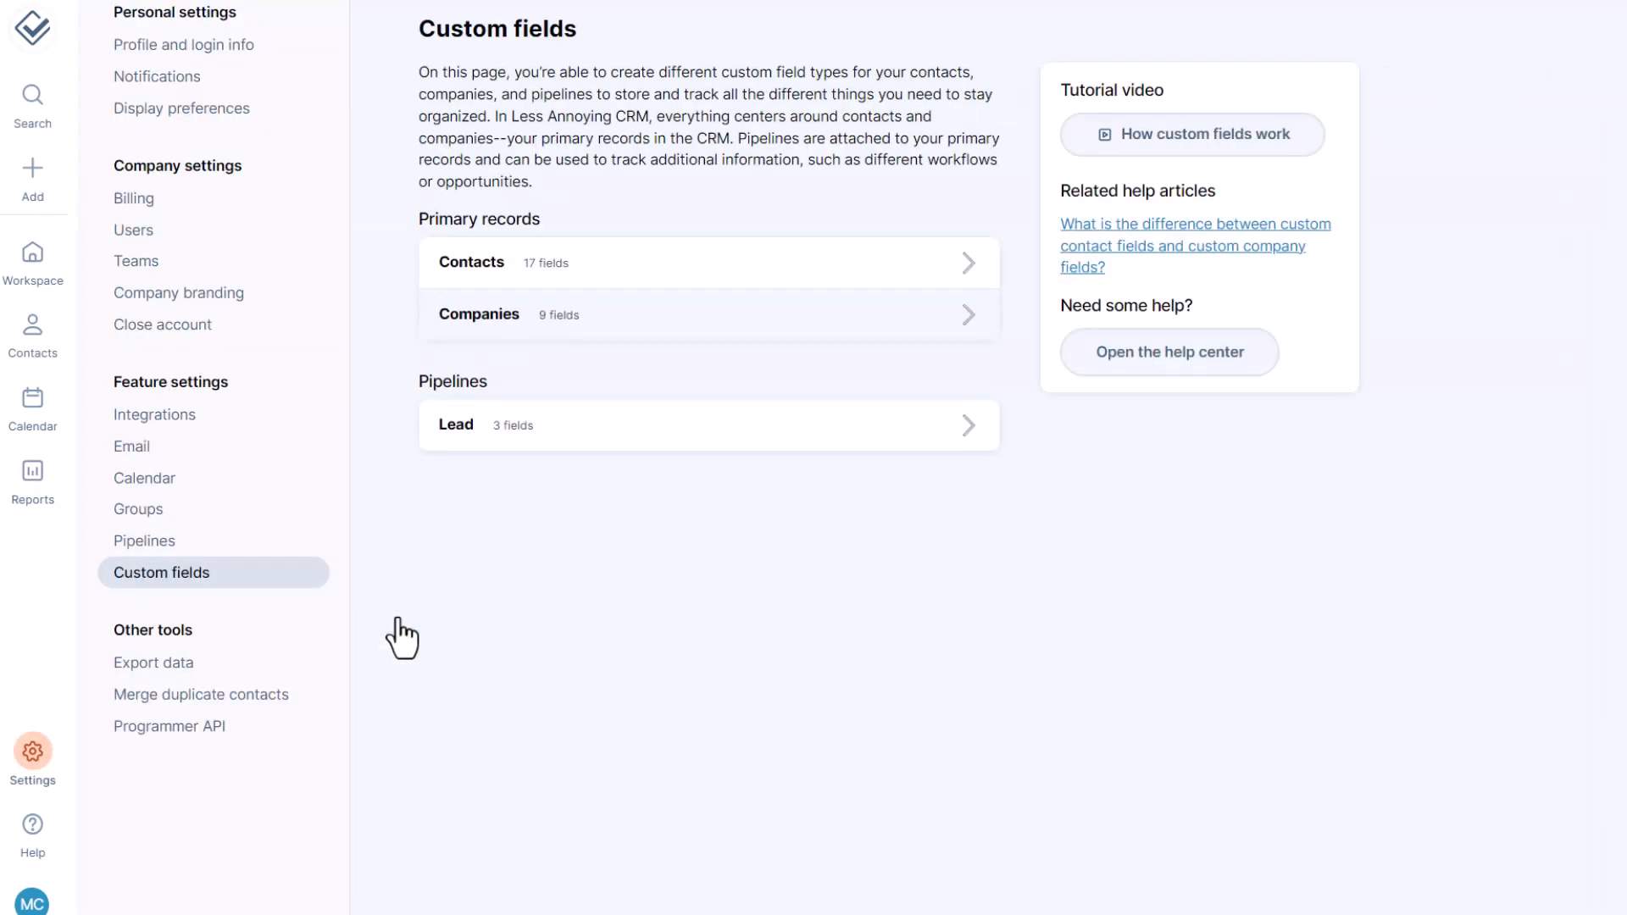